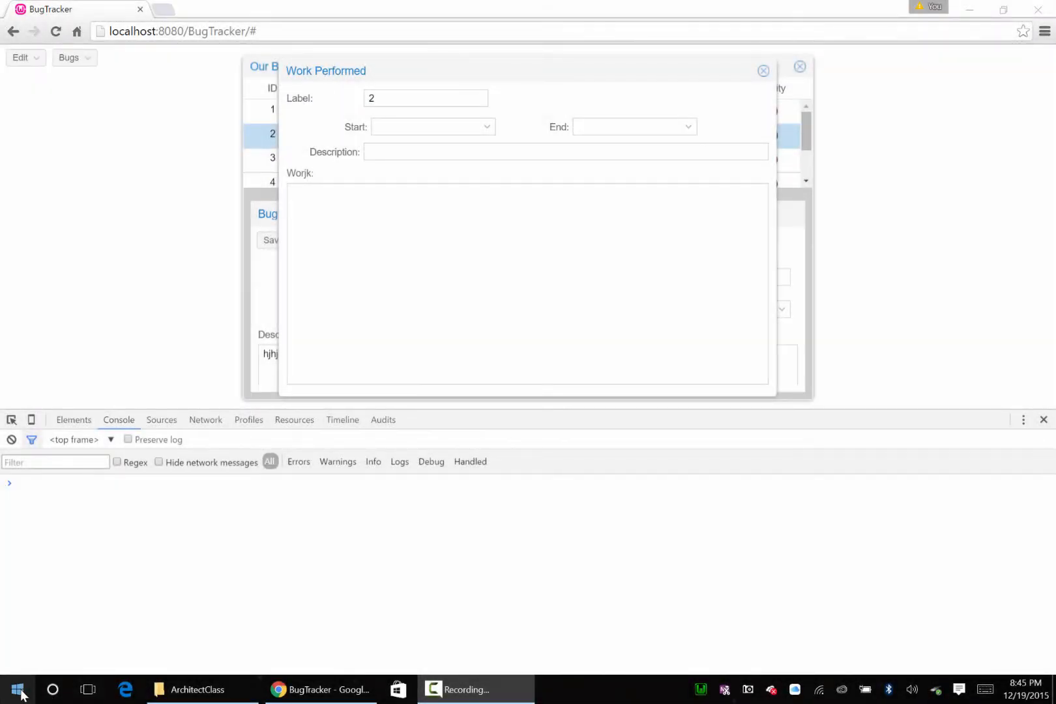
Search the Start menu for 'ssms' to launch SQL Server Management Studio
left_click(15, 690)
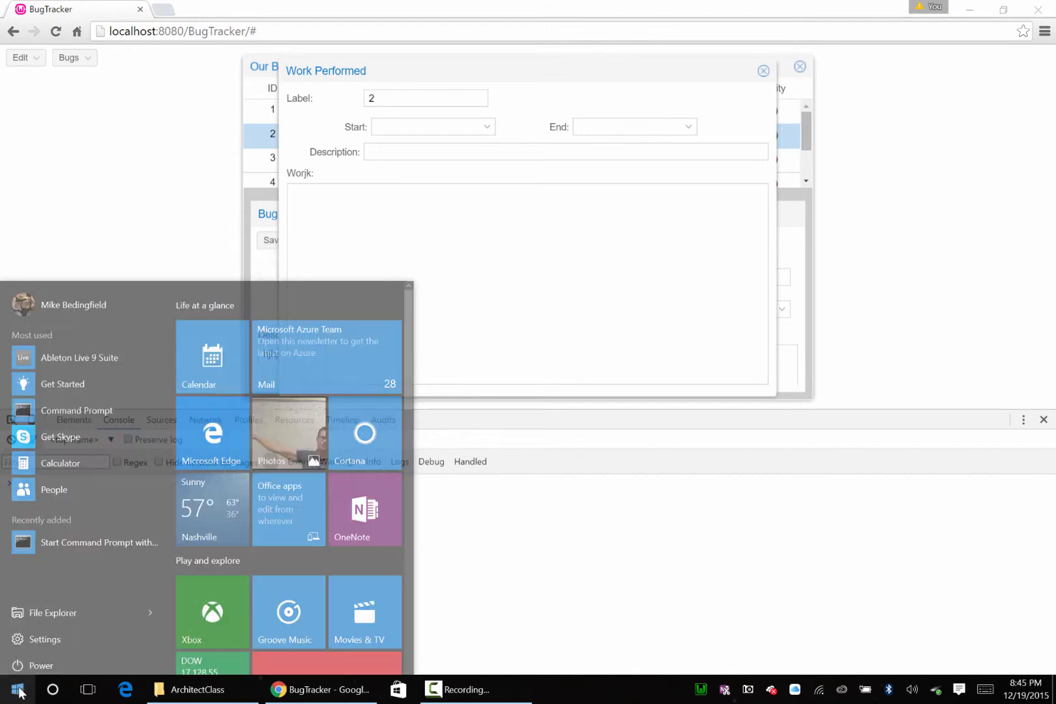
left_click(52, 690)
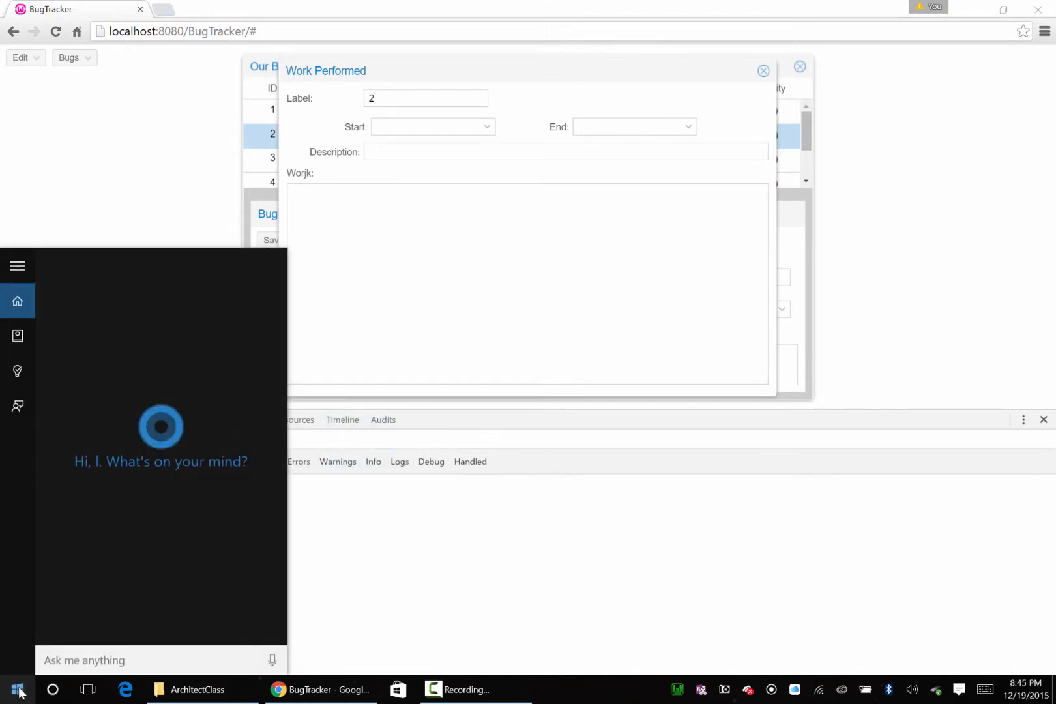
type("ssms")
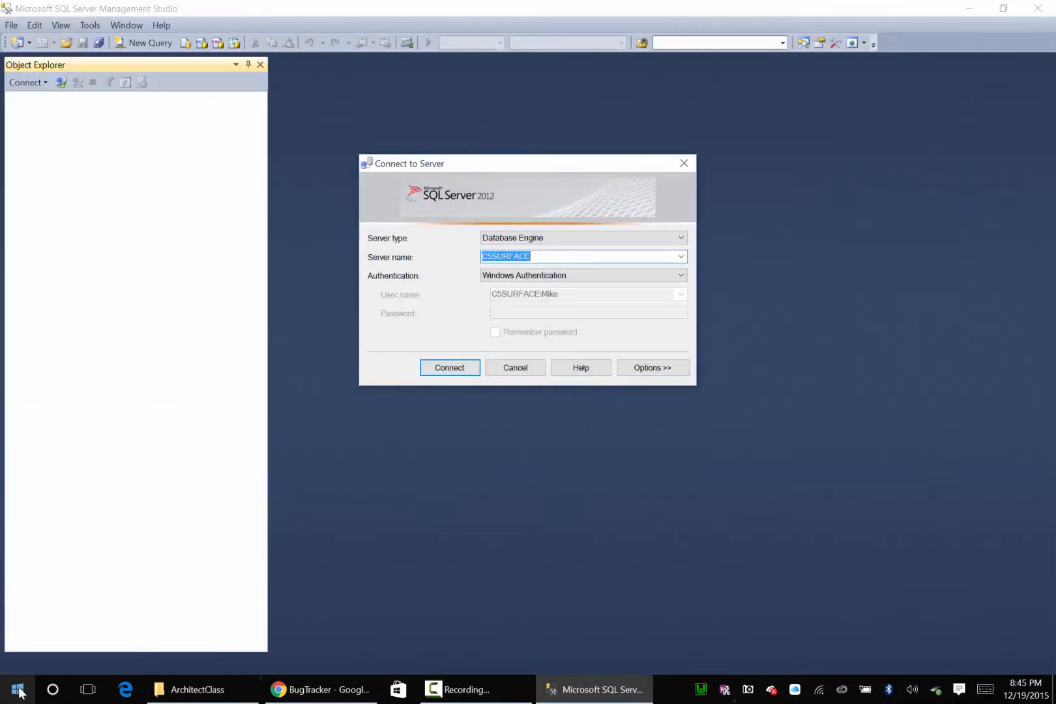
Connect to the local server and expand the Bugs database's Tables folder
left_click(450, 367)
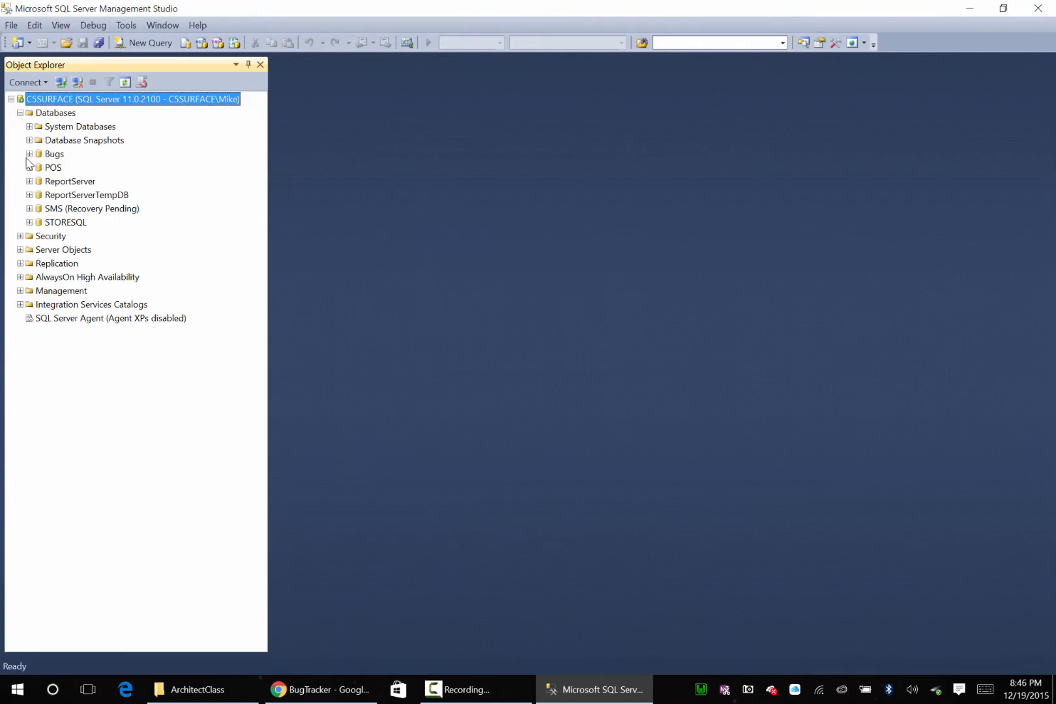
left_click(30, 154)
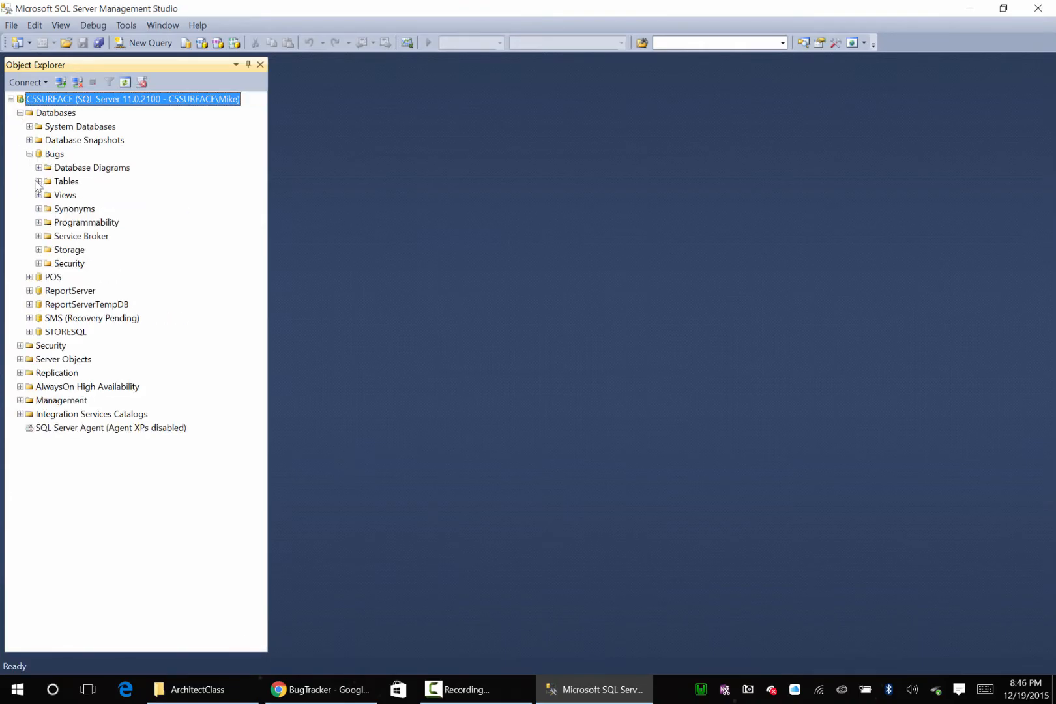
left_click(38, 195)
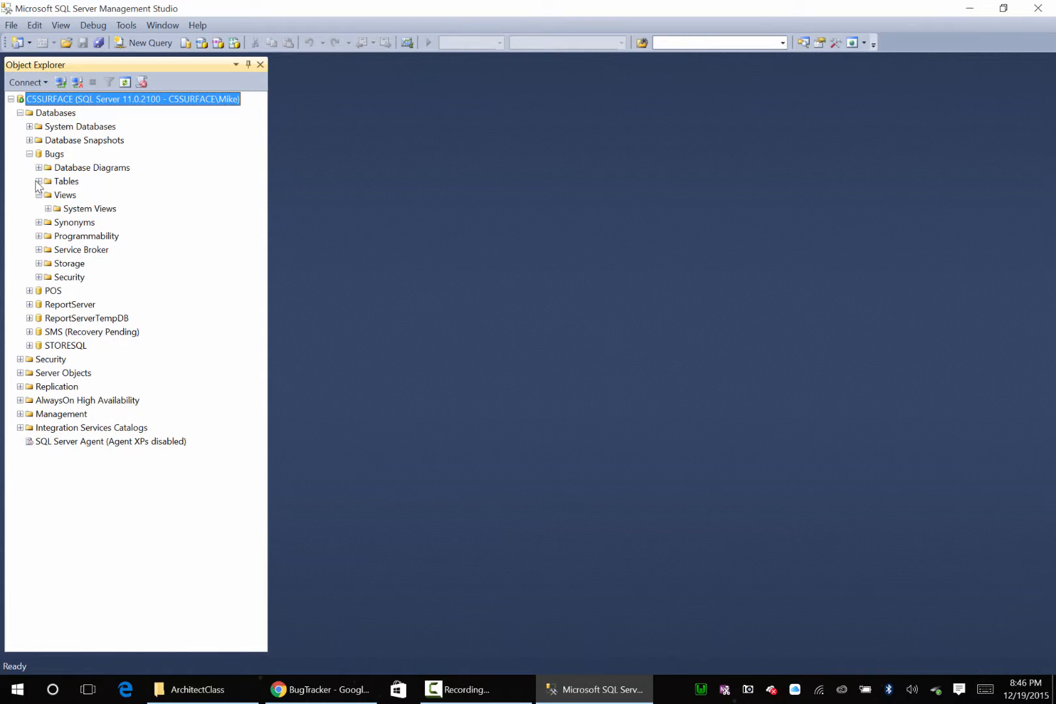
left_click(38, 181)
type("int")
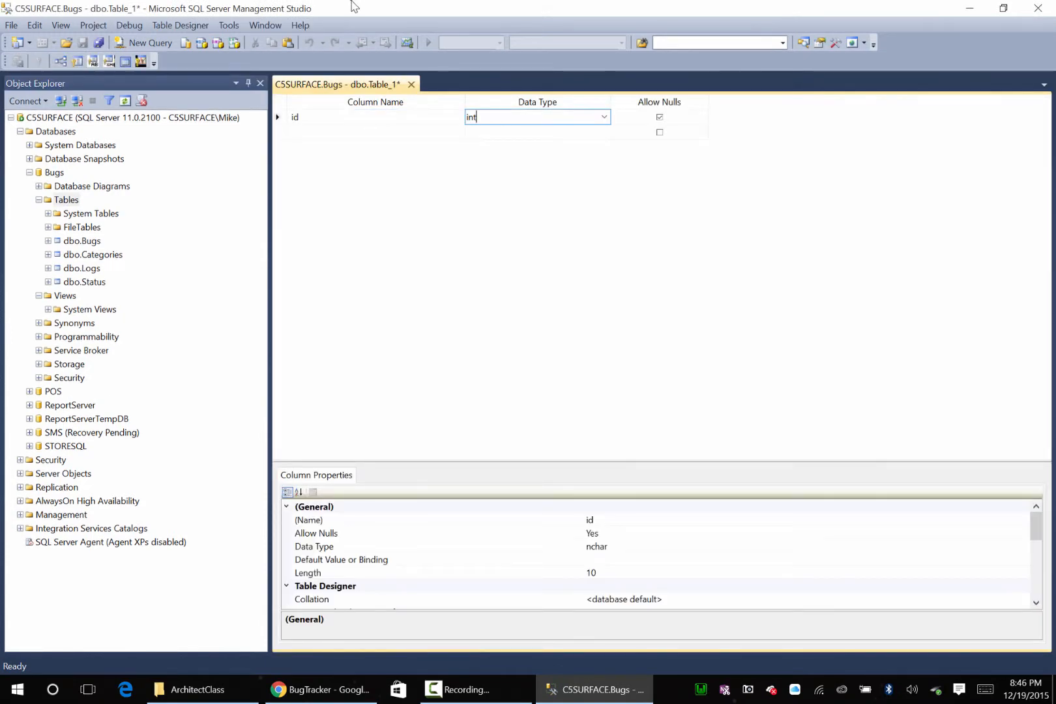
Make the id column non-nullable and expand its identity settings
left_click(660, 116)
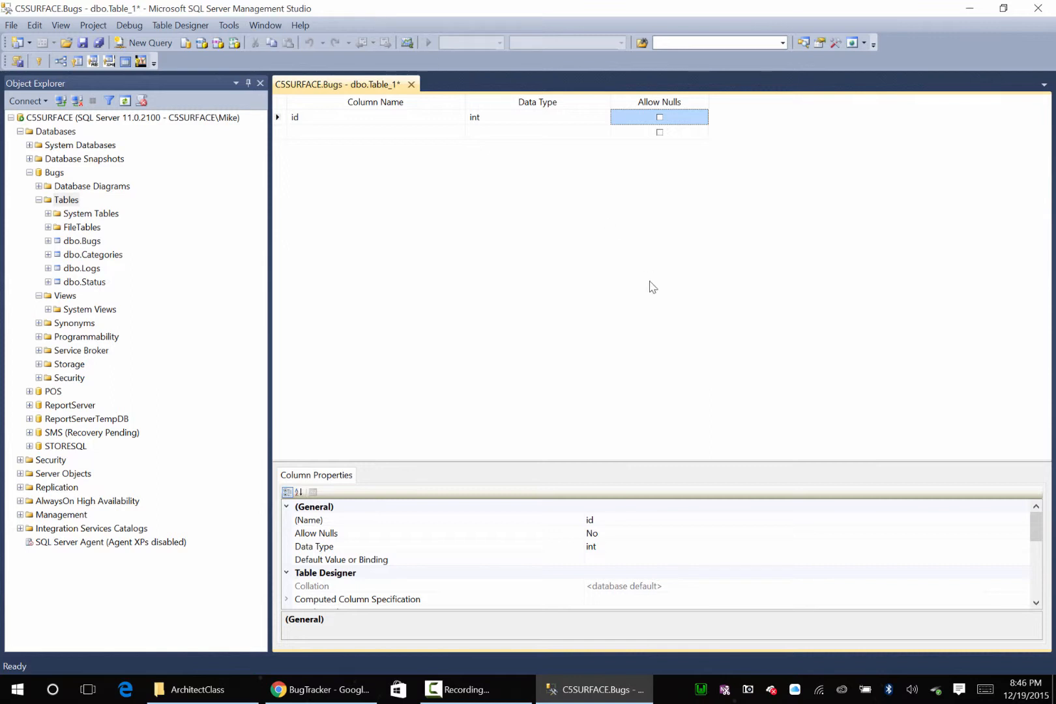
scroll("down", 3)
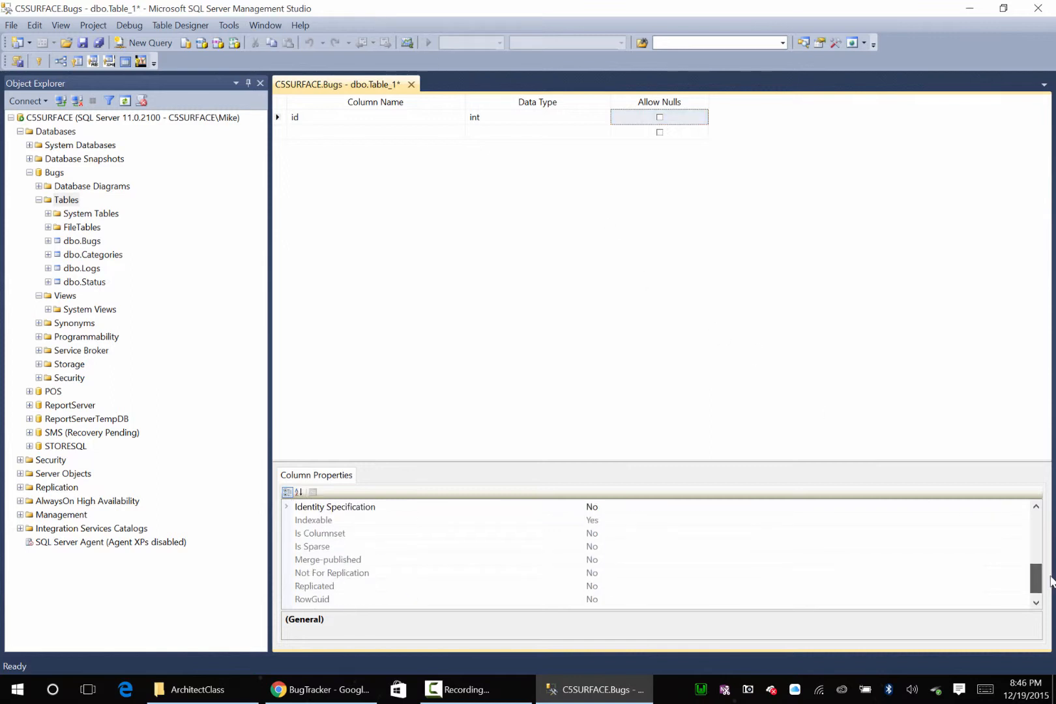
scroll("up", 3)
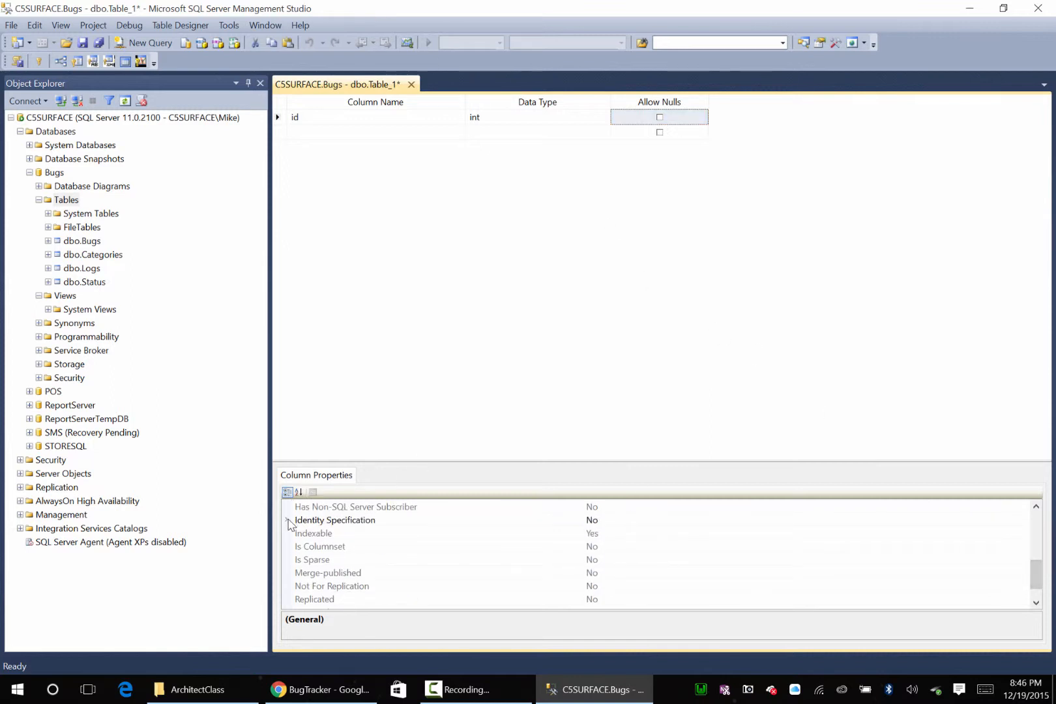
left_click(287, 519)
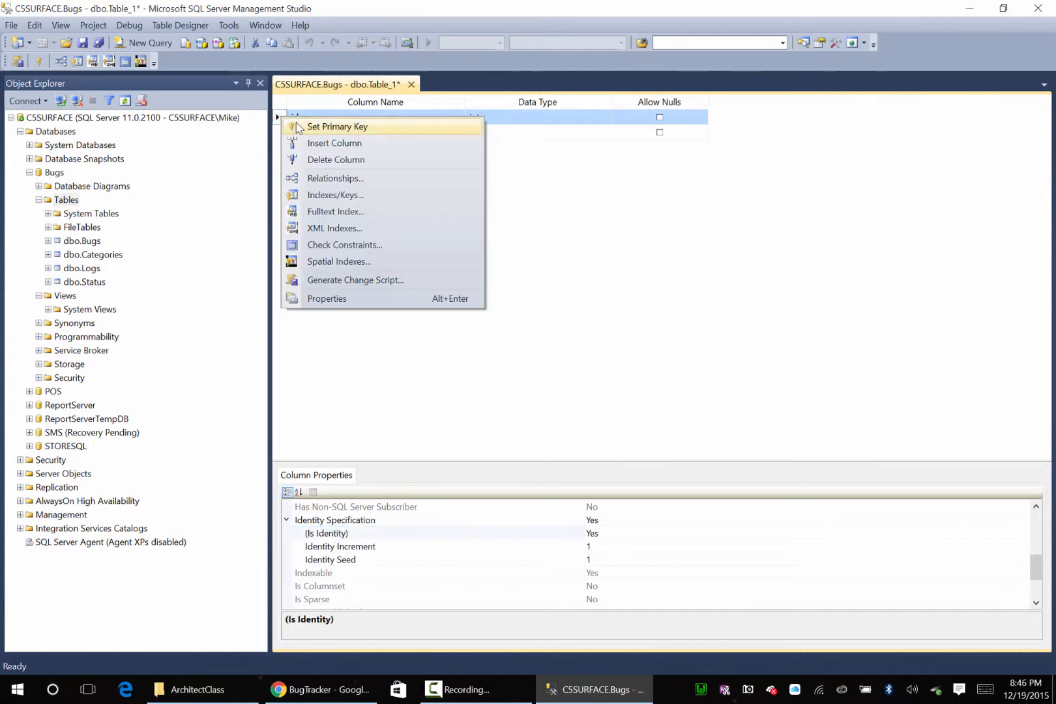
Make id the primary key and add bugid, starttime and endtime columns
left_click(337, 127)
type("int")
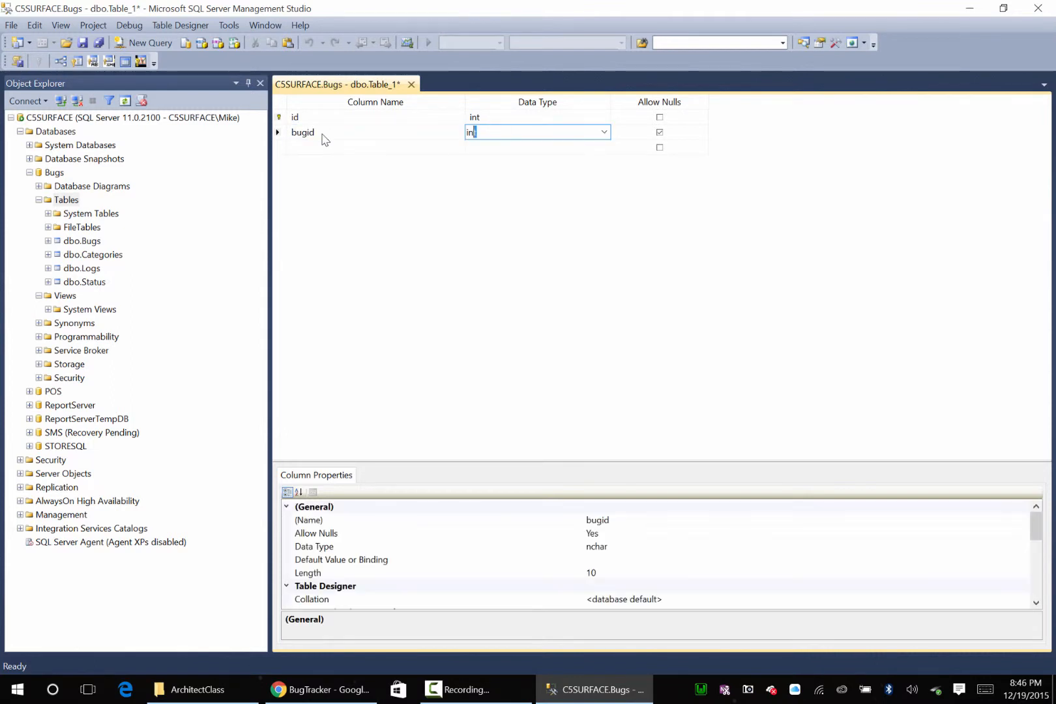
key("Return")
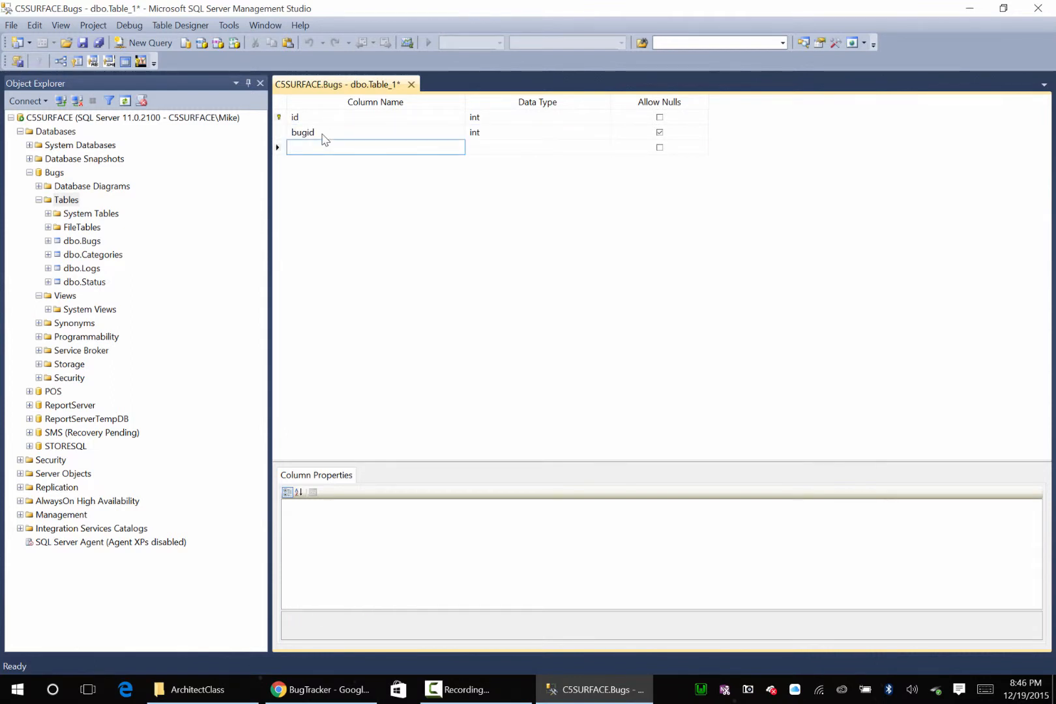
type("starttim")
left_click(537, 147)
type("datetim")
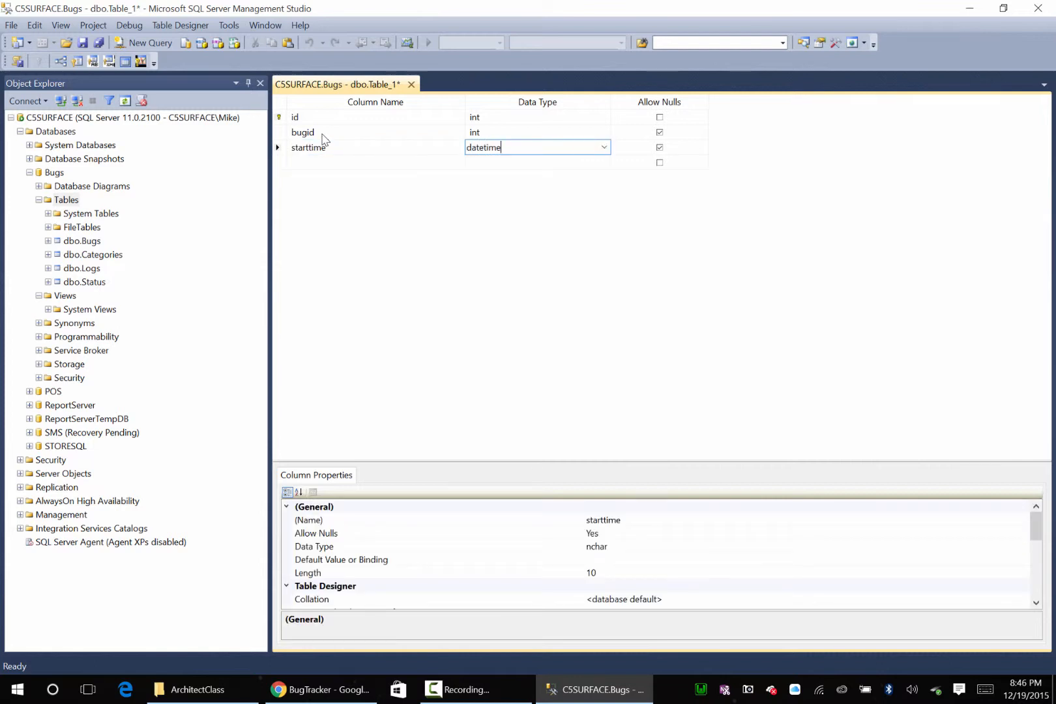
type("endtime")
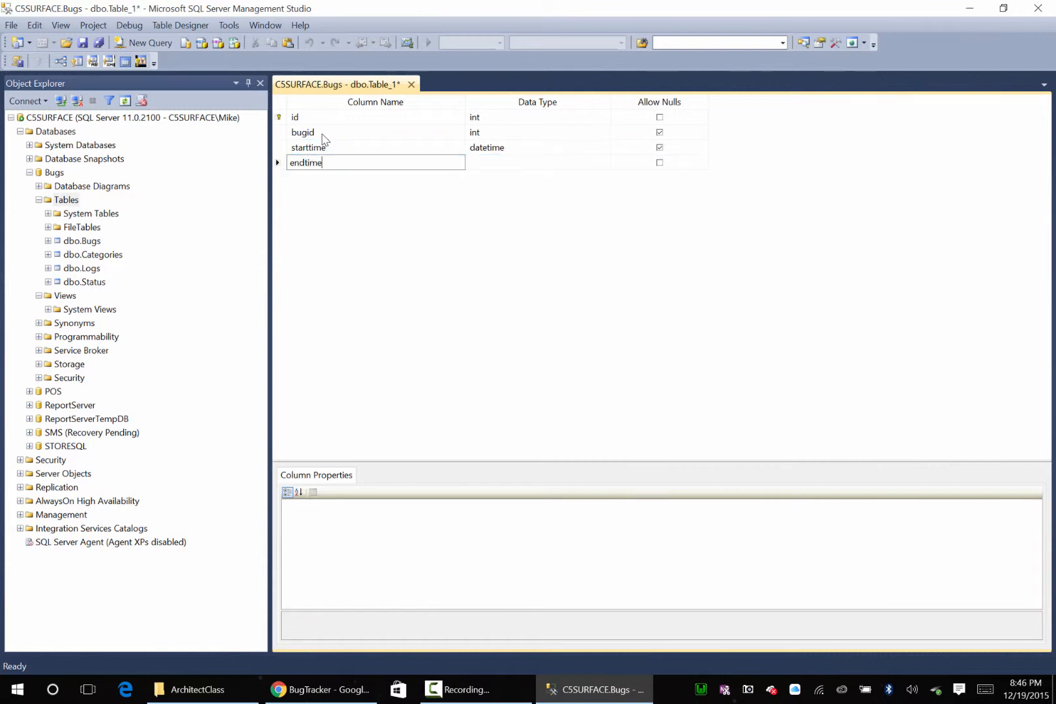
left_click(659, 163)
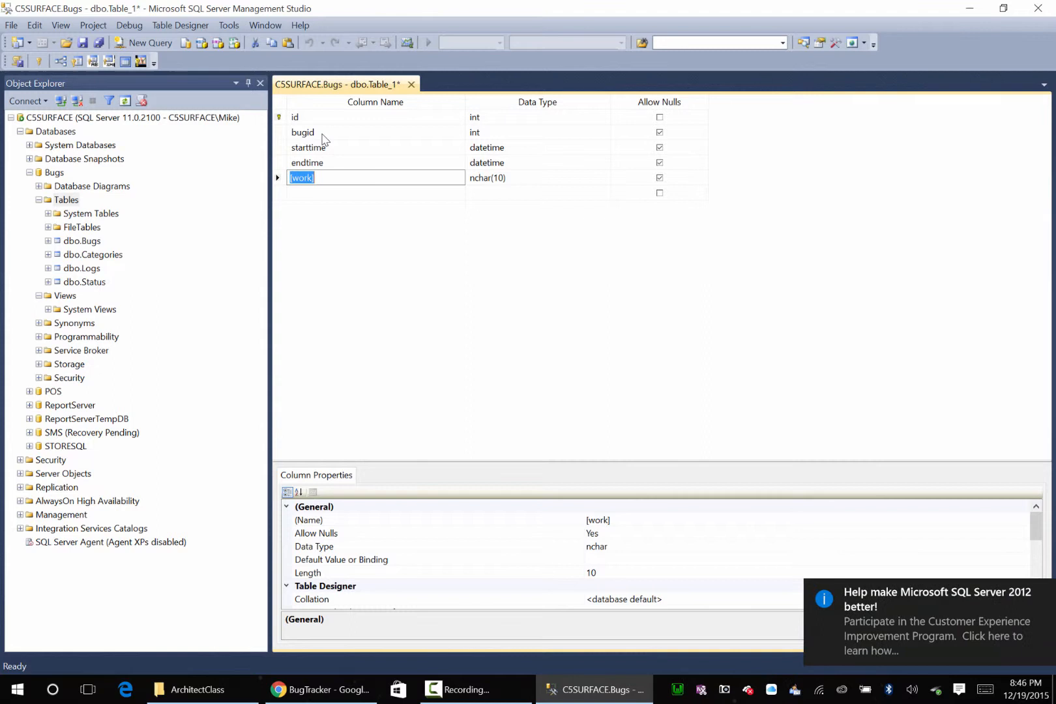
Add work_performed varchar(8000) and description varchar(500) columns, checking the work form
type("work_perform")
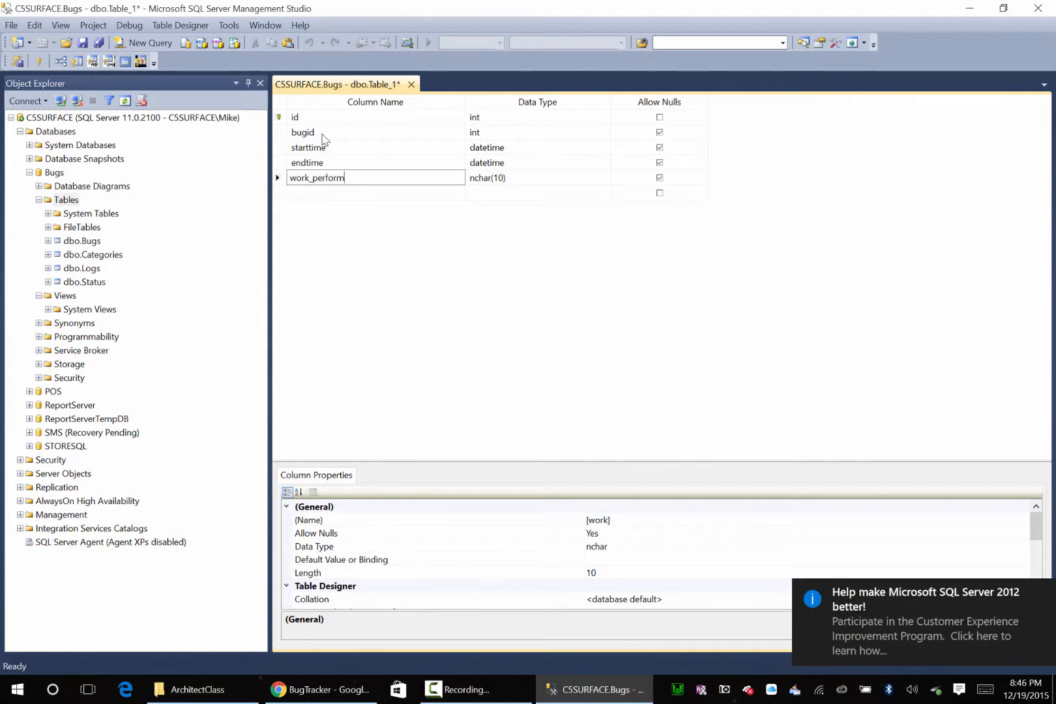
type("ed")
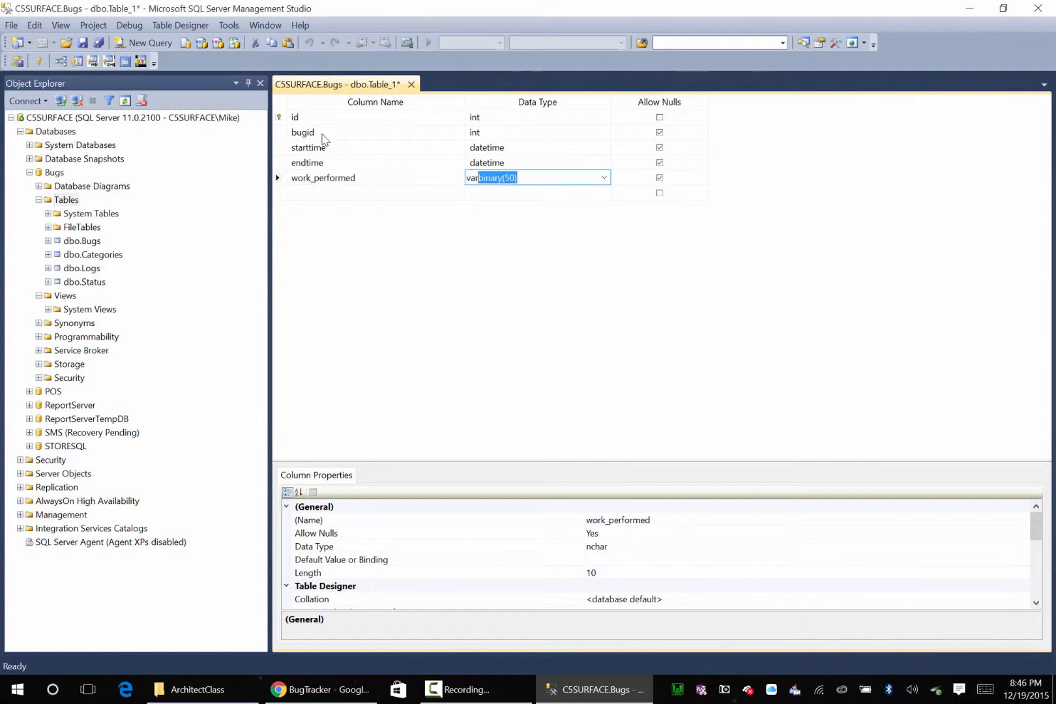
type("varchar(80)")
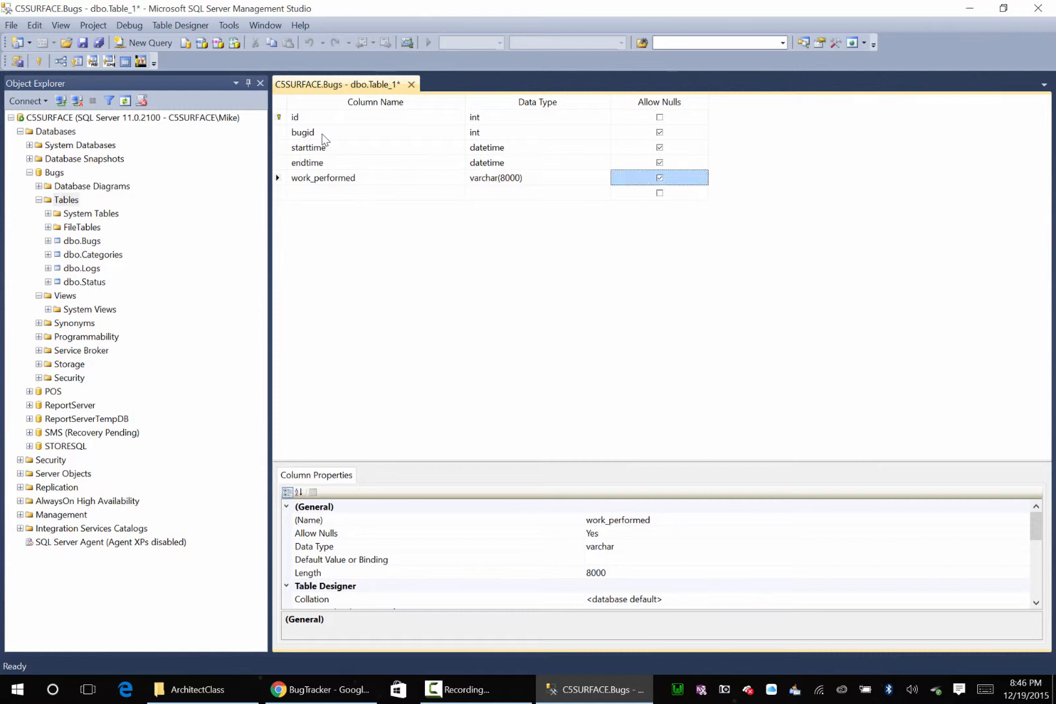
left_click(321, 690)
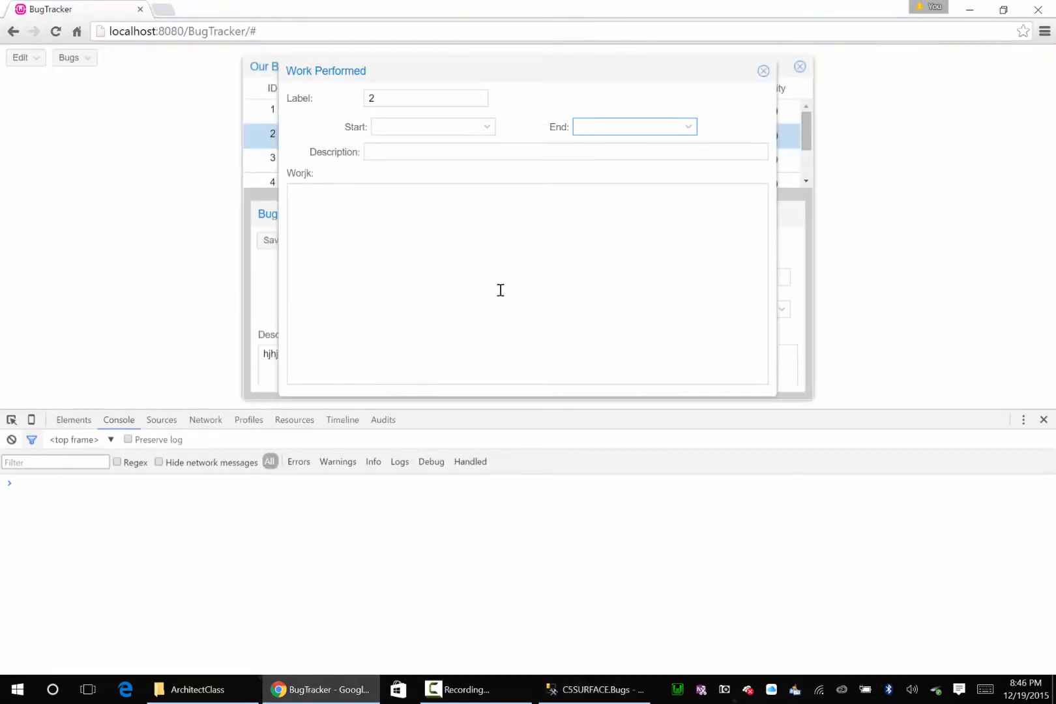
mouse_move(562, 669)
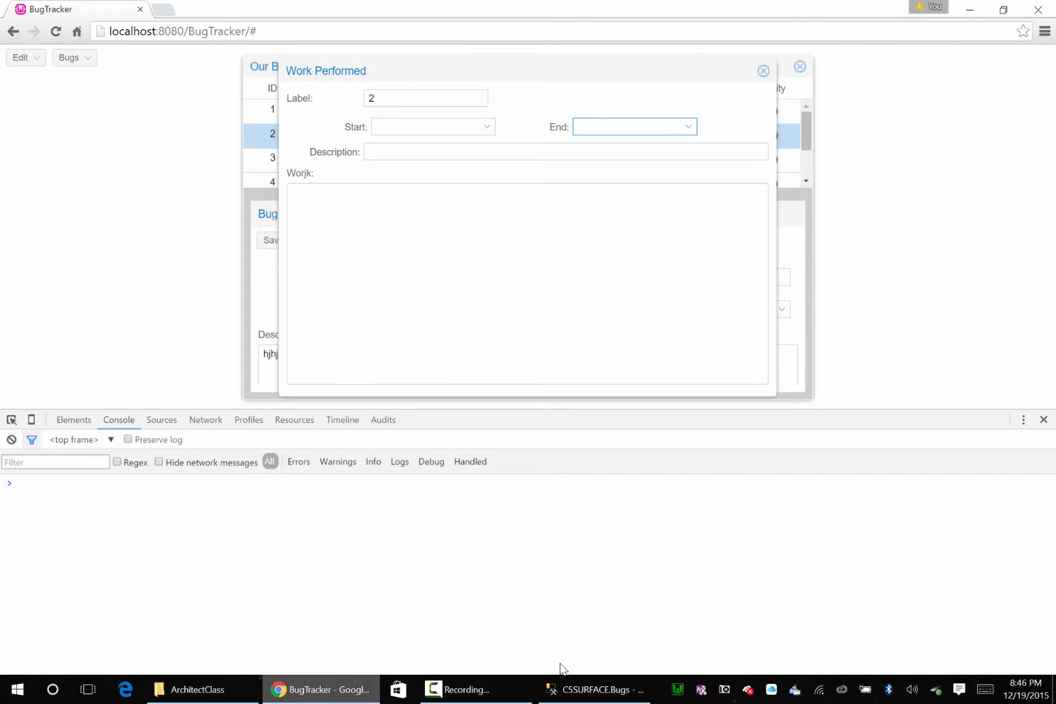
left_click(596, 690)
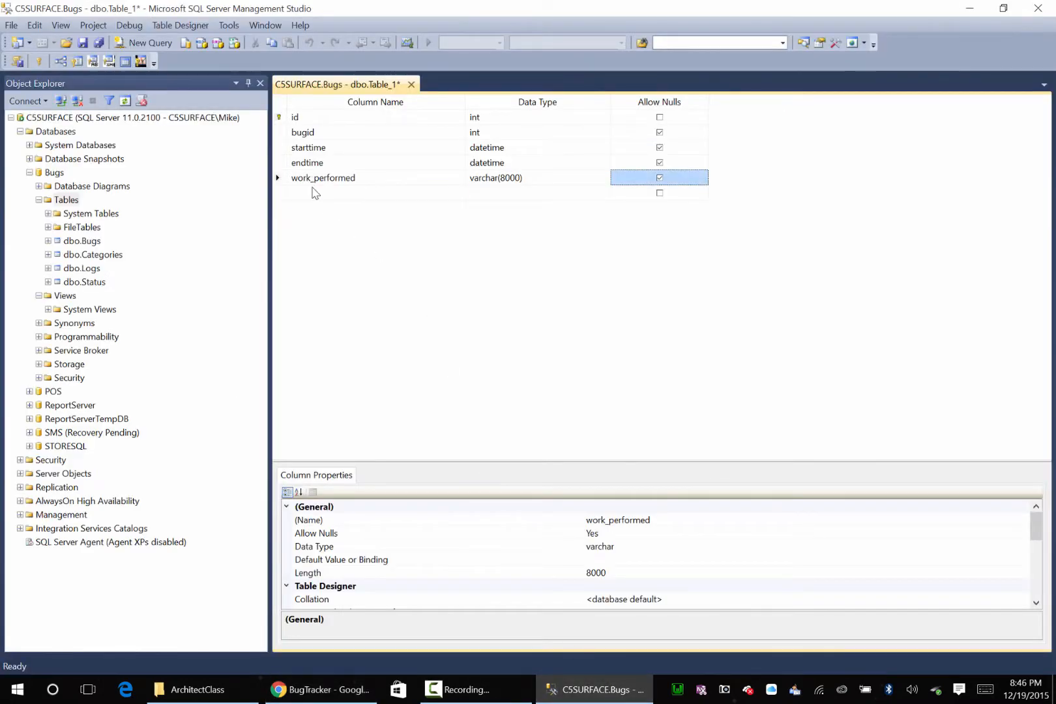
type("description")
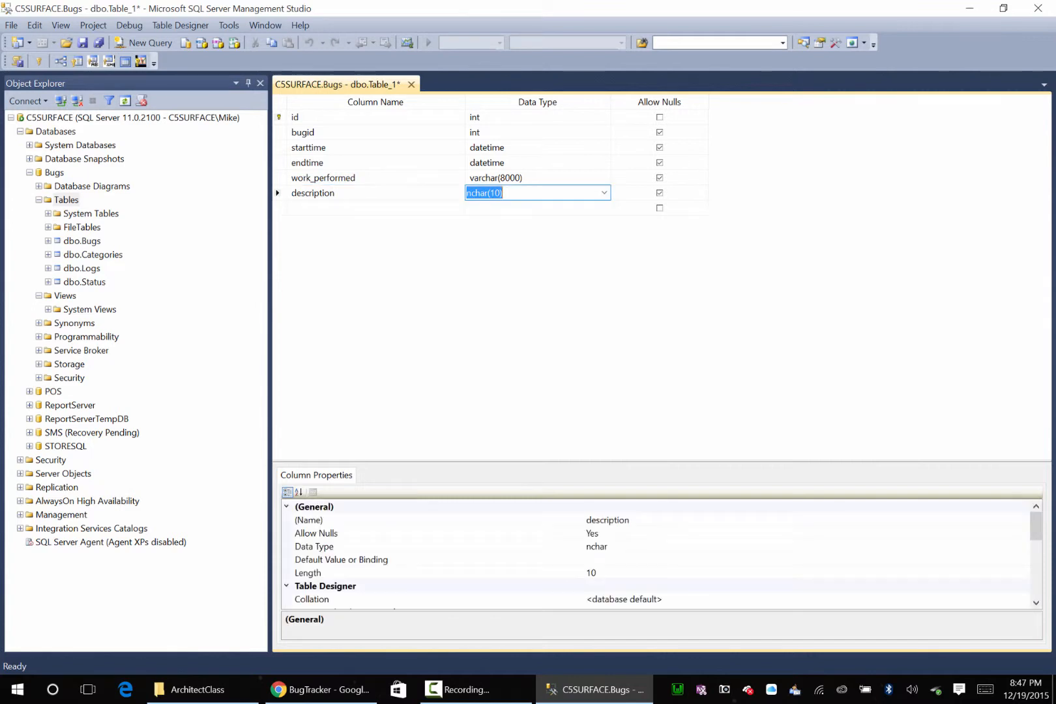
type("varchar(50)")
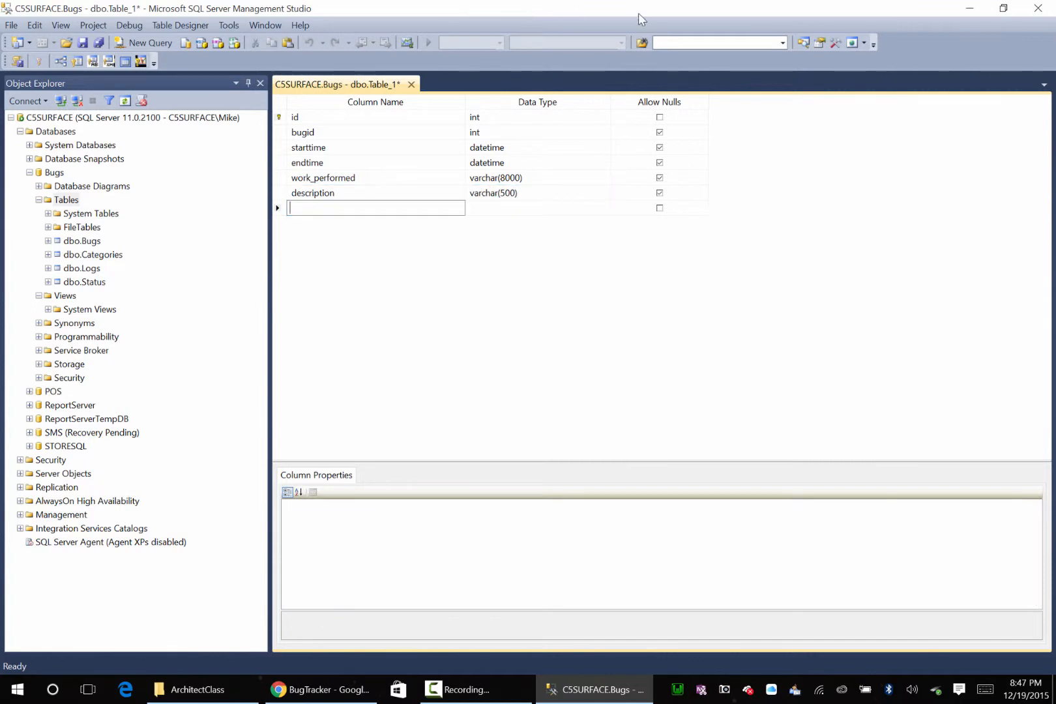
Save the new table as Work in the Bugs database
left_click(411, 84)
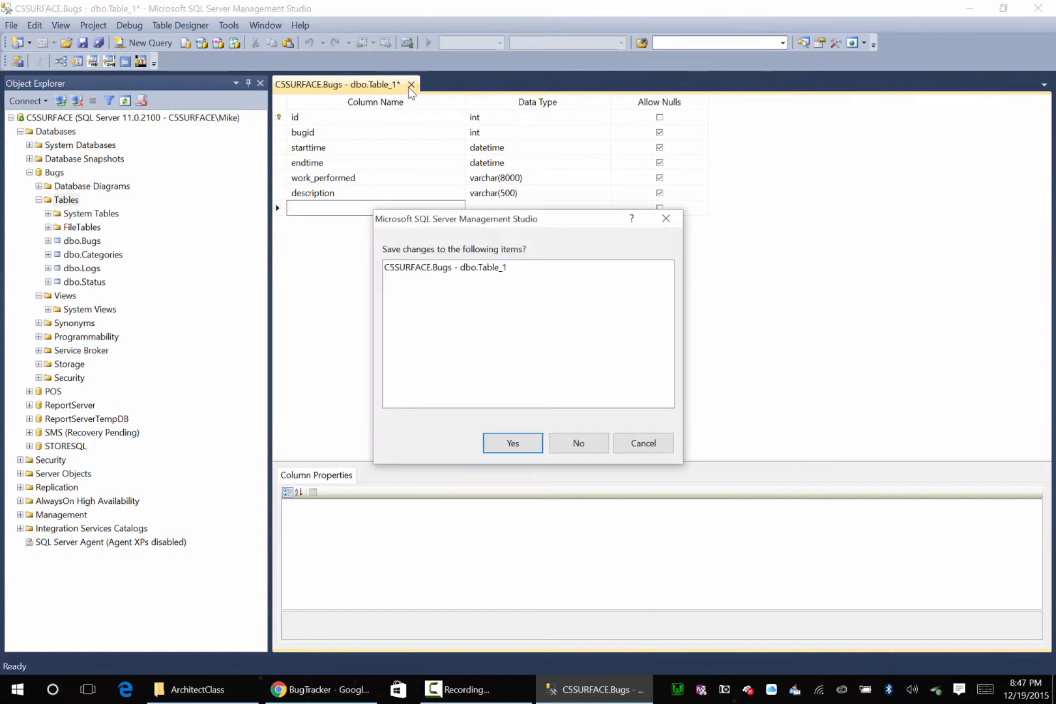
left_click(512, 443)
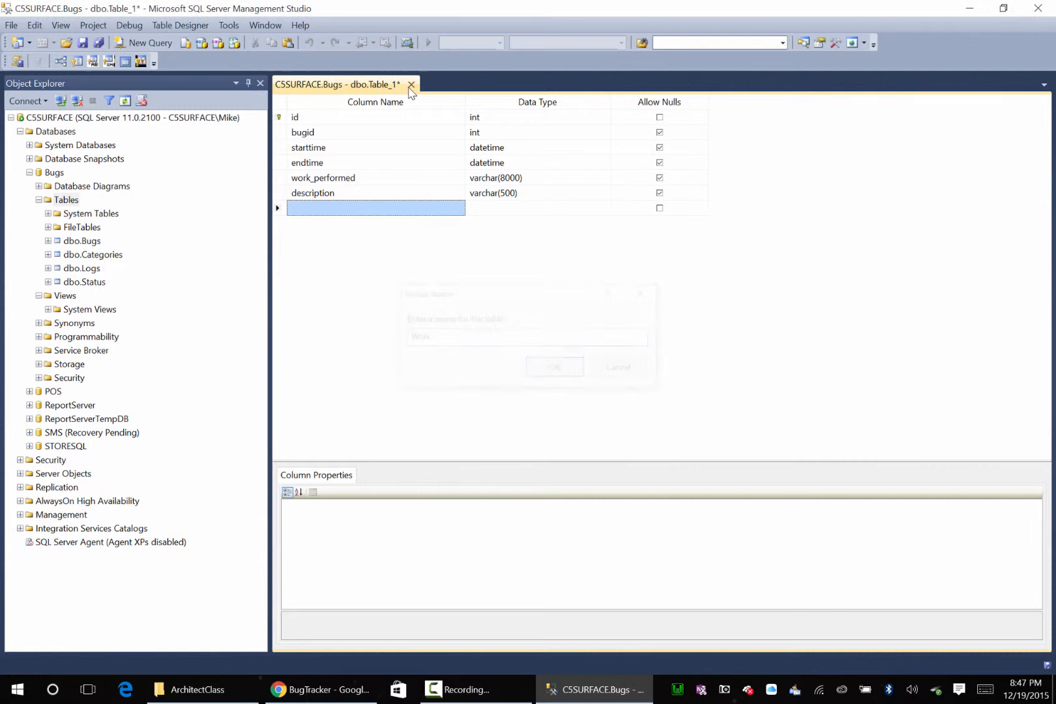
left_click(410, 84)
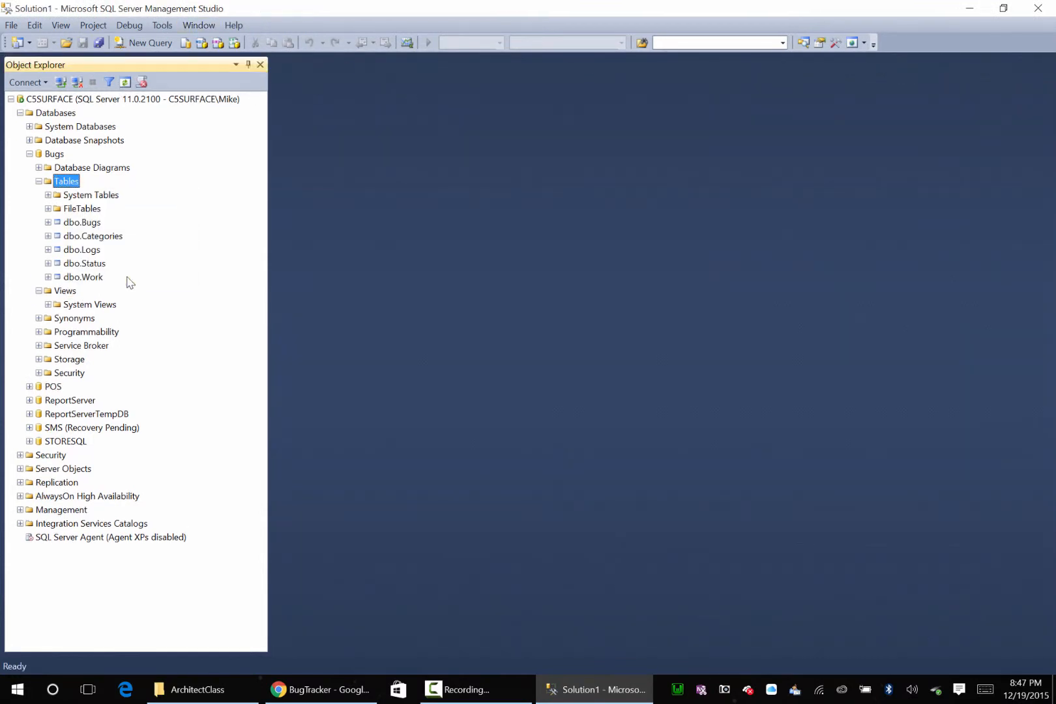
mouse_move(266, 649)
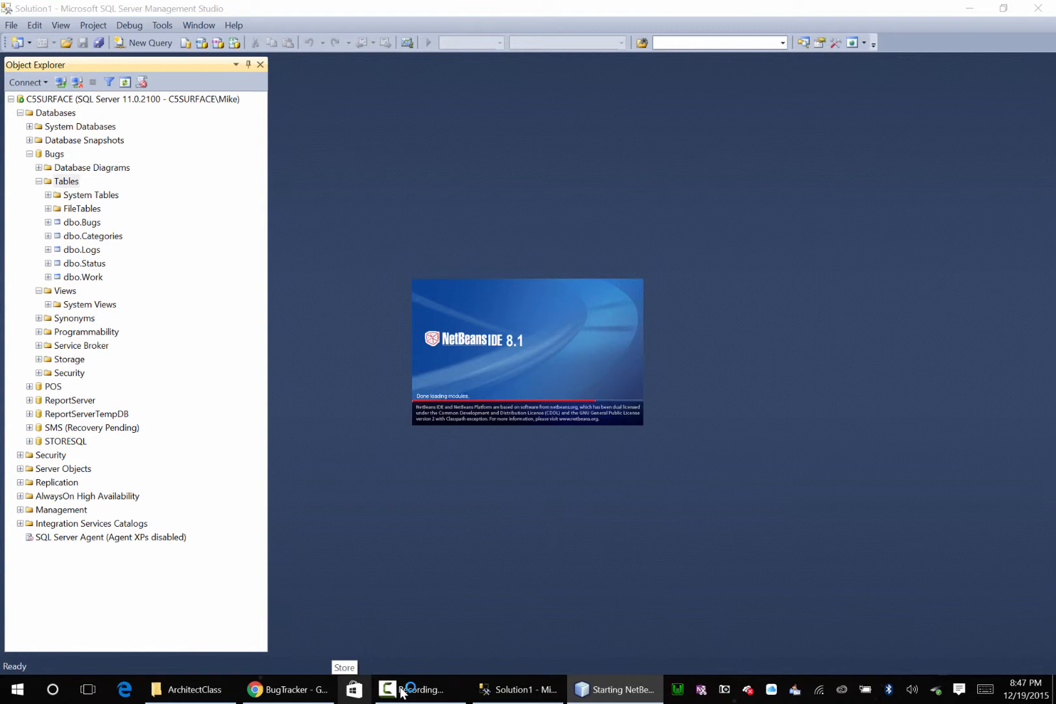
Create a new folder named work under the project's Source Files
left_click(614, 690)
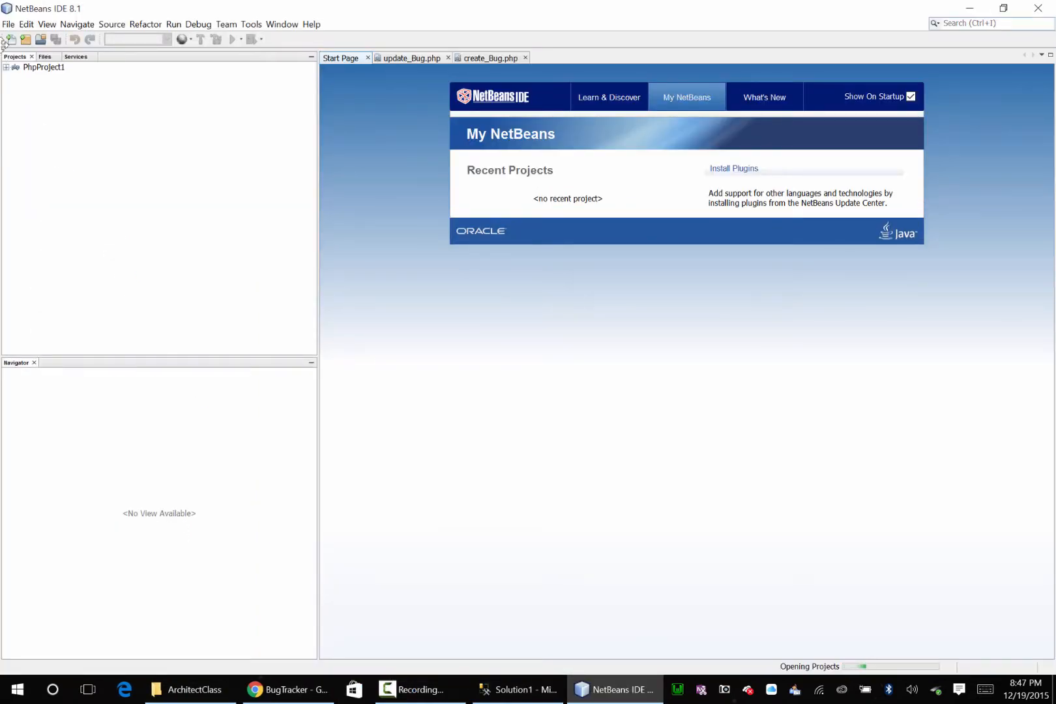
left_click(5, 67)
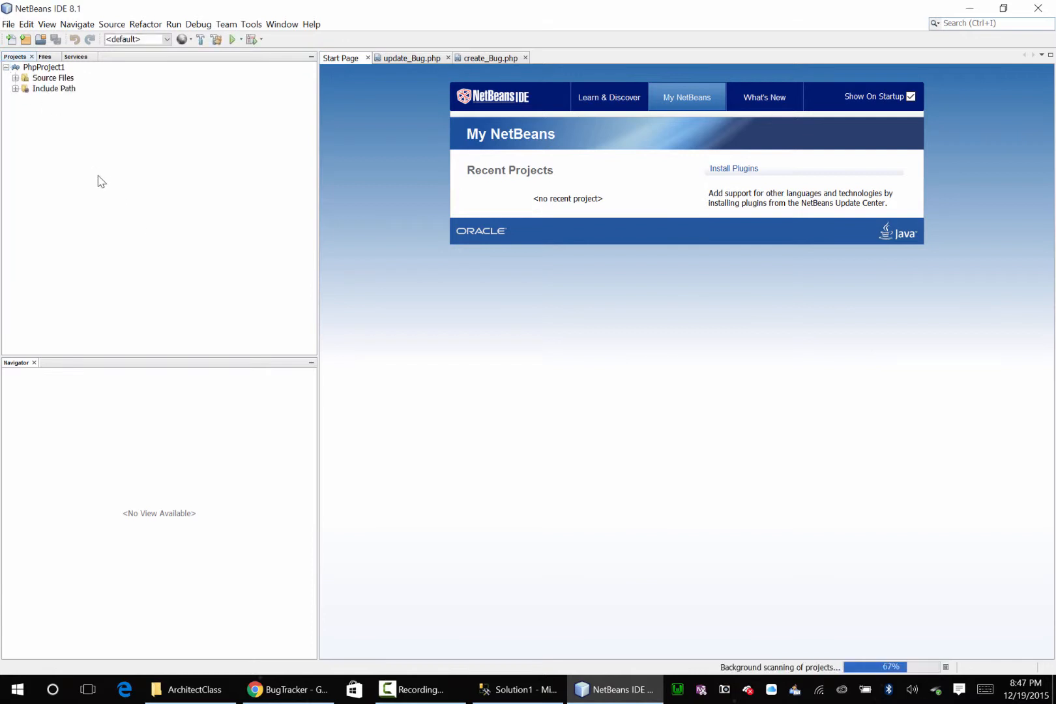
left_click(16, 77)
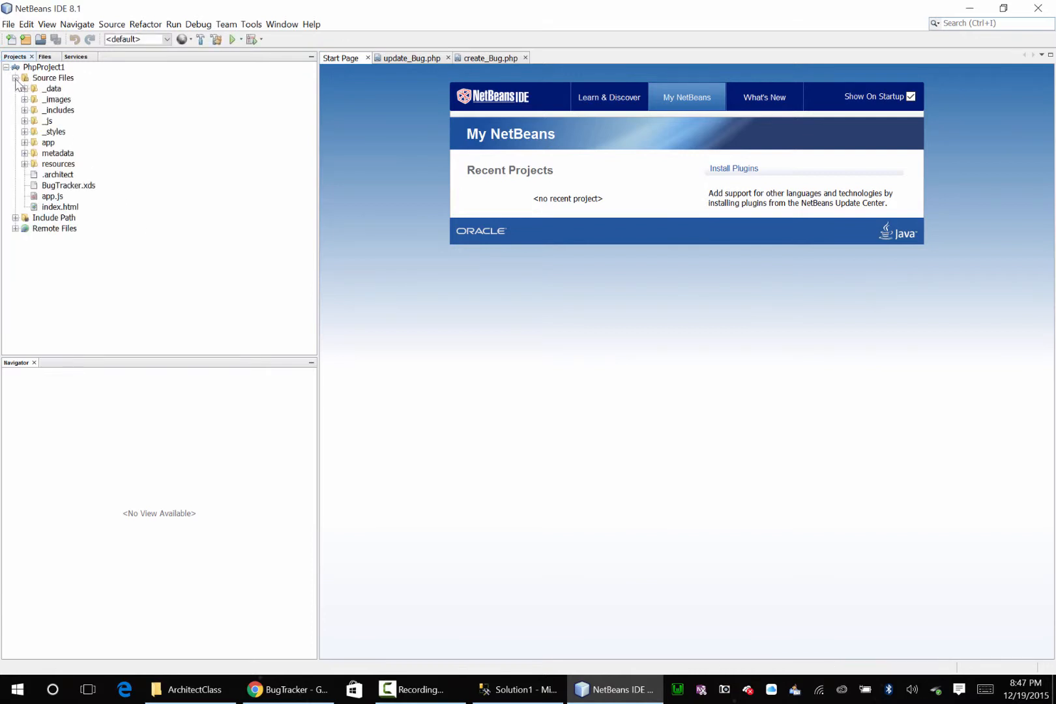
right_click(52, 77)
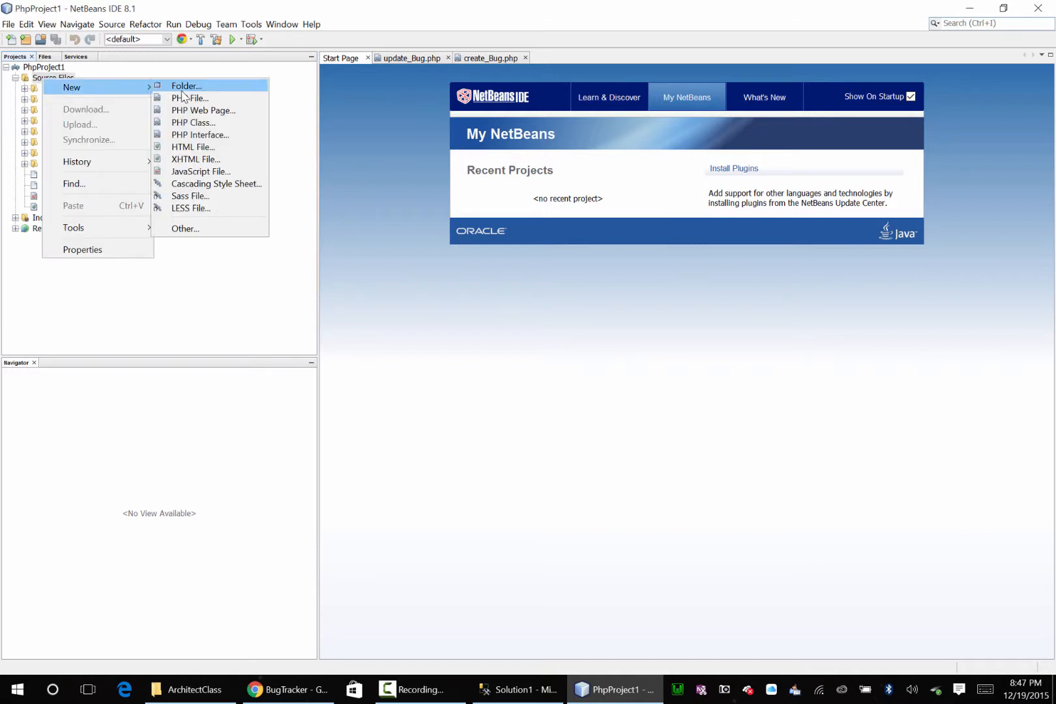
left_click(186, 86)
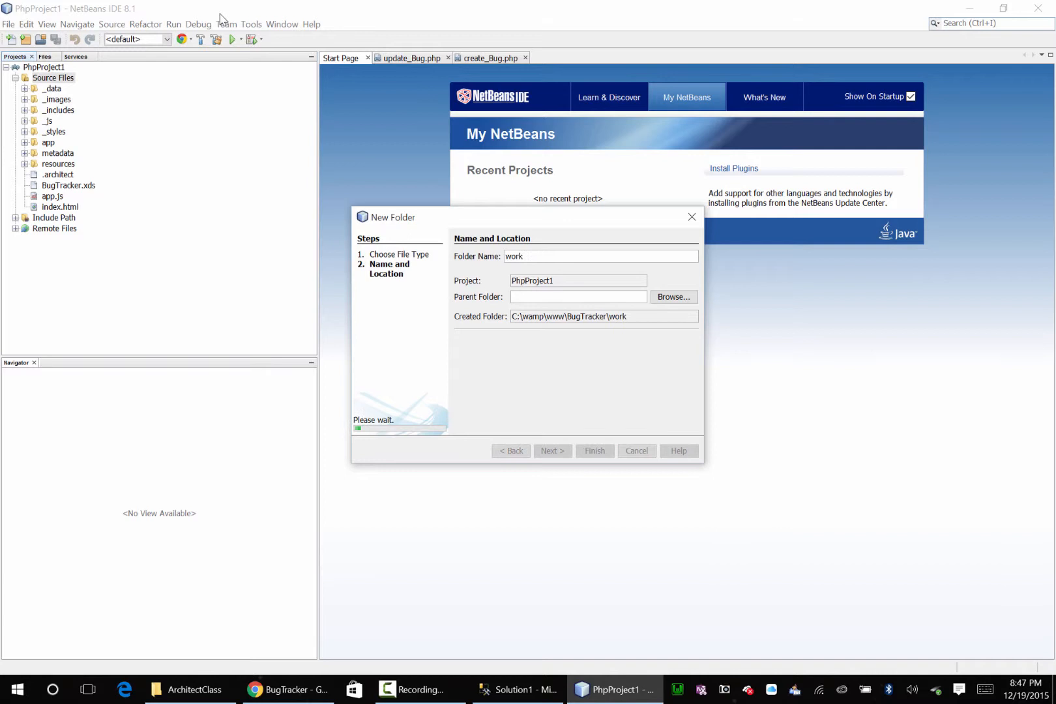
left_click(593, 451)
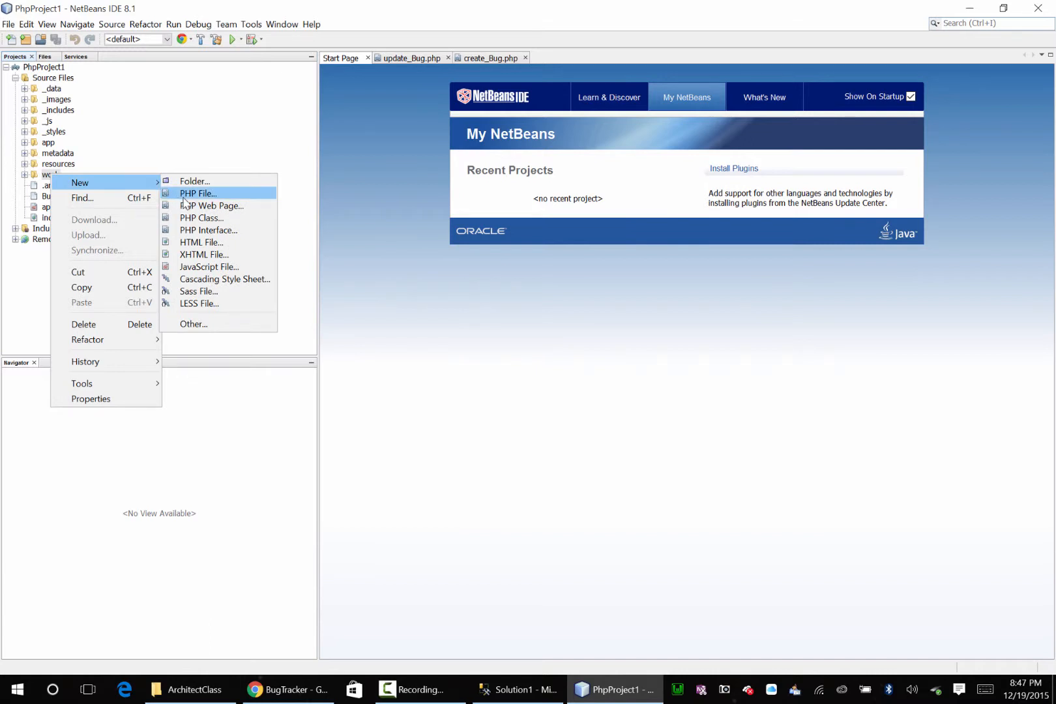
Create the PHP file create_BugWork.php inside the work folder
left_click(198, 195)
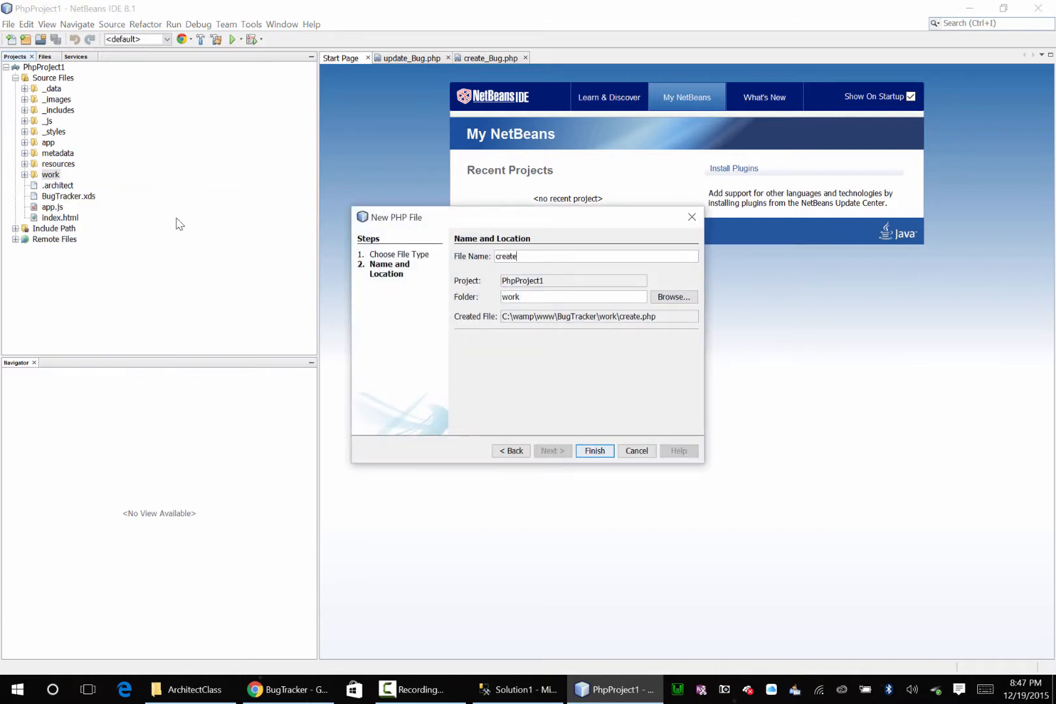
type("_BugWork.php")
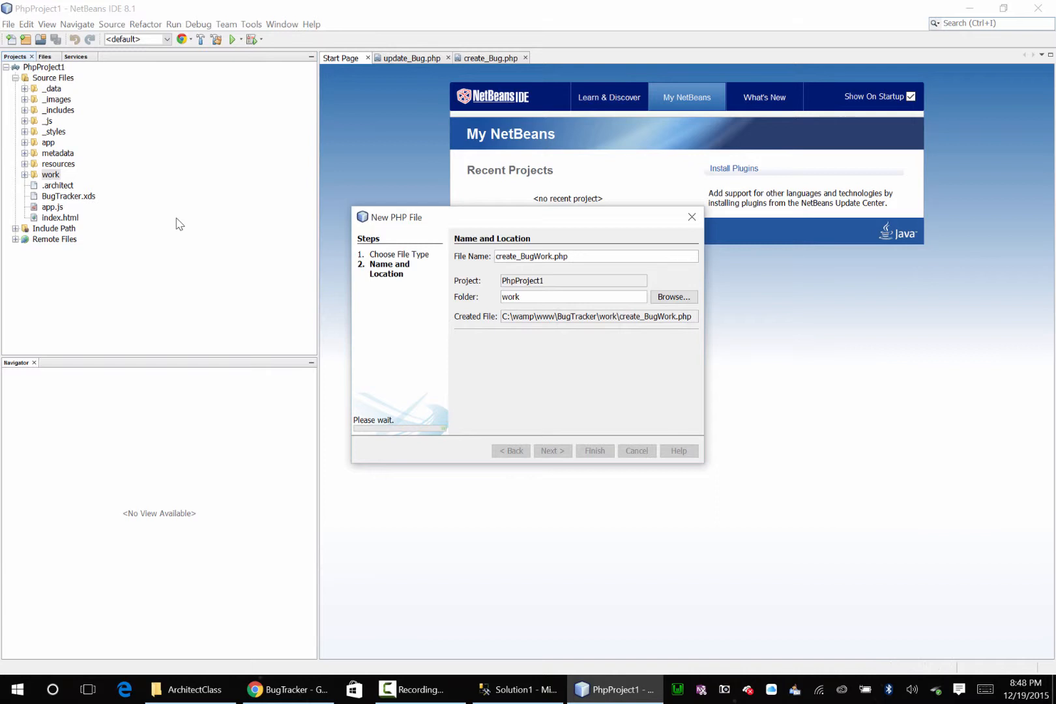
left_click(594, 451)
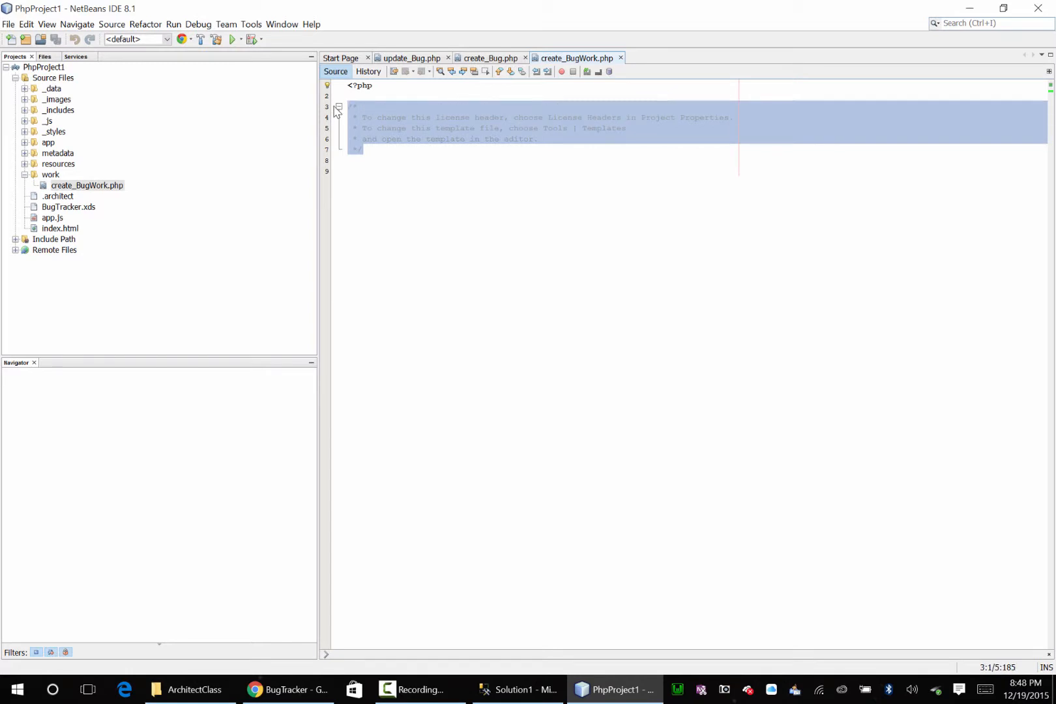
Replace the template comment with require_once "../../_includes/headers.php";
key("Delete")
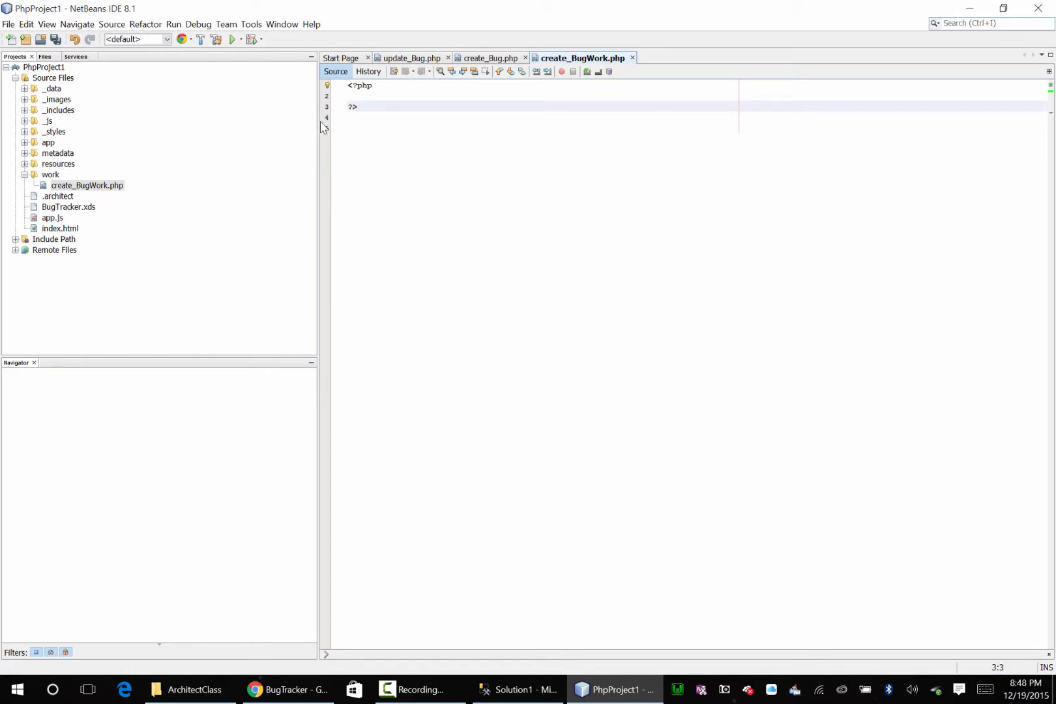
type("reui")
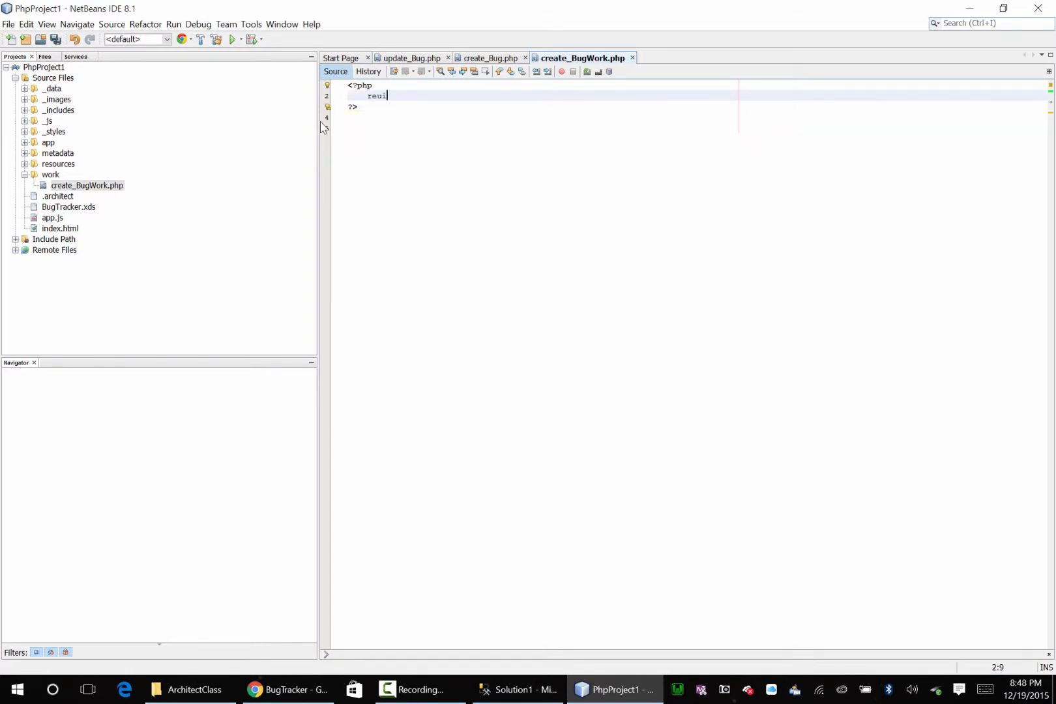
type("require-")
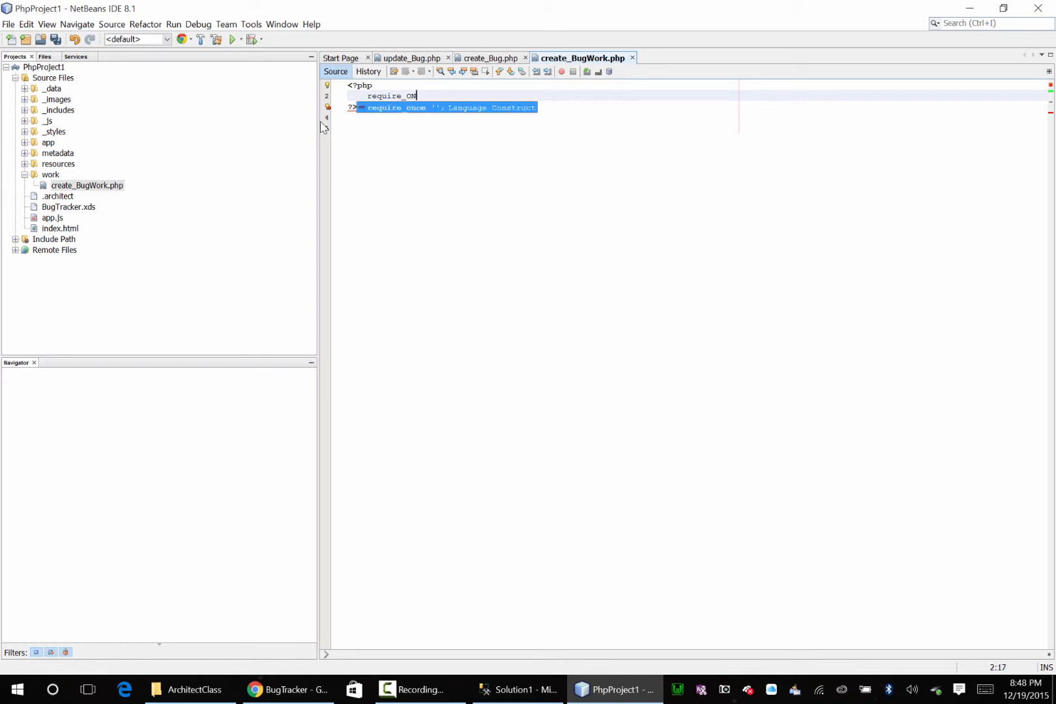
key("Enter")
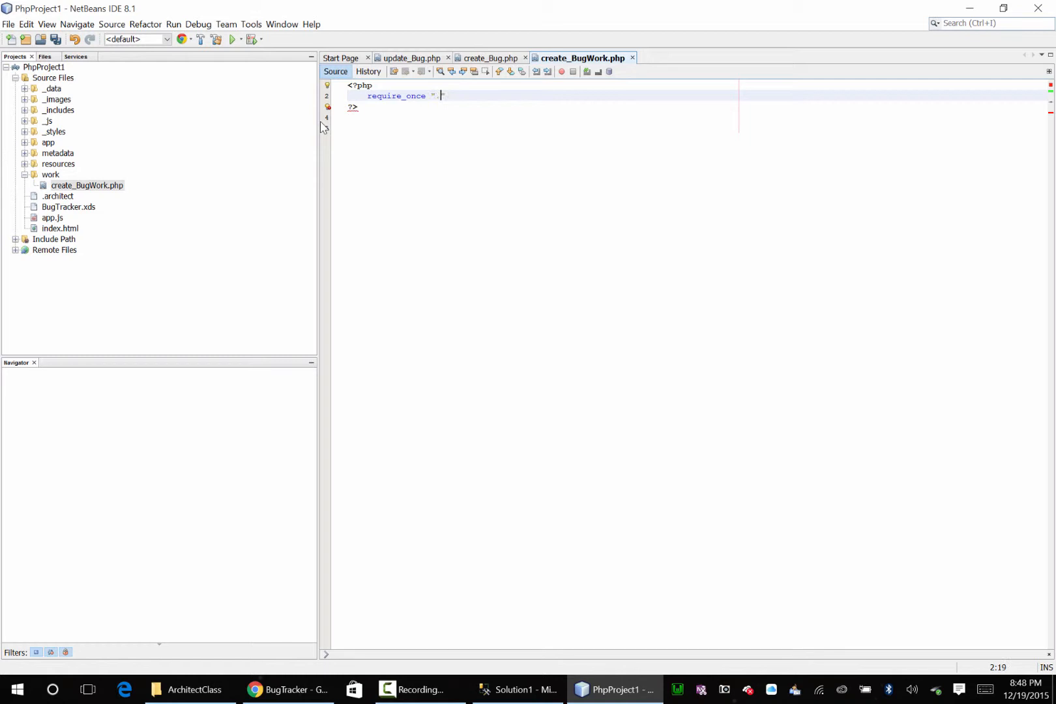
type("../../_includes/headers.php")
type("if ( isset($")
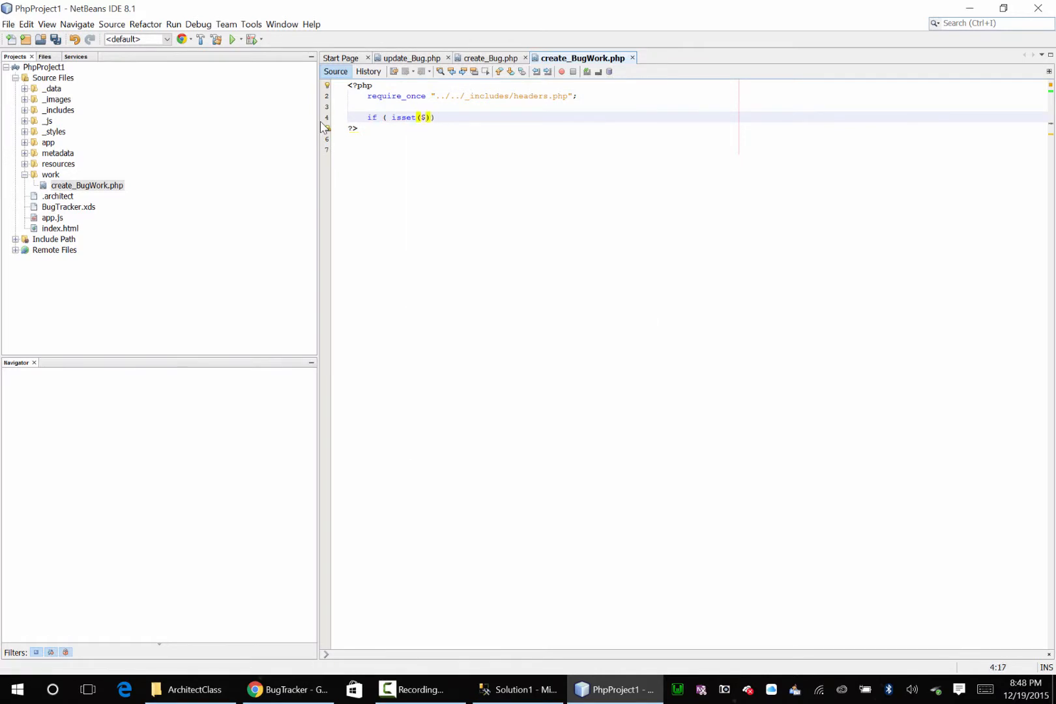
Add an if block checking isset($_POST['bugid'])
type("_POST['b'")
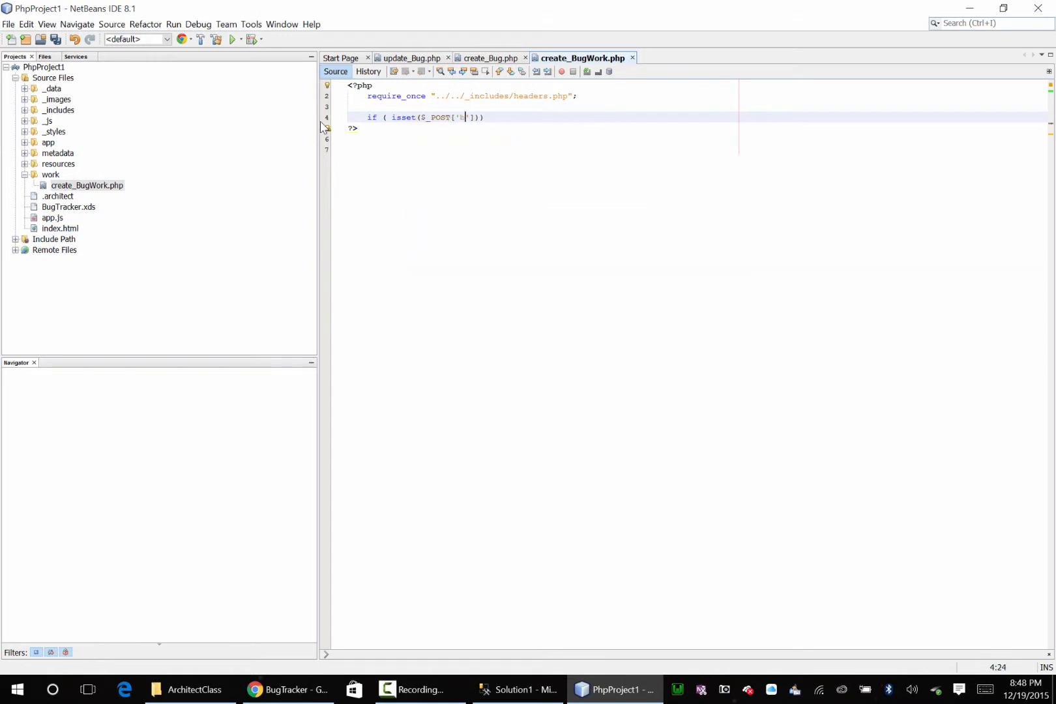
type("ugid")
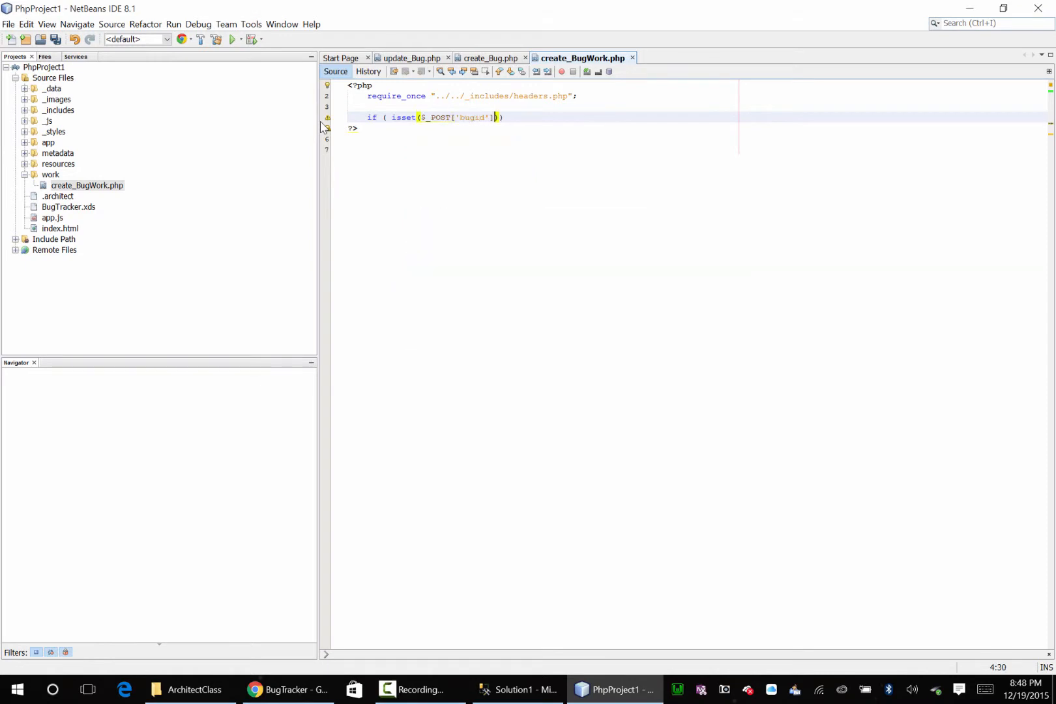
type(")")
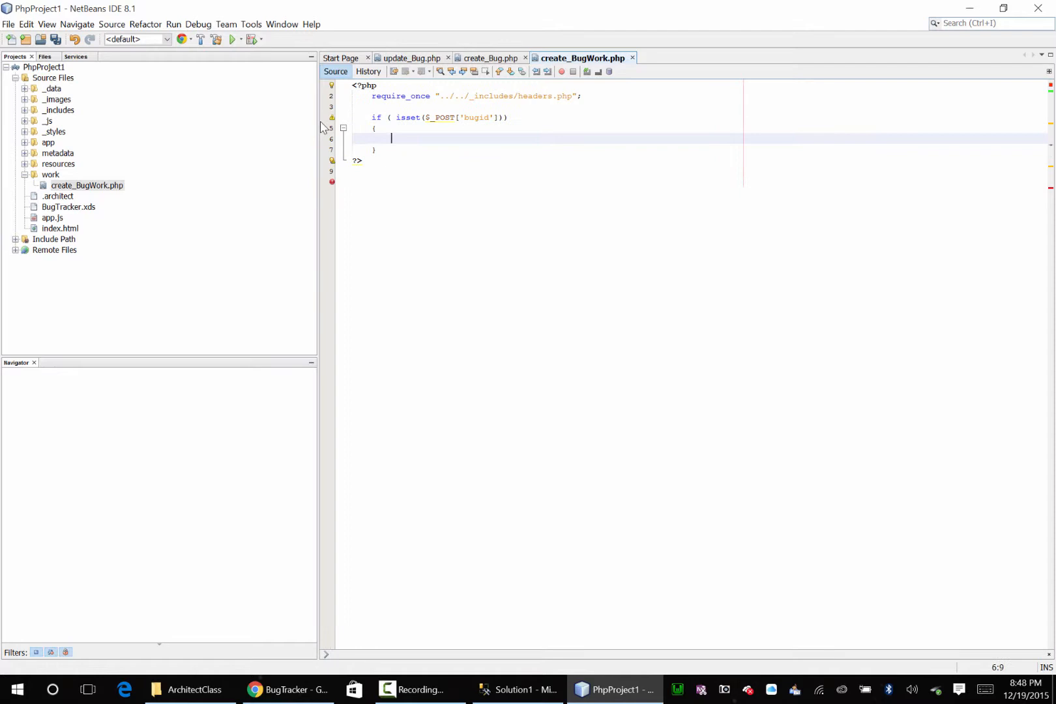
Write an else branch echoing JSON with success true, error 1, msg "Invalid BugID", Error 1461
type("else")
left_click(546, 171)
type("{")
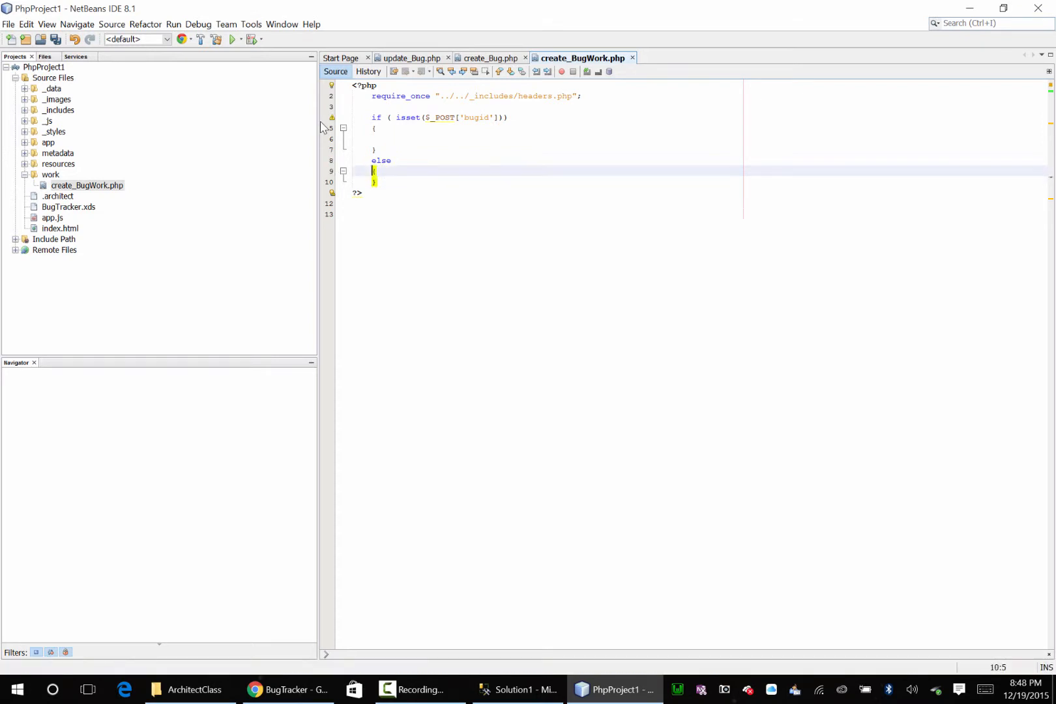
type("echo '{\"succe")
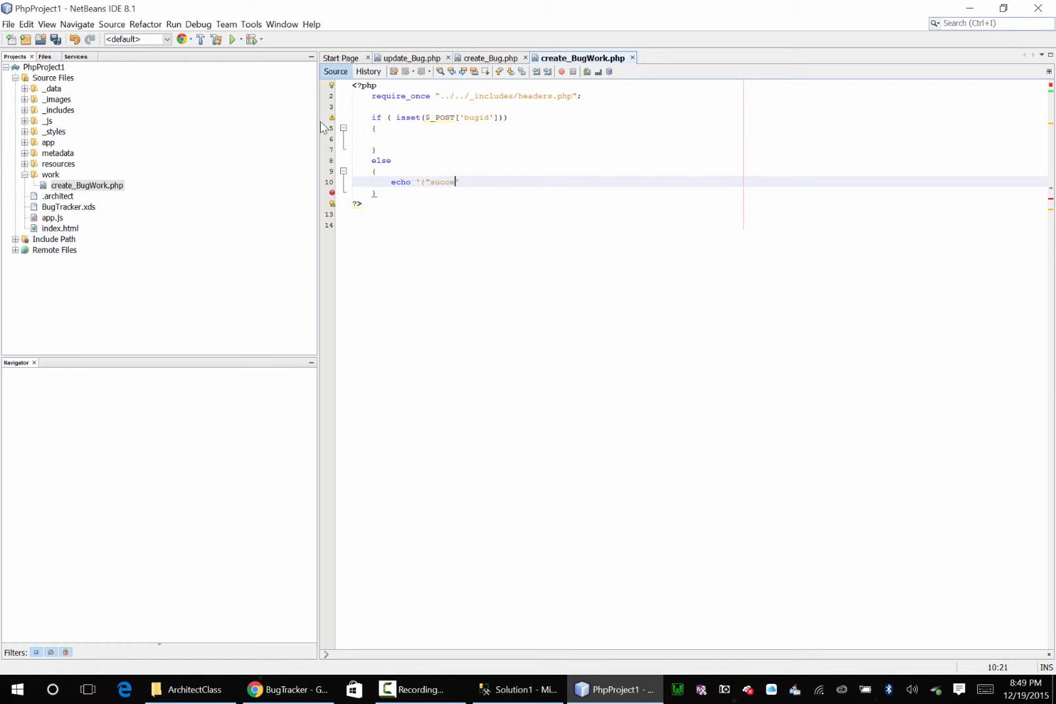
type("ss\":true,\"error\":")
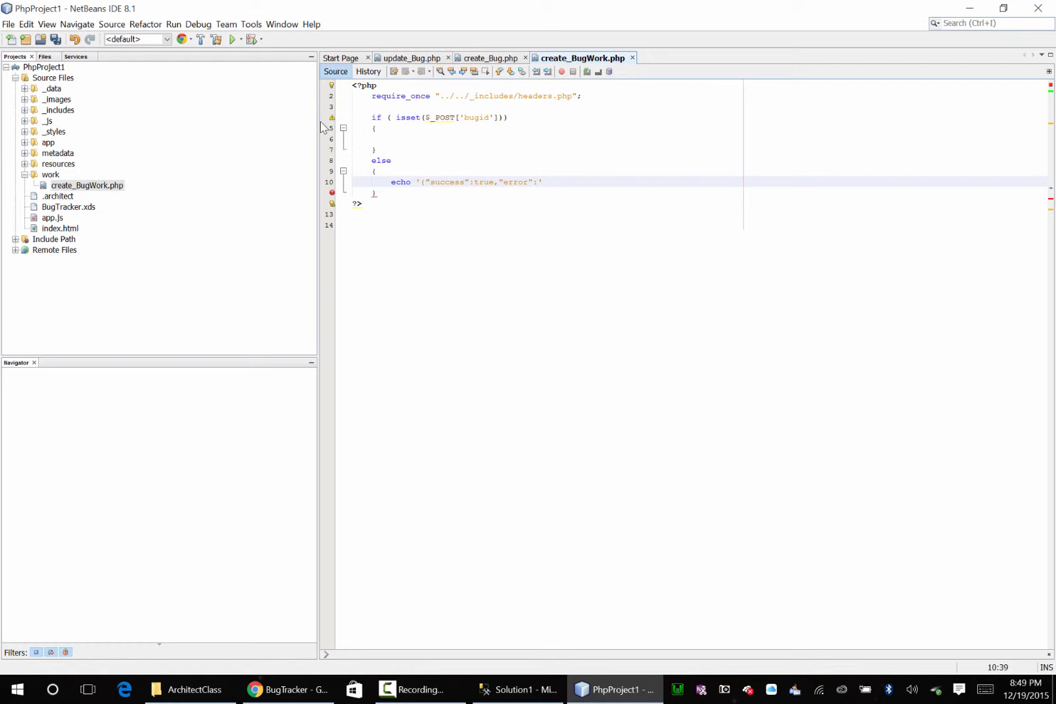
type("1,")
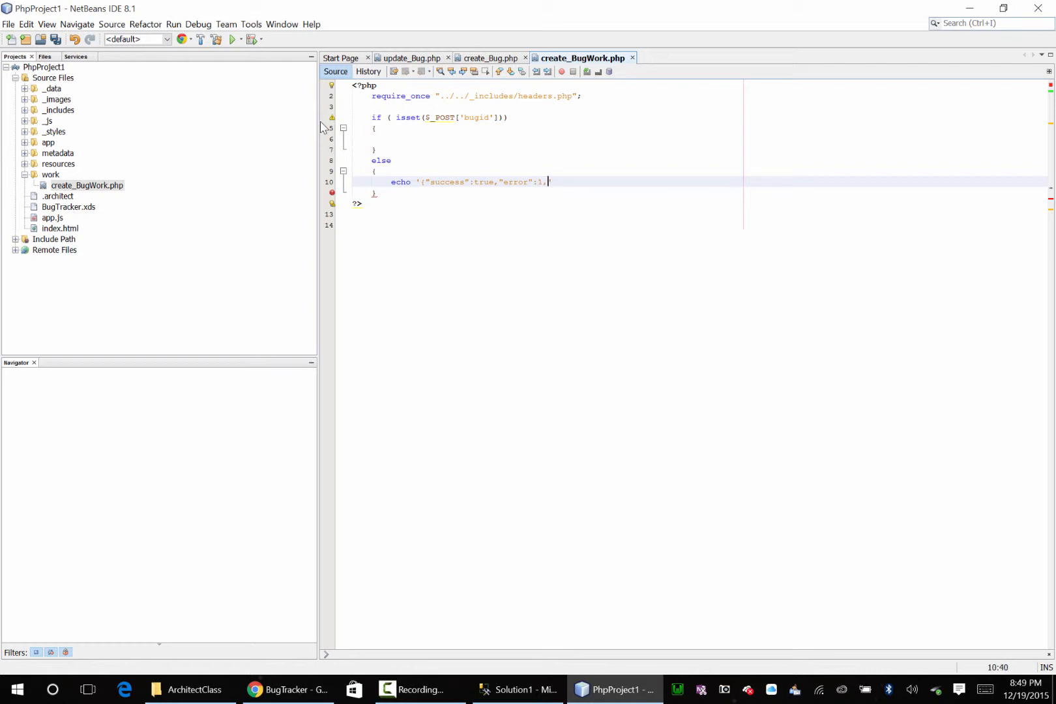
type("\"msg\"")
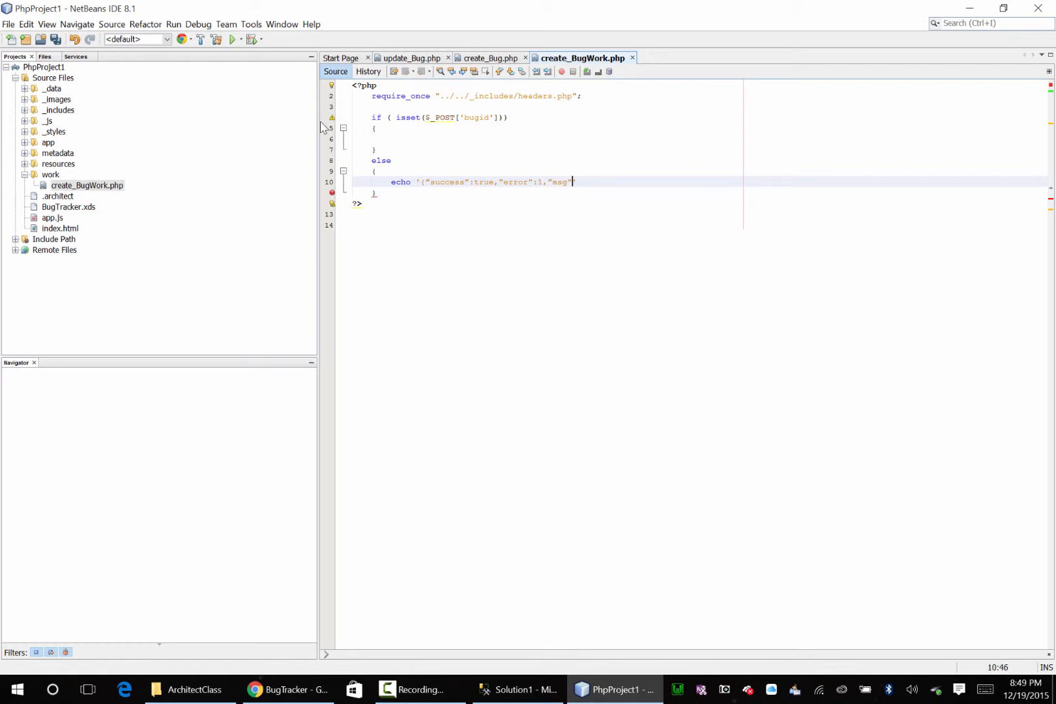
type(",\"Invalid")
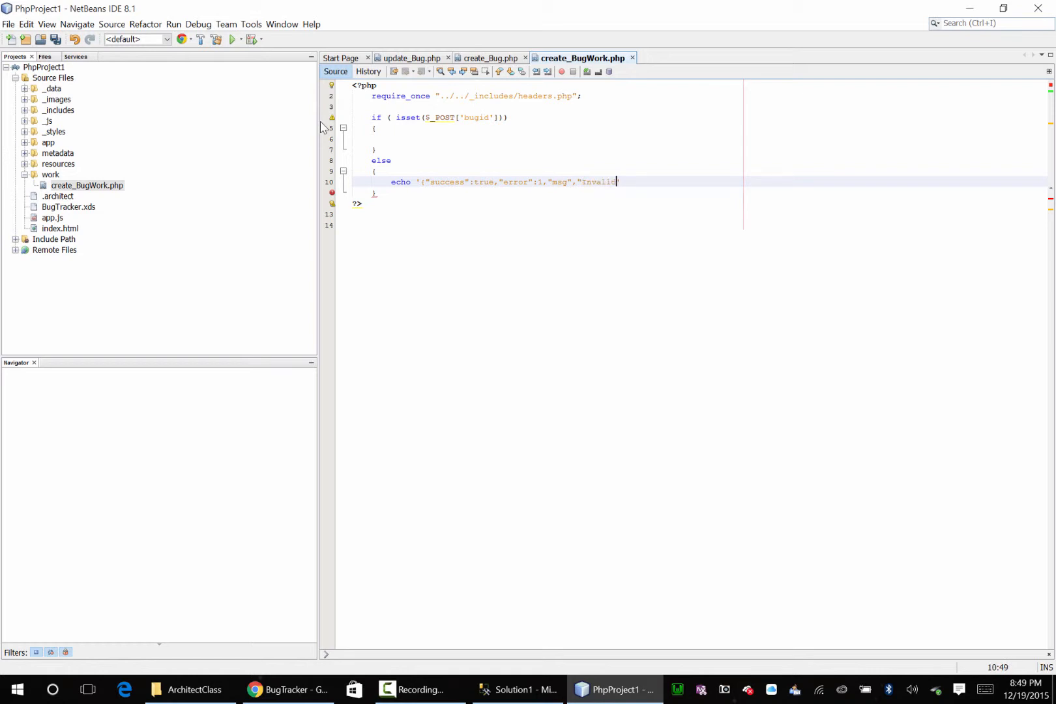
type("BugID'")
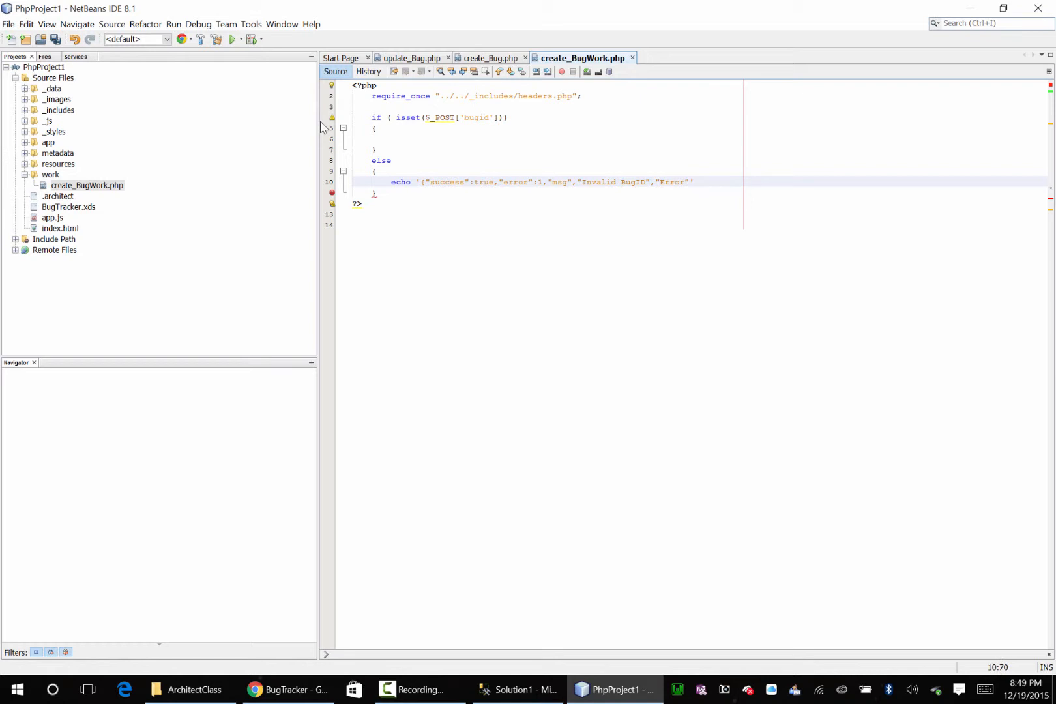
type(":1461}")
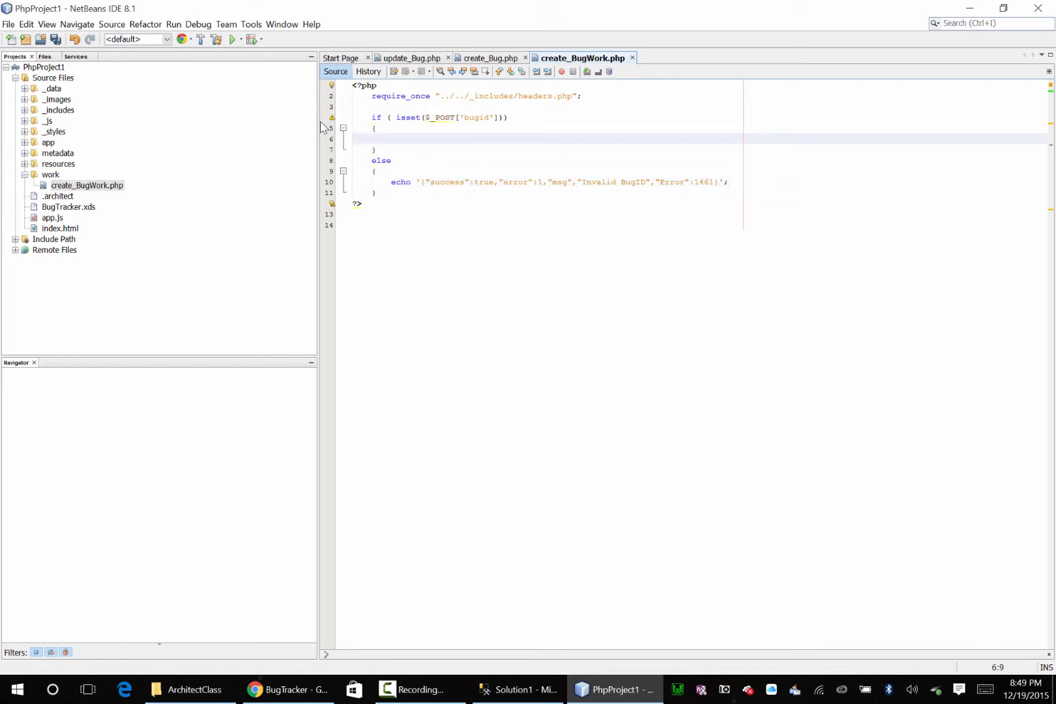
Assign $bugid from $_POST['bugid'] inside the if block
type("$bugid")
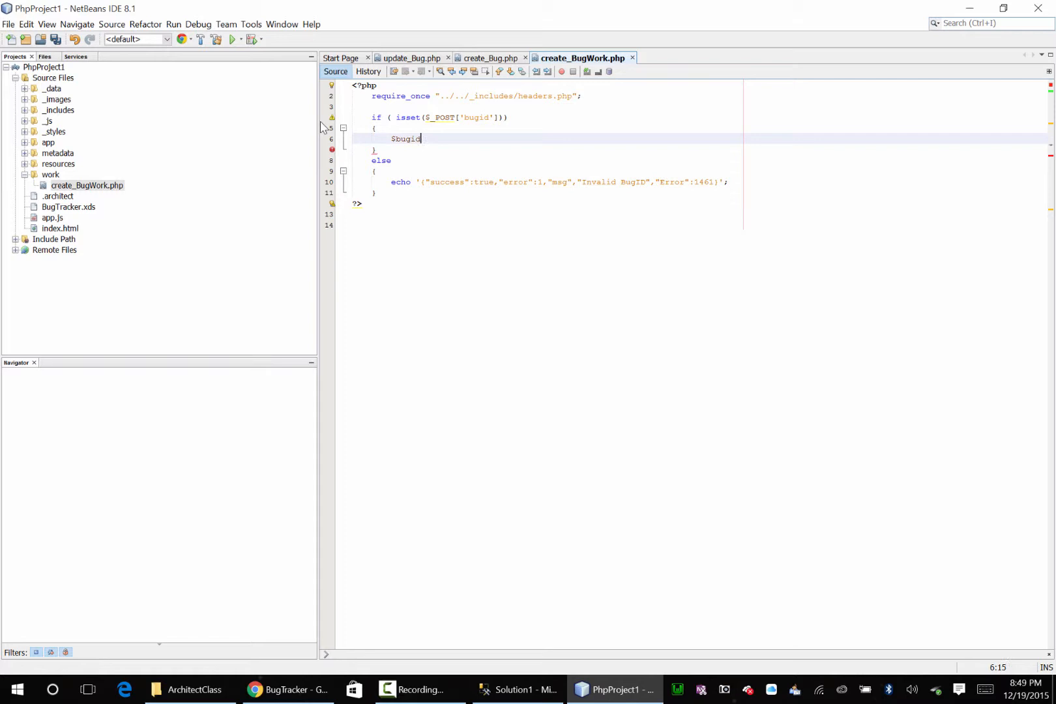
type("= $_POST['bugid'")
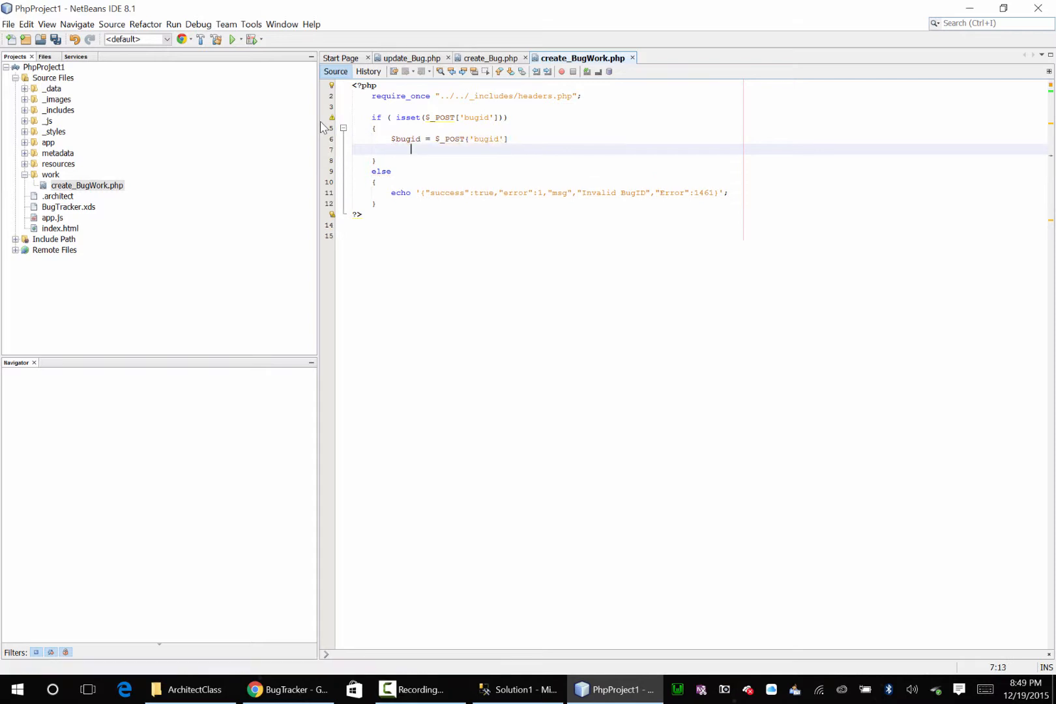
key("Backspace")
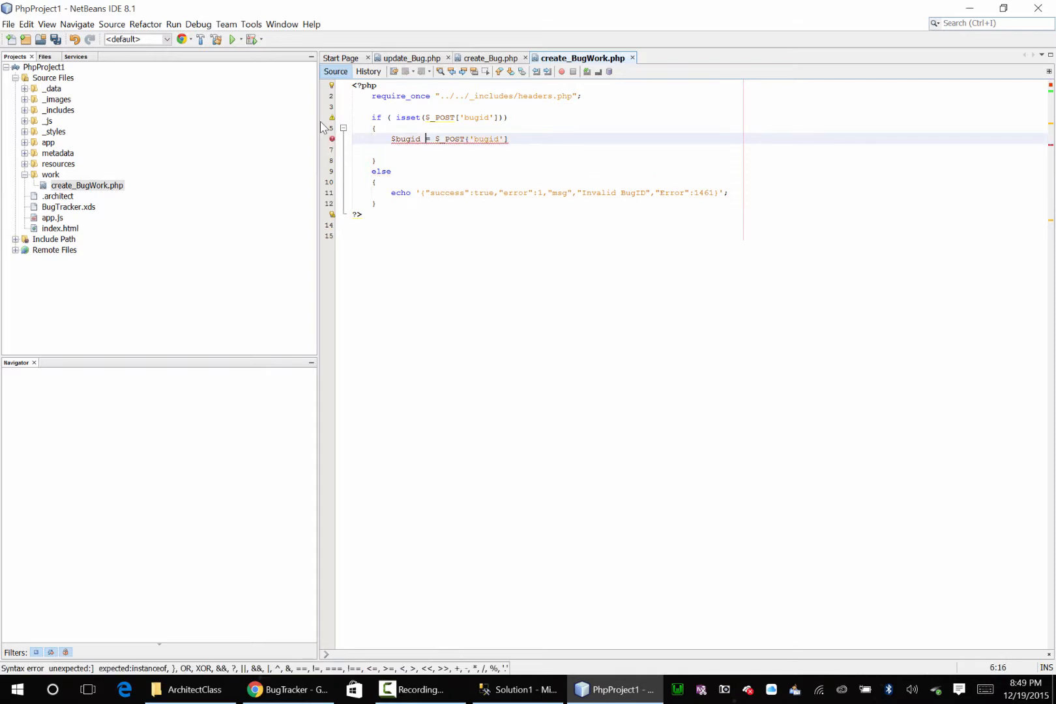
type(";")
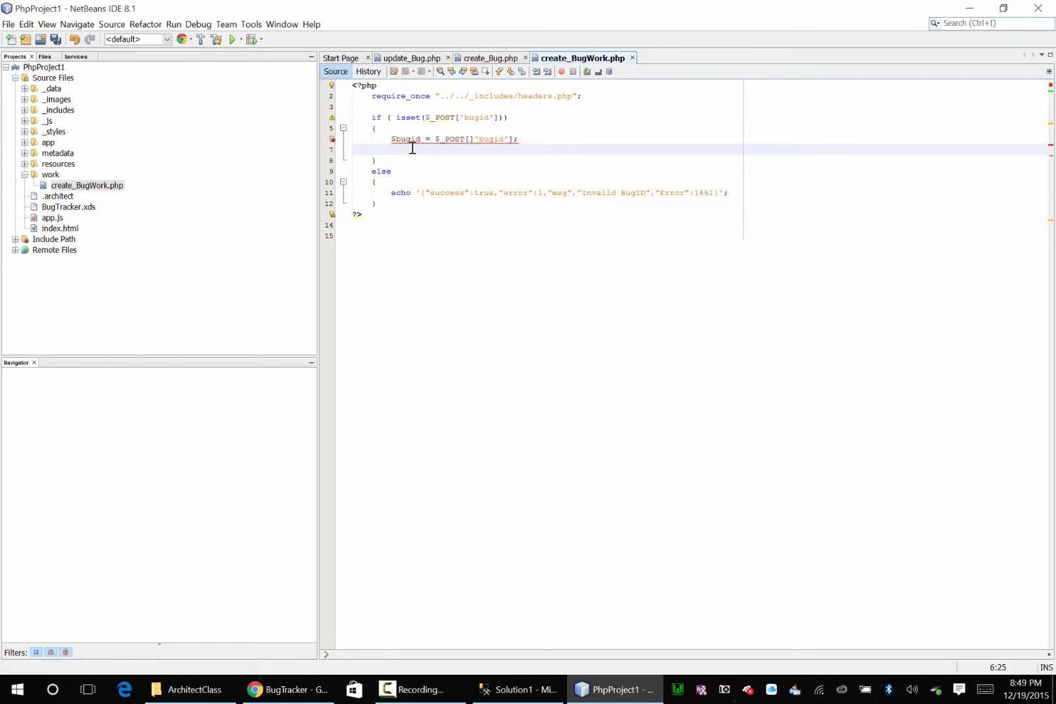
Assign $description via filter_input(INPUT_POST, 'description', FILTER_SANITIZE_SPECIAL_CHARS)
left_click(472, 140)
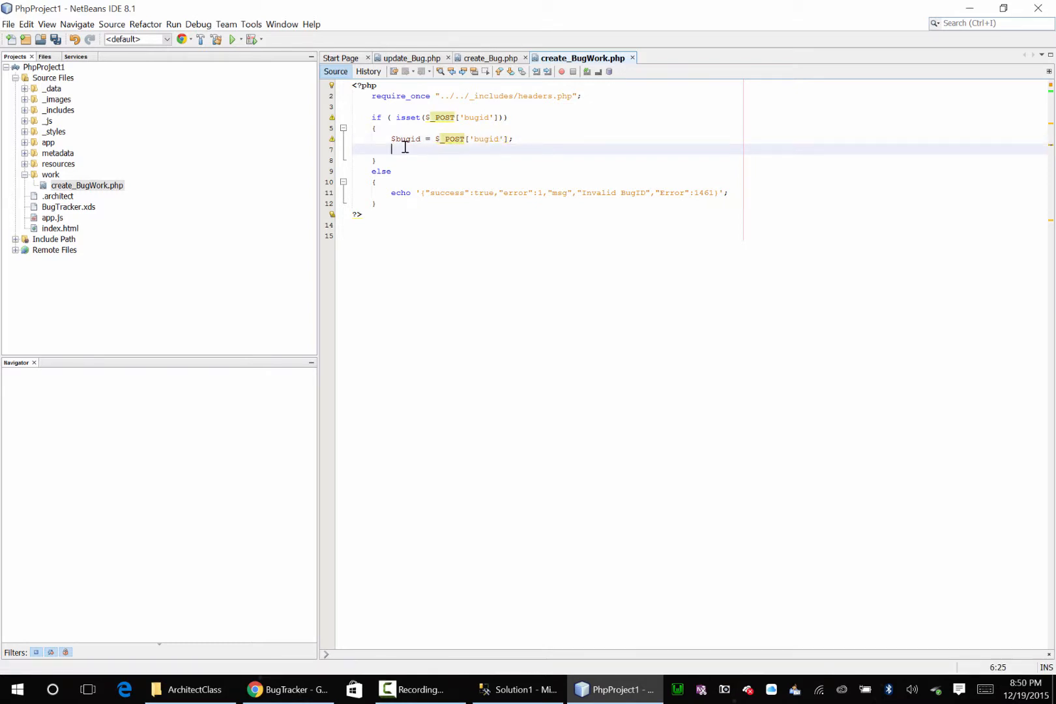
left_click(391, 149)
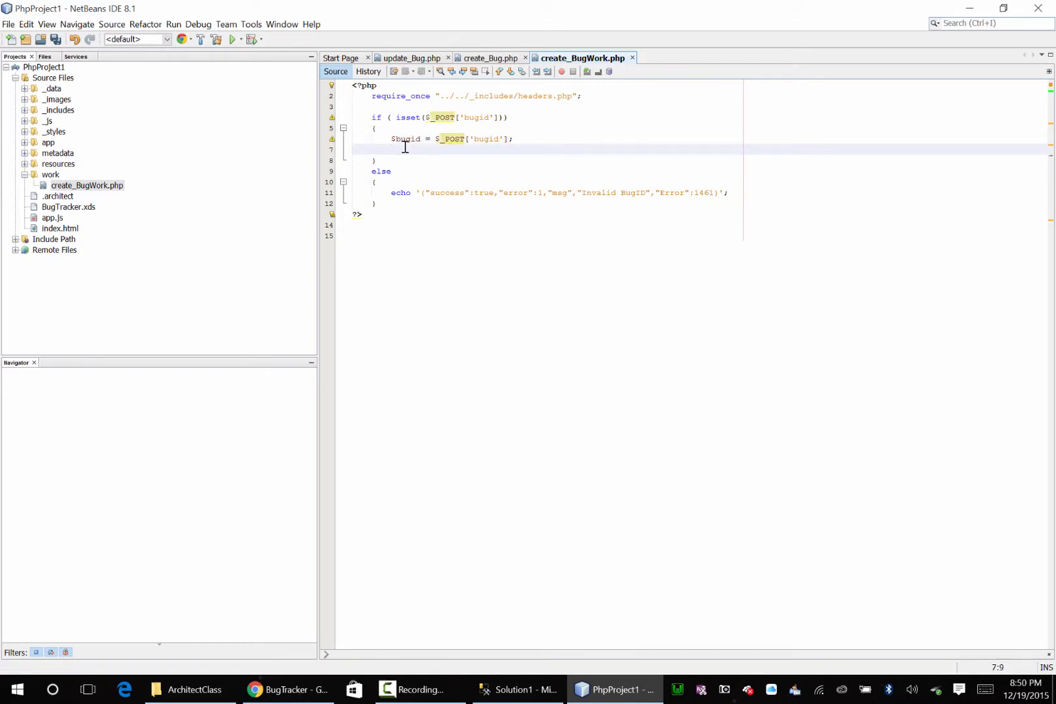
type("$description = $")
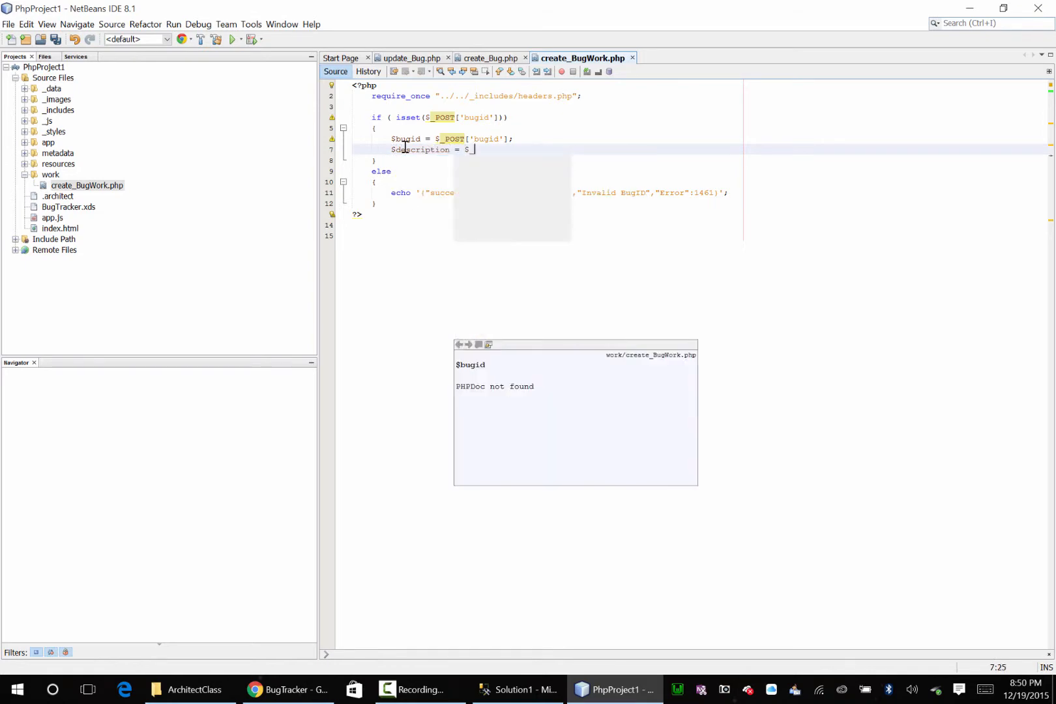
type("filter")
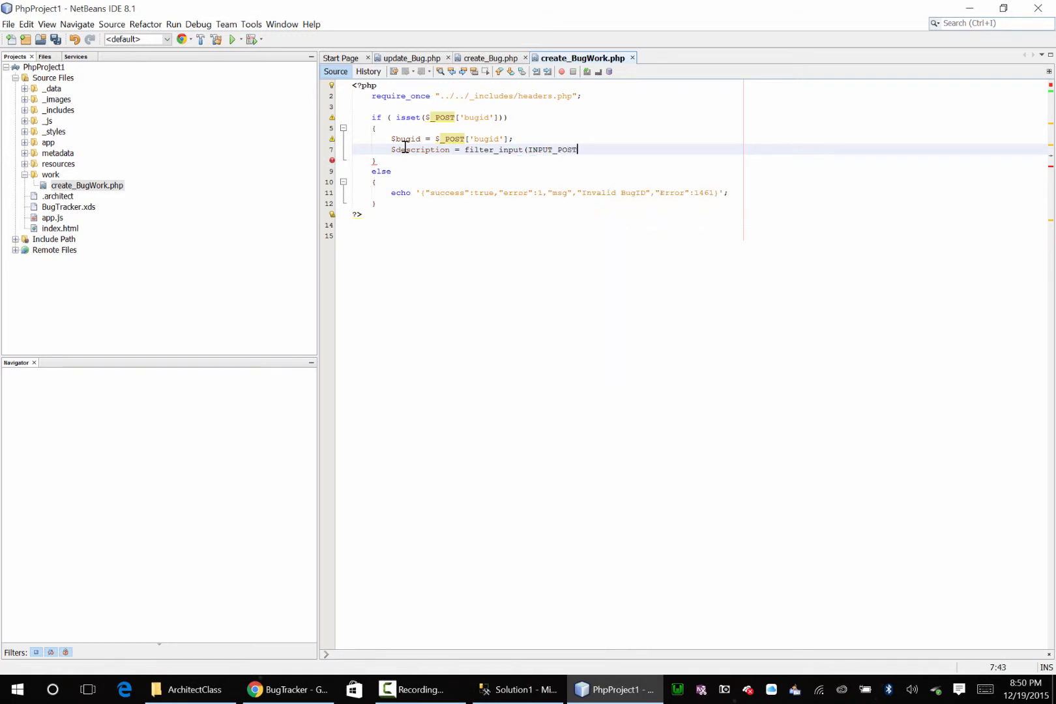
type(", 'desc")
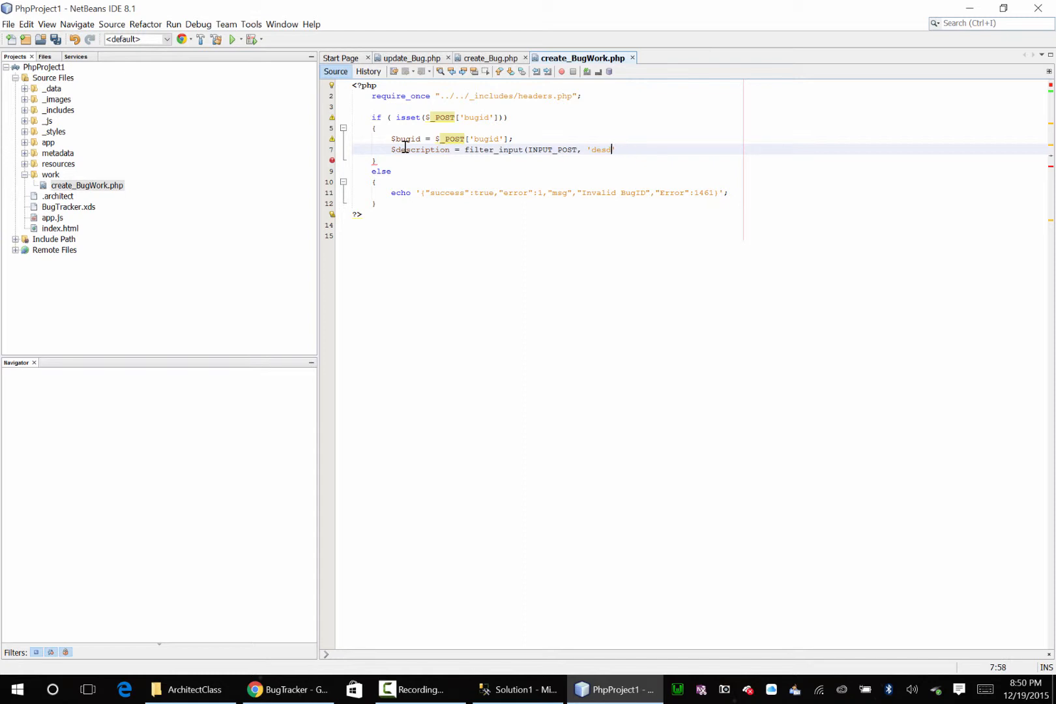
type("ription")
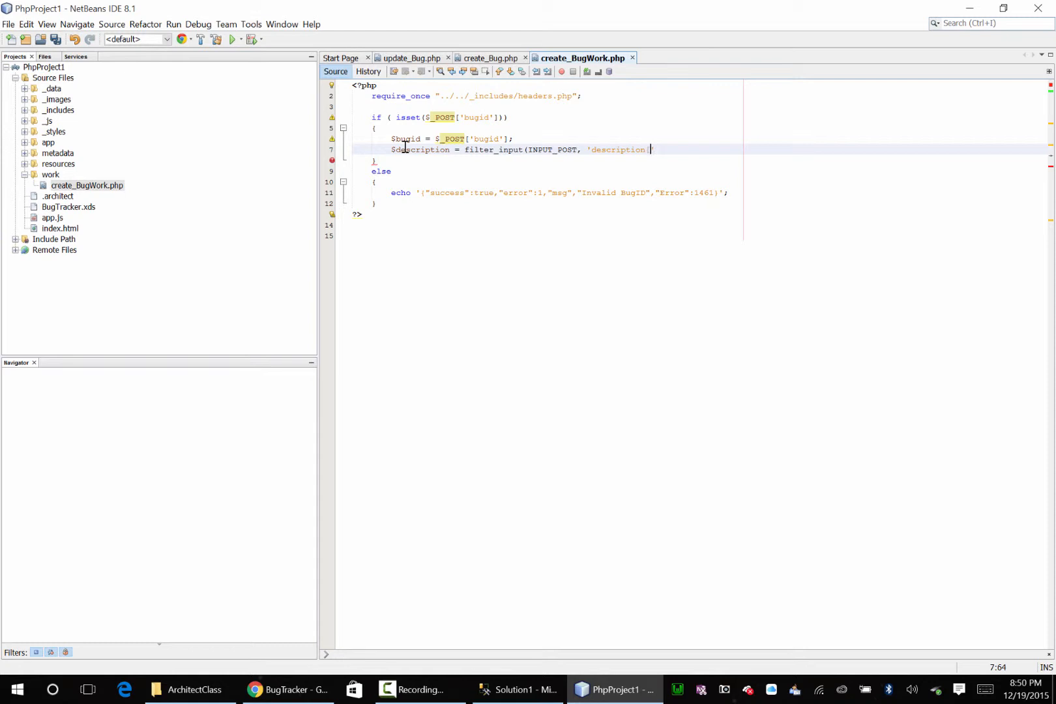
type(", FILTER_SANITIZE_SPECIAL_CHARS);")
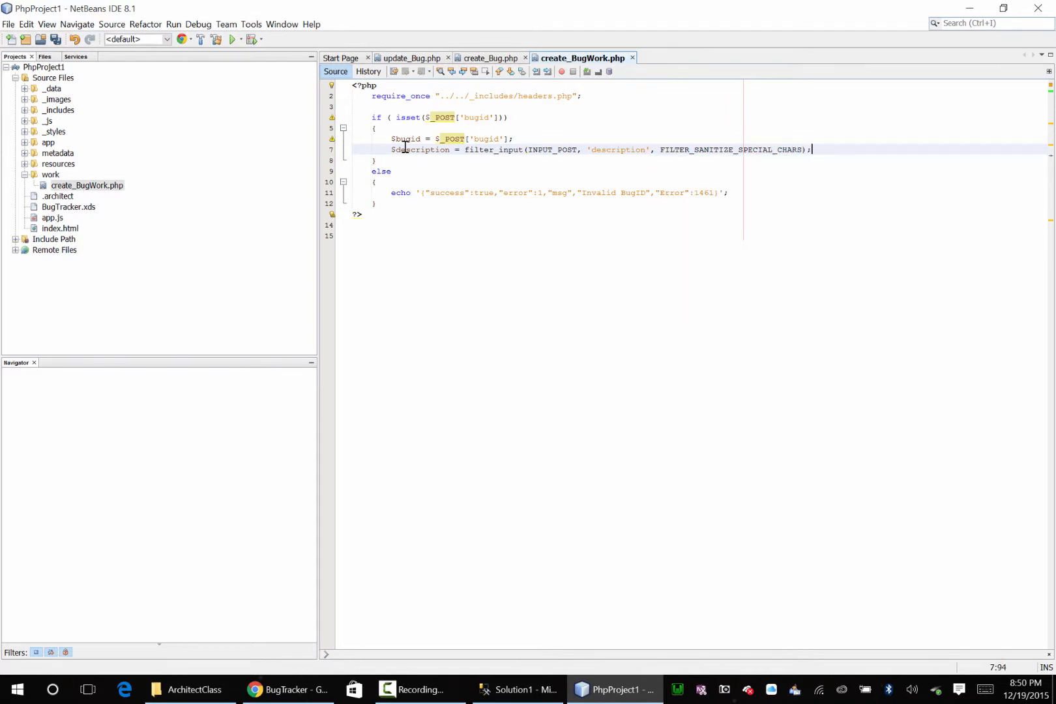
key("enter")
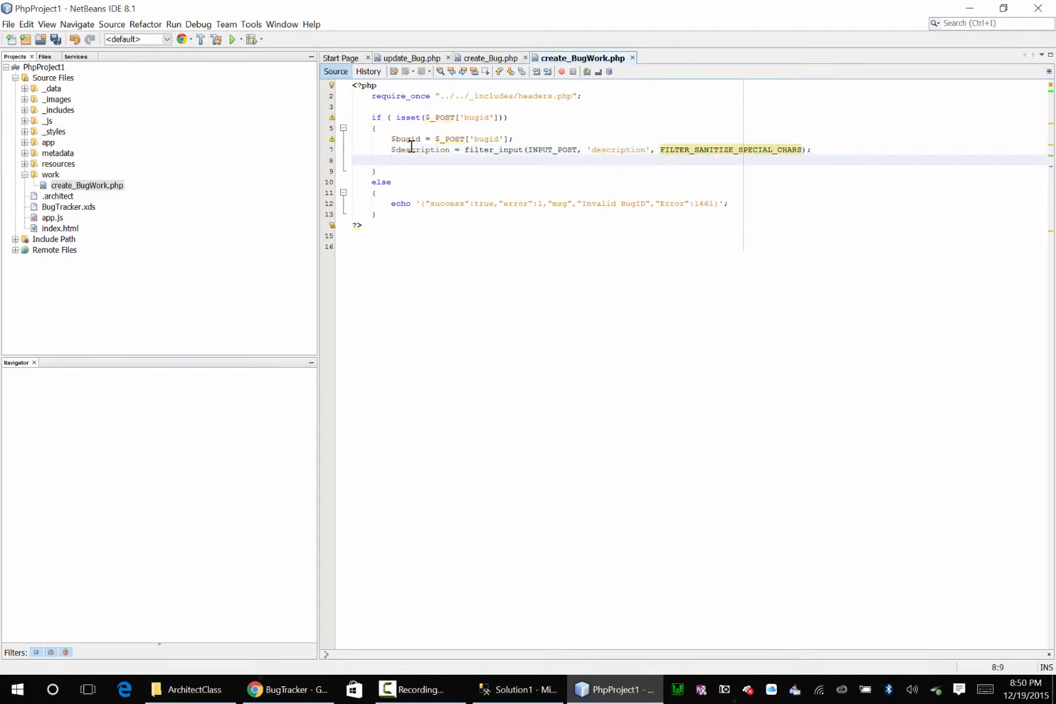
Assign $start from $_POST['starttime'] and $end from $_POST['endtime']
type("$start = $_POST")
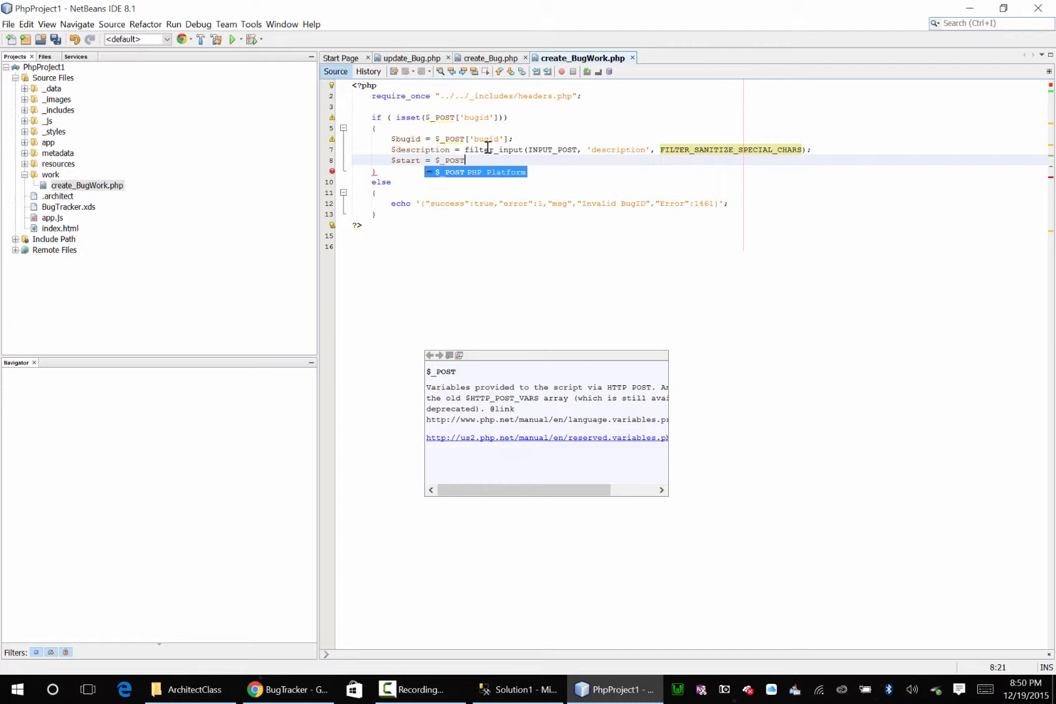
type("['starttime']")
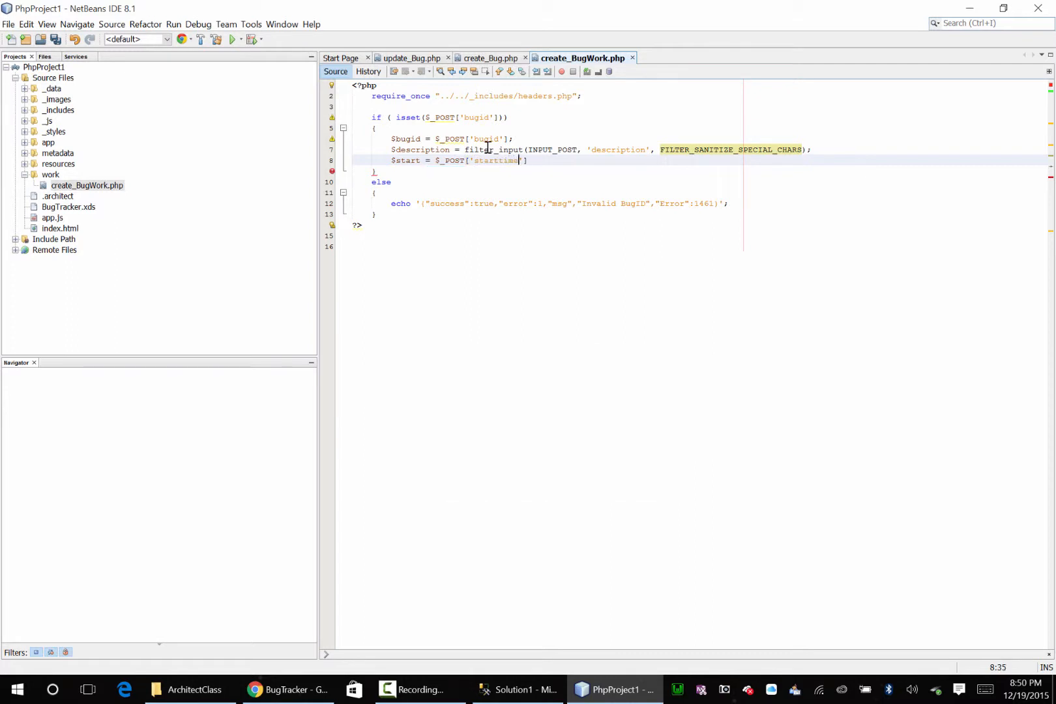
type("]")
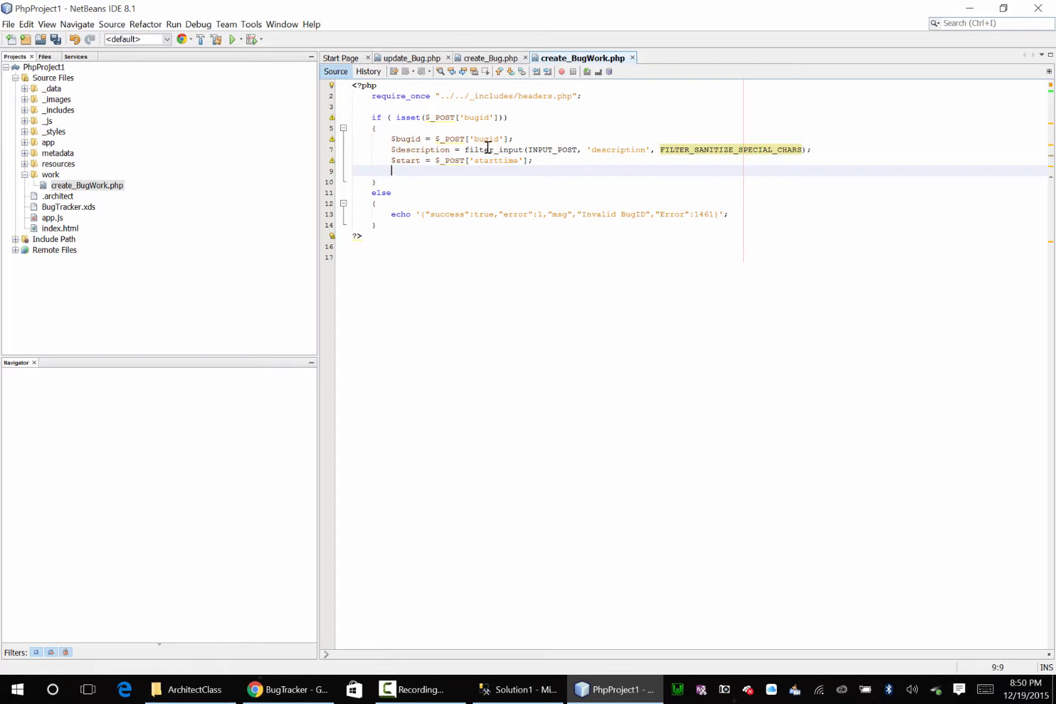
type("$=")
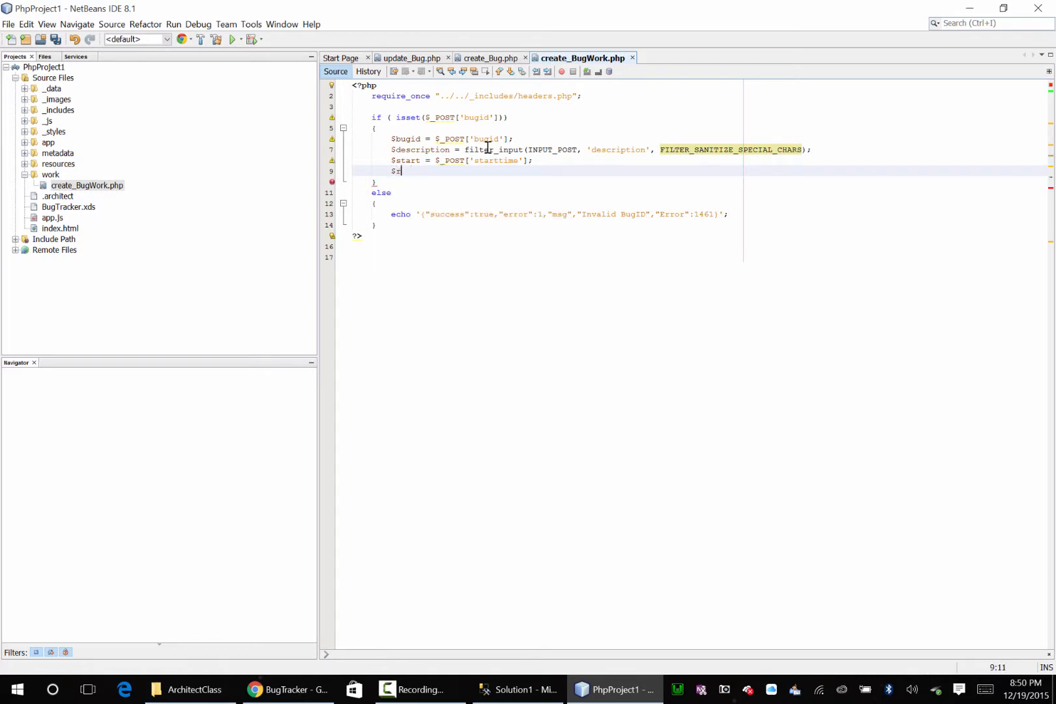
type("end =")
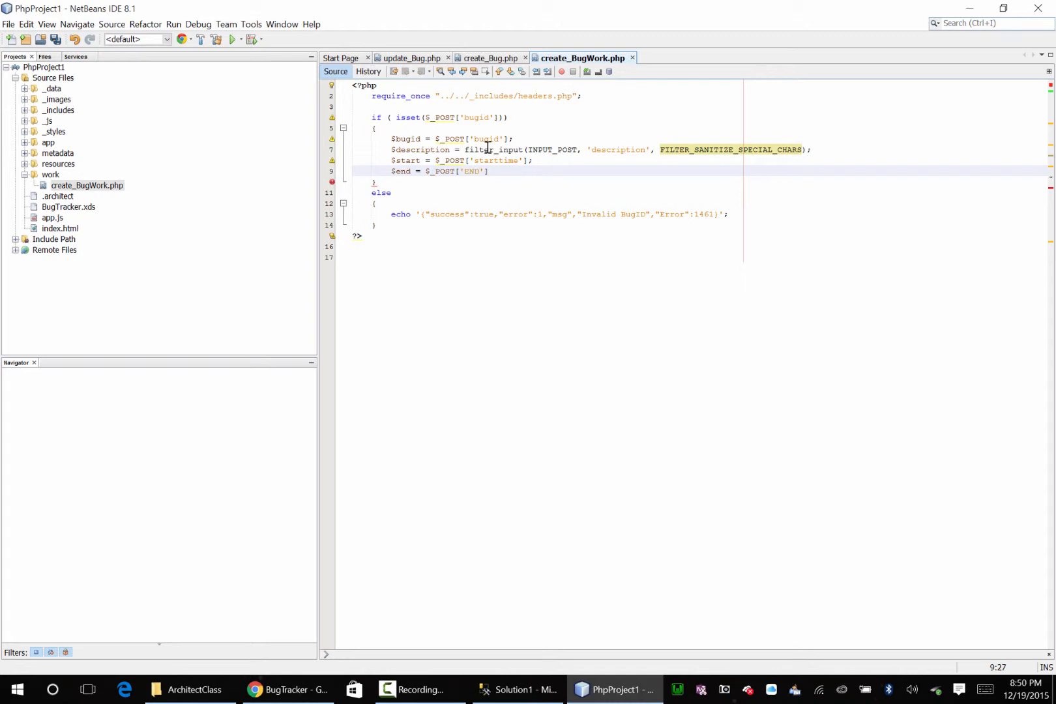
type("endtime")
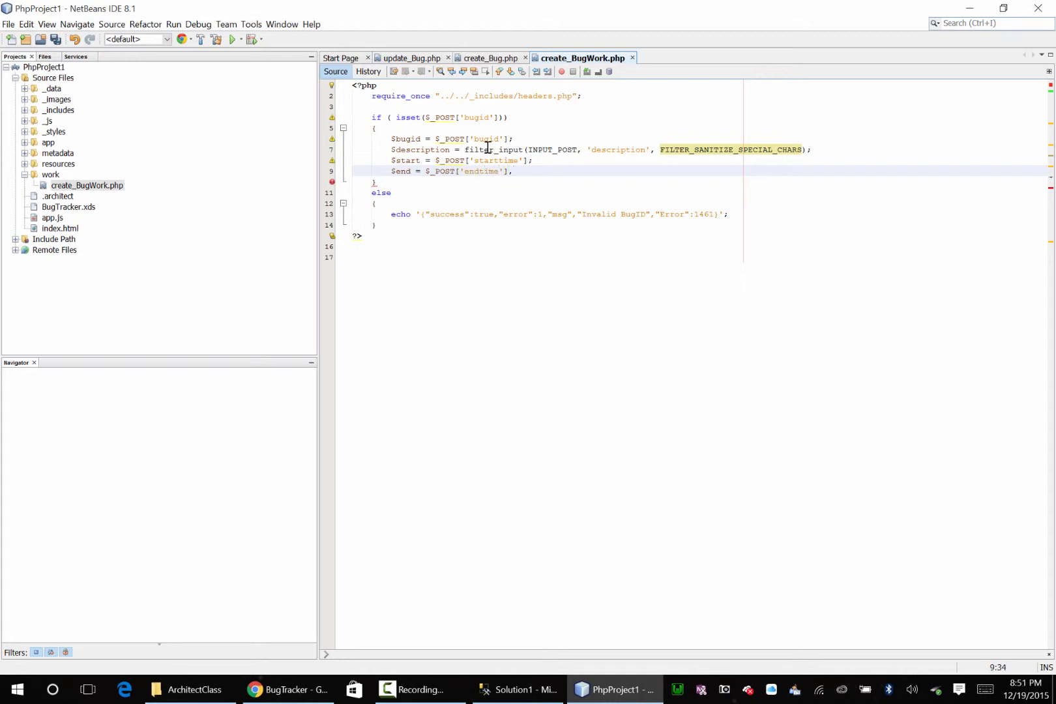
key("enter")
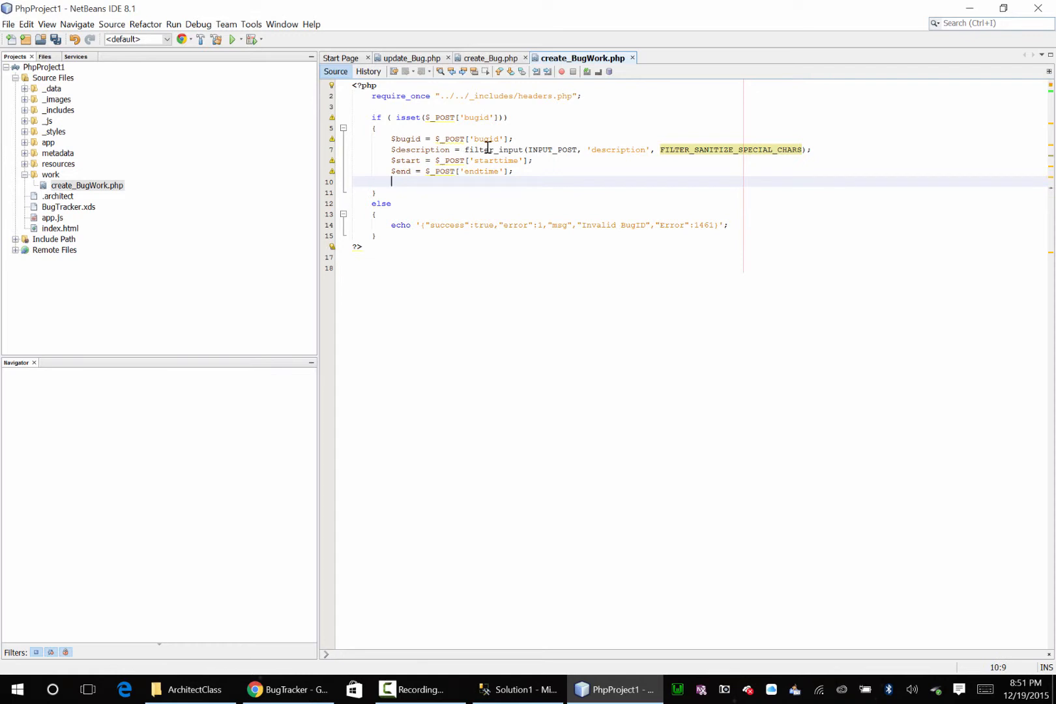
Assign $work from $_POST['work']
type("$work =")
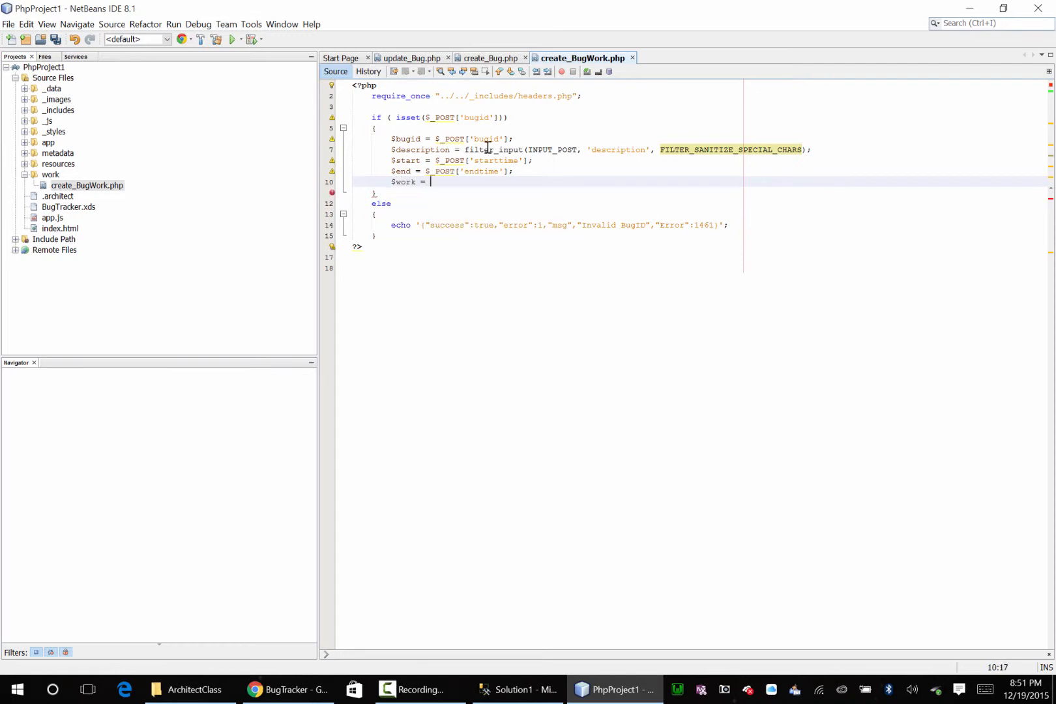
type("$_POST['wor")
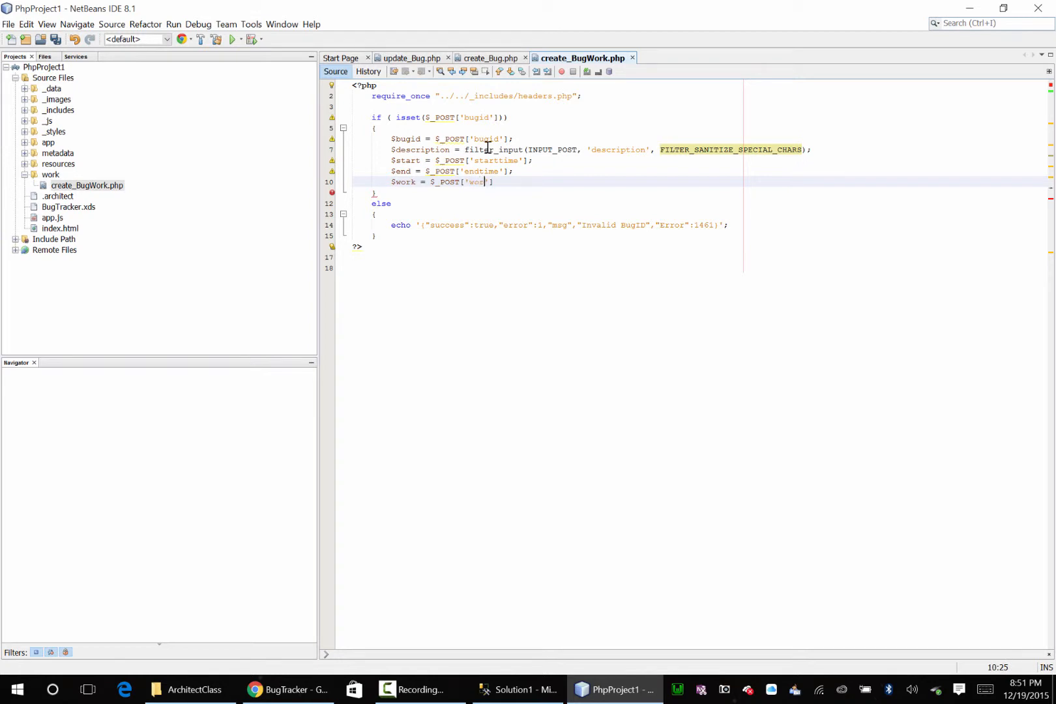
type("k']")
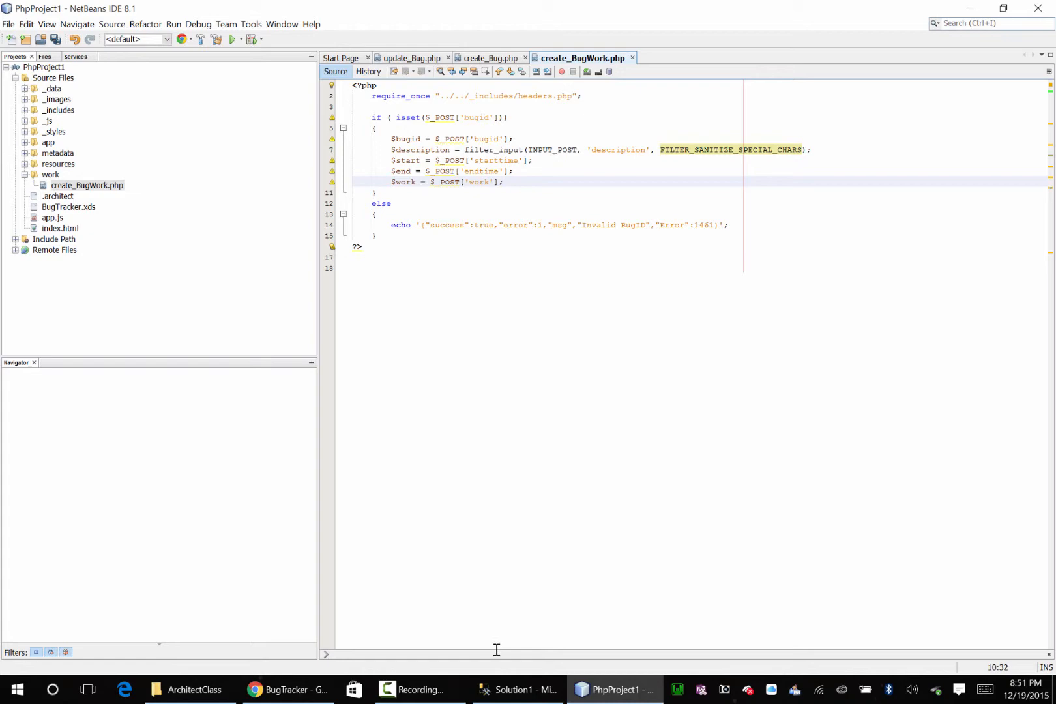
mouse_move(612, 690)
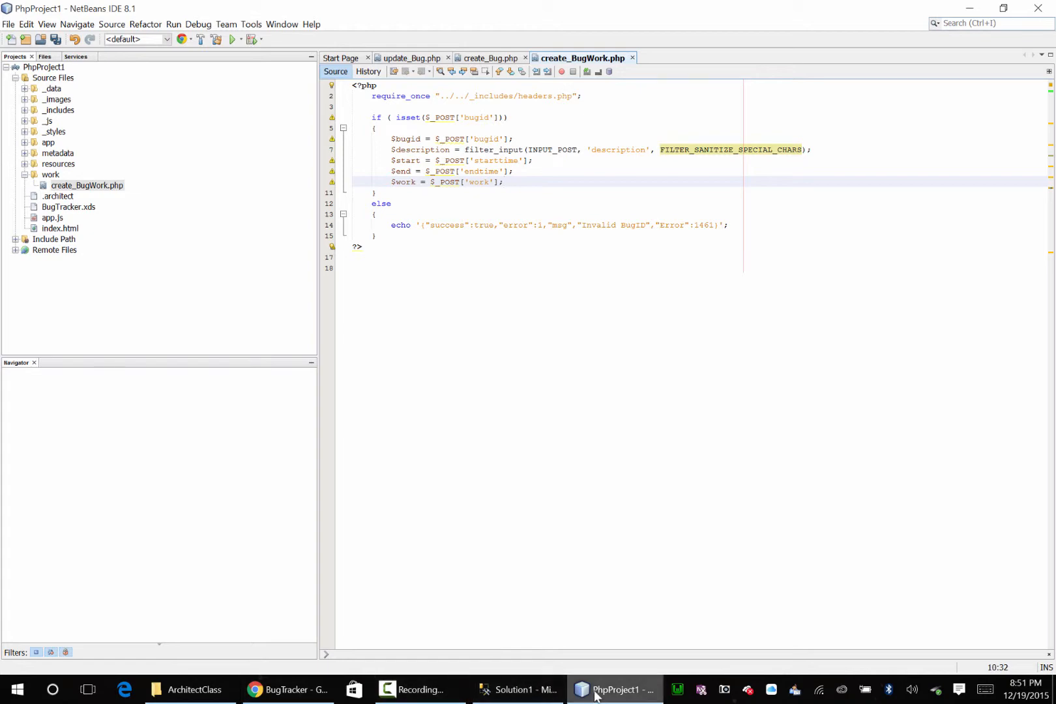
Review the BugTracker Work Performed form, then switch to the ArchitectClass folder
left_click(517, 690)
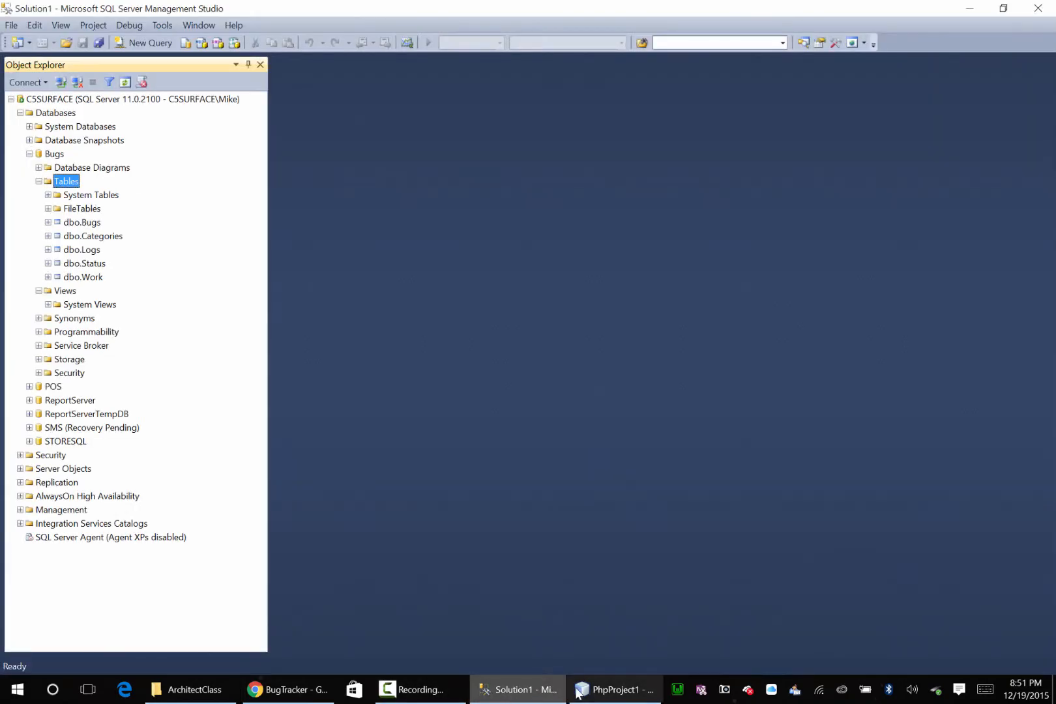
left_click(289, 690)
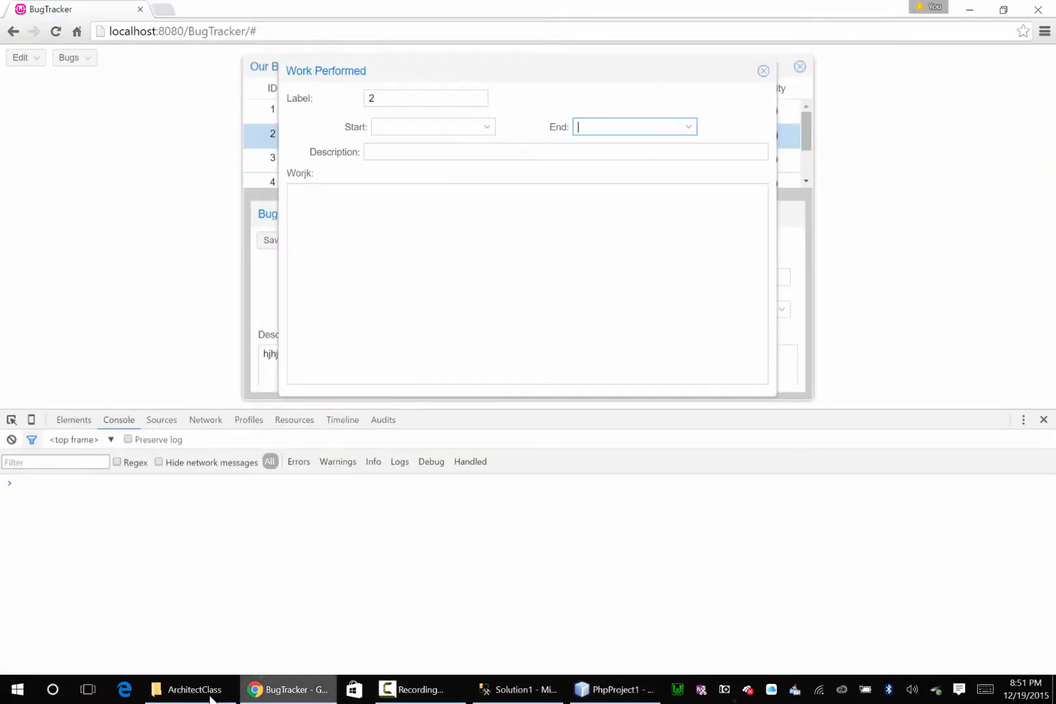
left_click(189, 690)
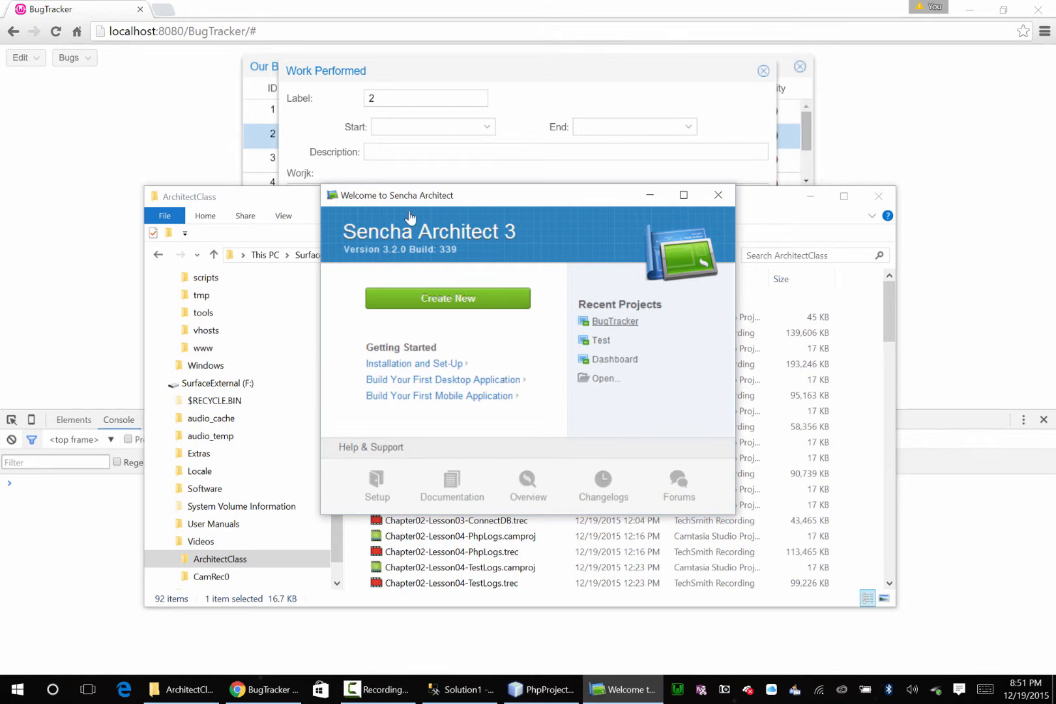
Open the BugTracker project from the welcome screen's Recent Projects
left_click(614, 321)
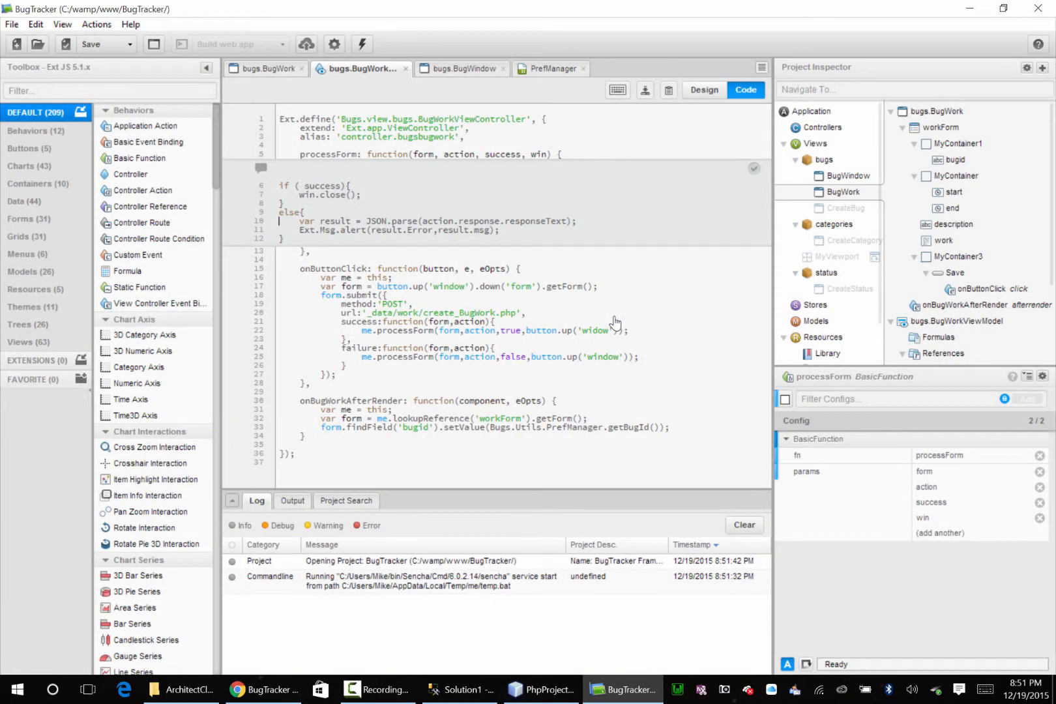
In the BugWork design view, filter configs by name and rename the End time field to endtime
left_click(960, 176)
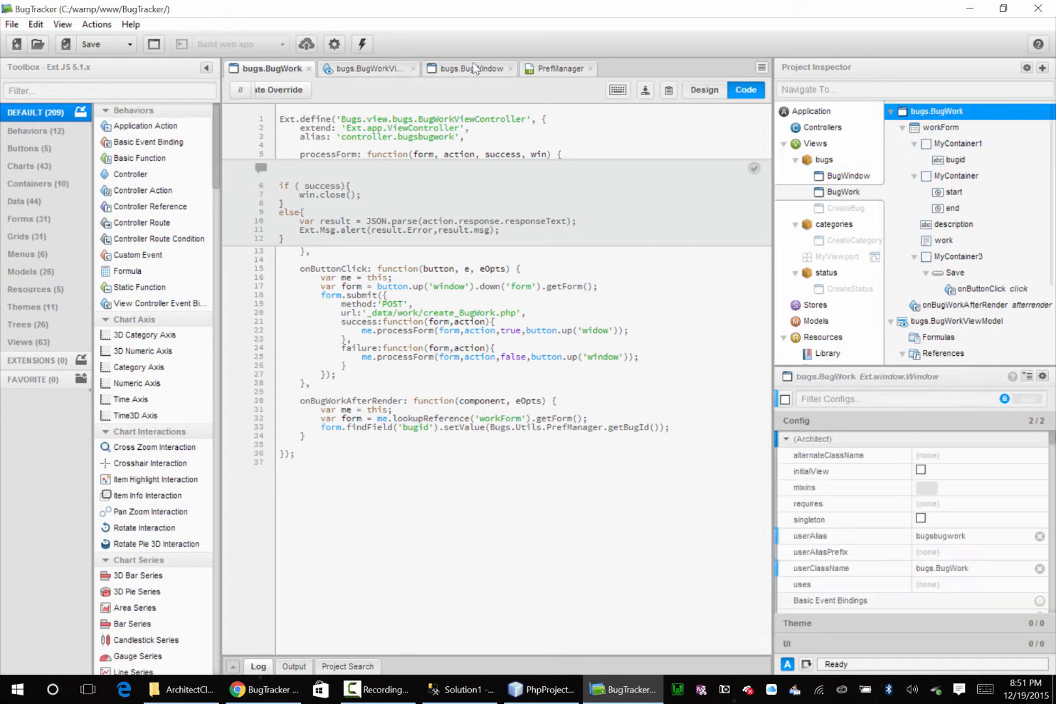
left_click(703, 90)
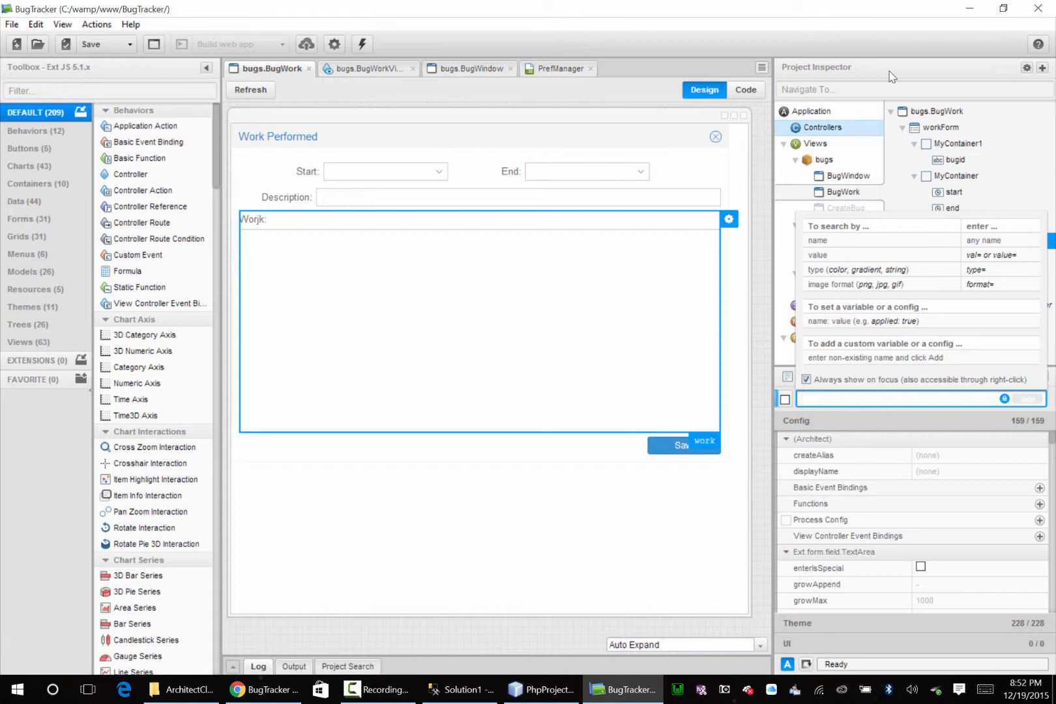
type("name")
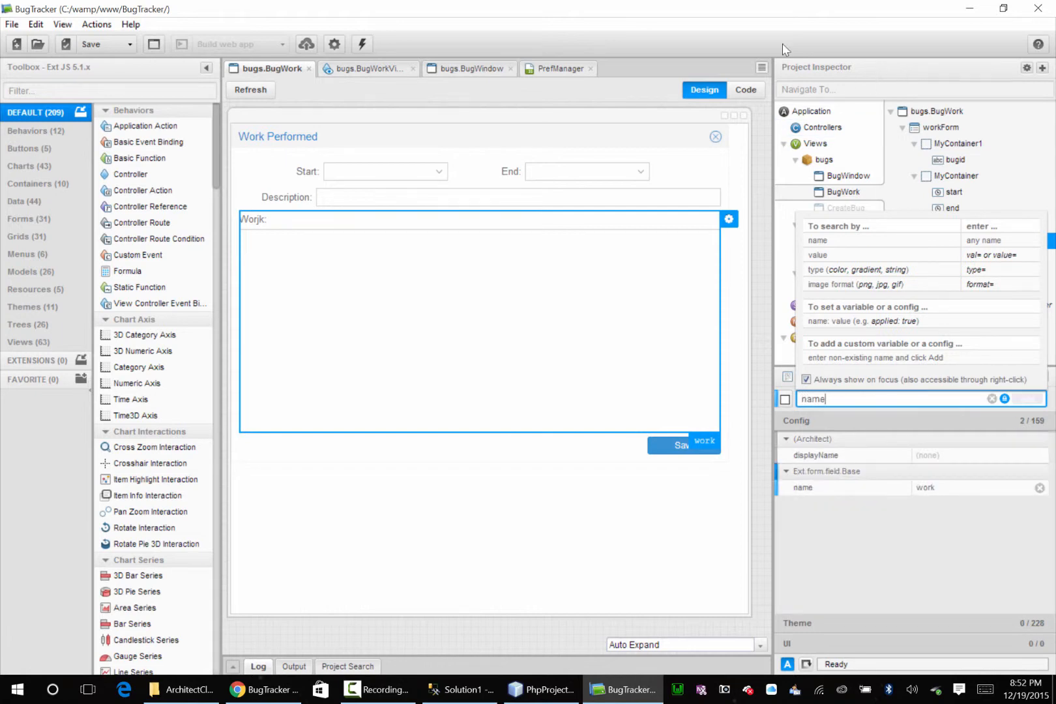
left_click(952, 208)
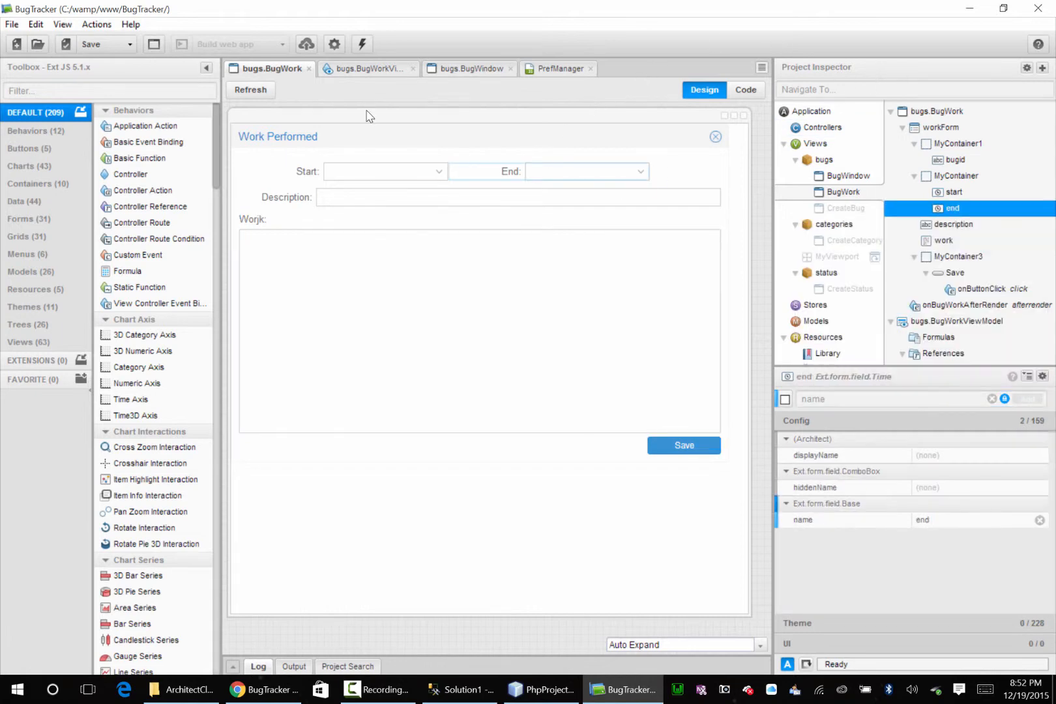
left_click(584, 171)
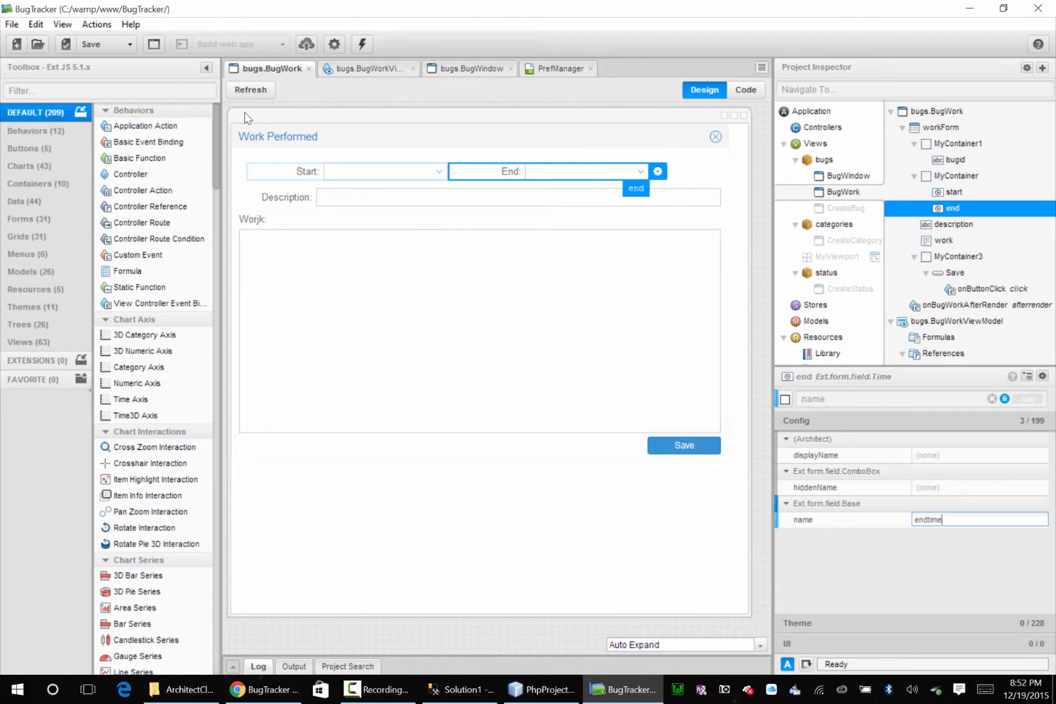
key("Return")
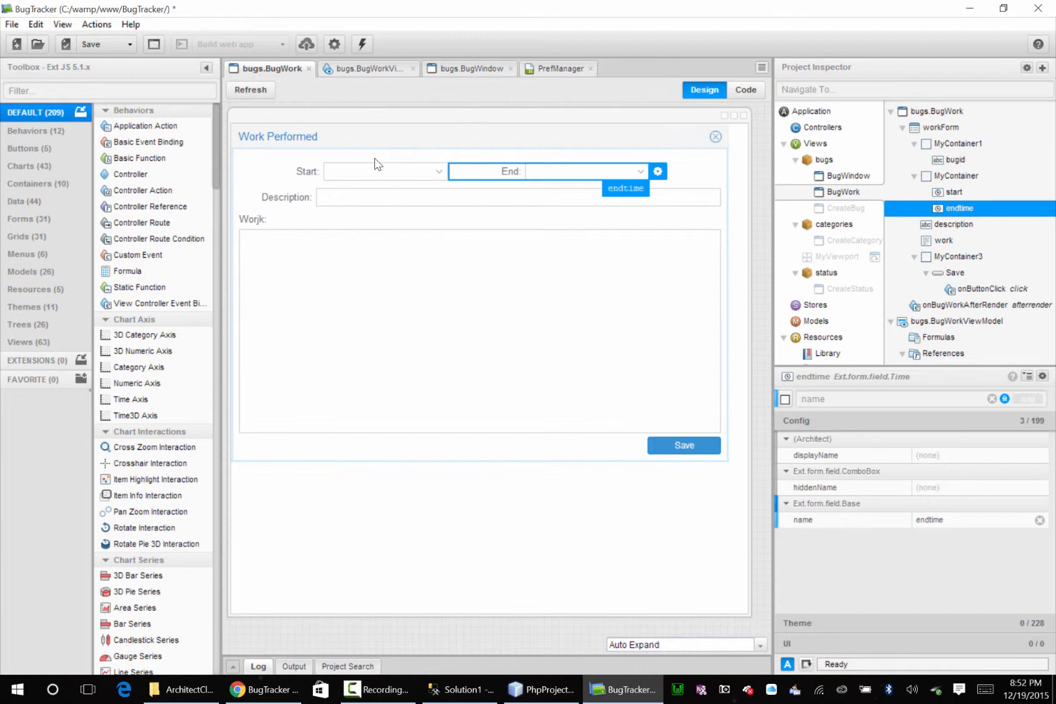
Rename the Start time field to starttime, then return to create_BugWork.php in NetBeans
left_click(954, 192)
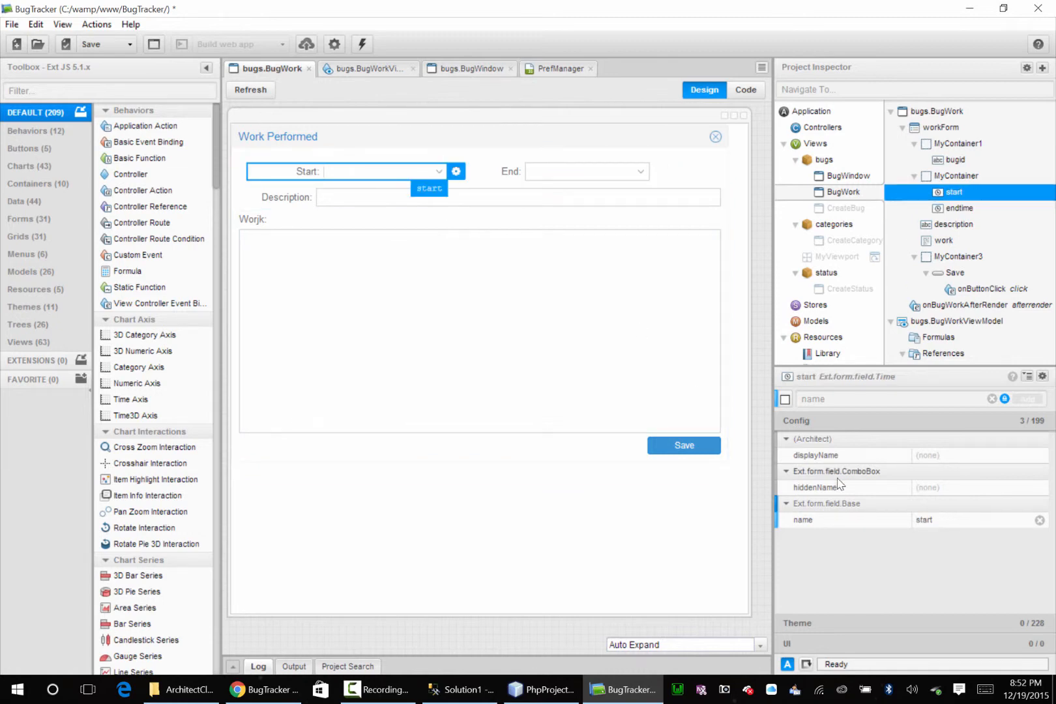
left_click(977, 519)
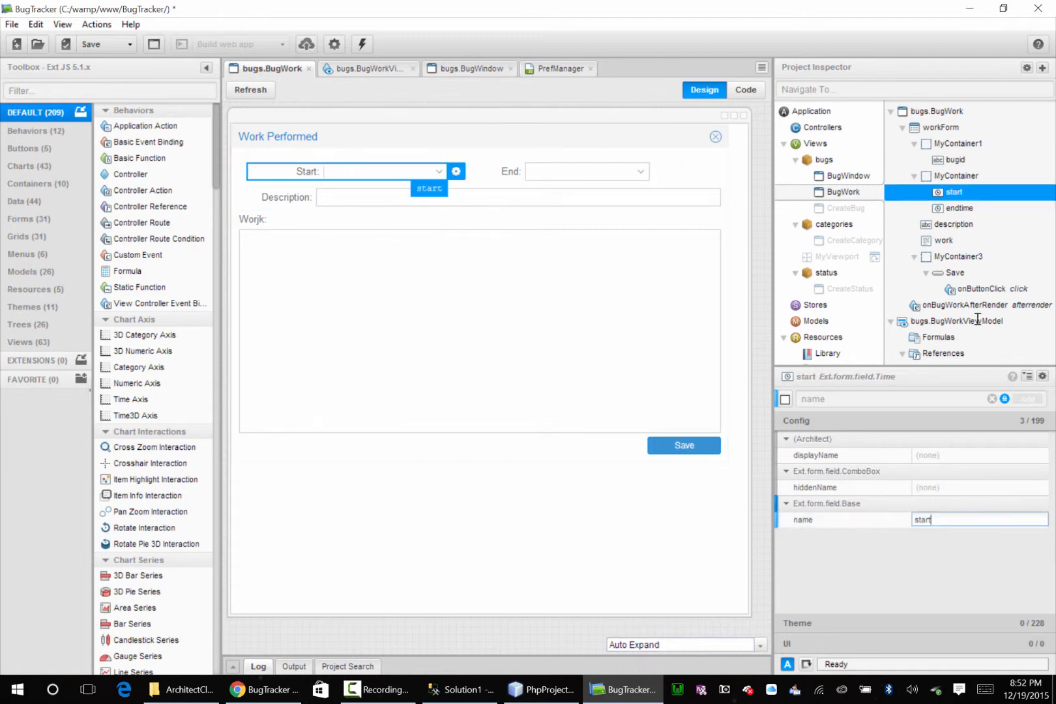
type("time")
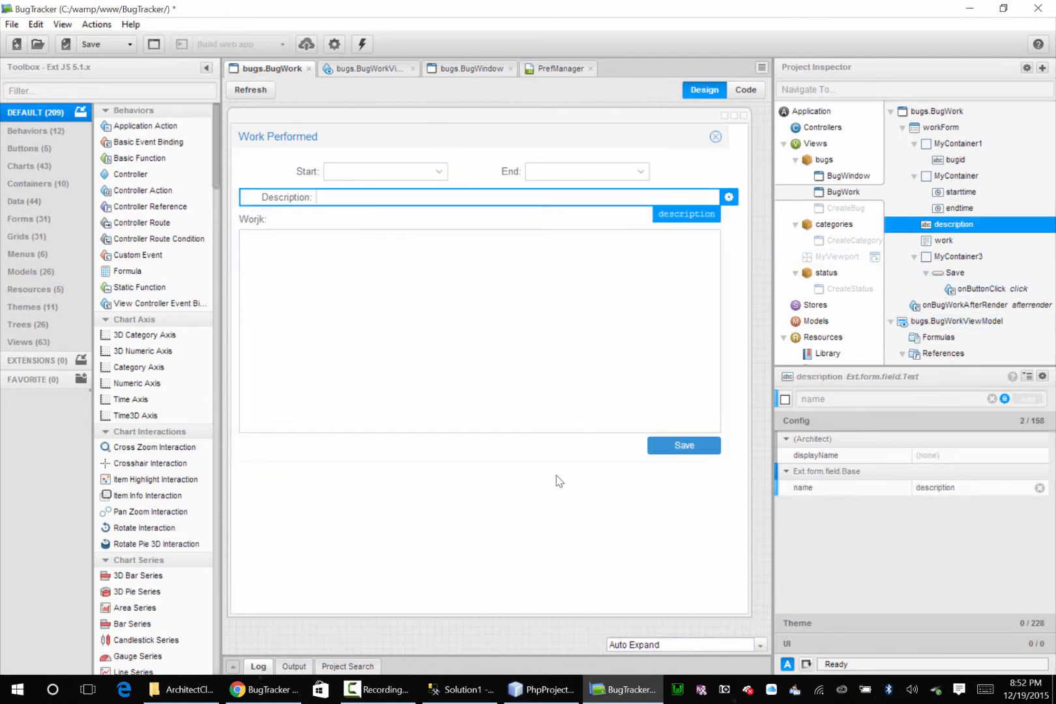
left_click(541, 690)
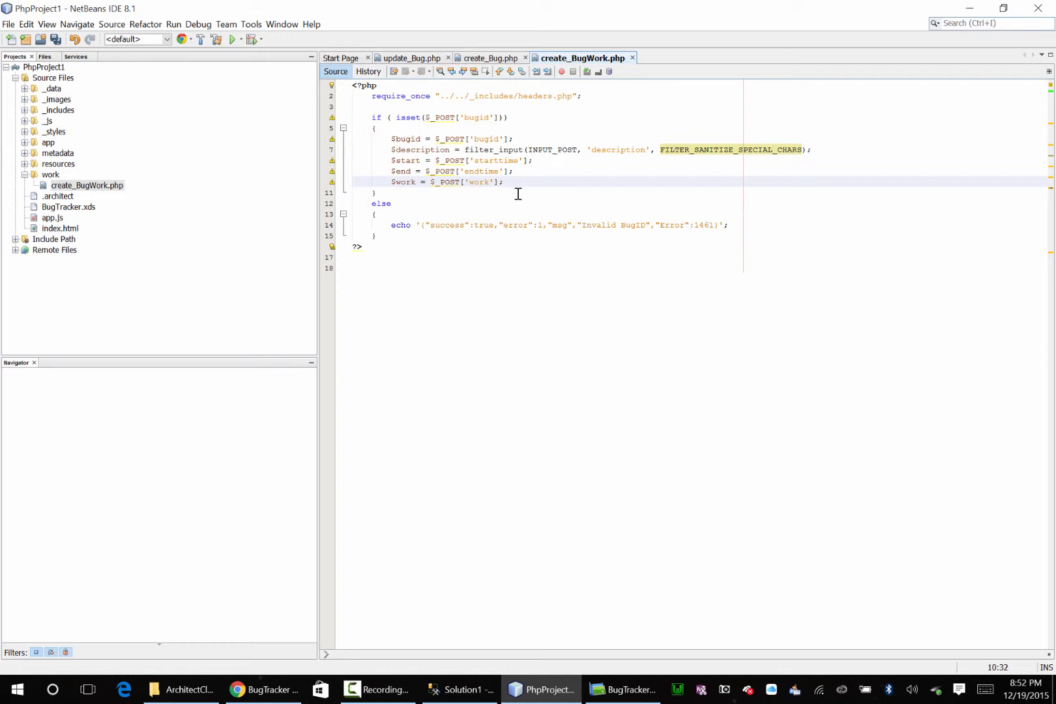
Begin $query = "insert into on line 12 and bring SQL Server Management Studio forward
type("$query")
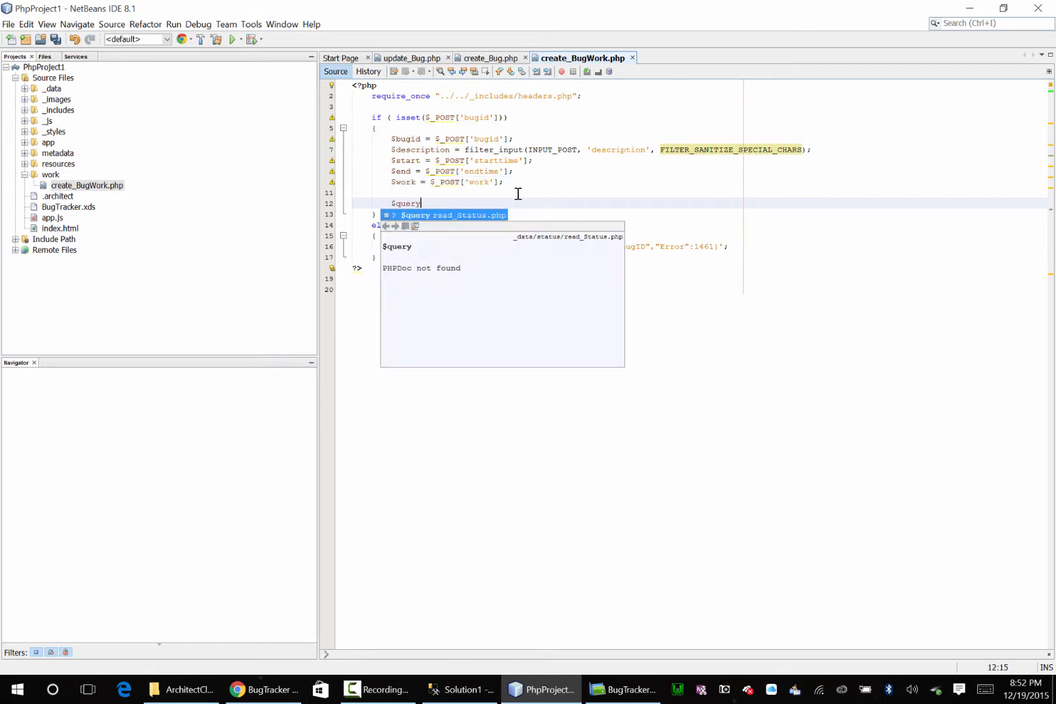
type("= \"insert into")
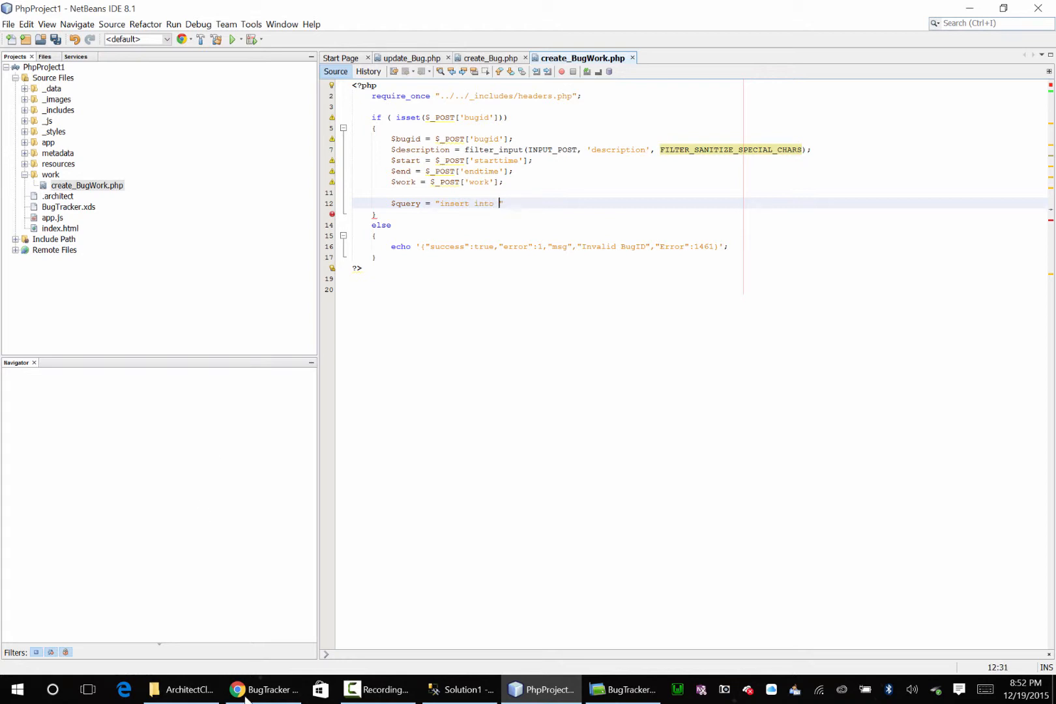
left_click(460, 690)
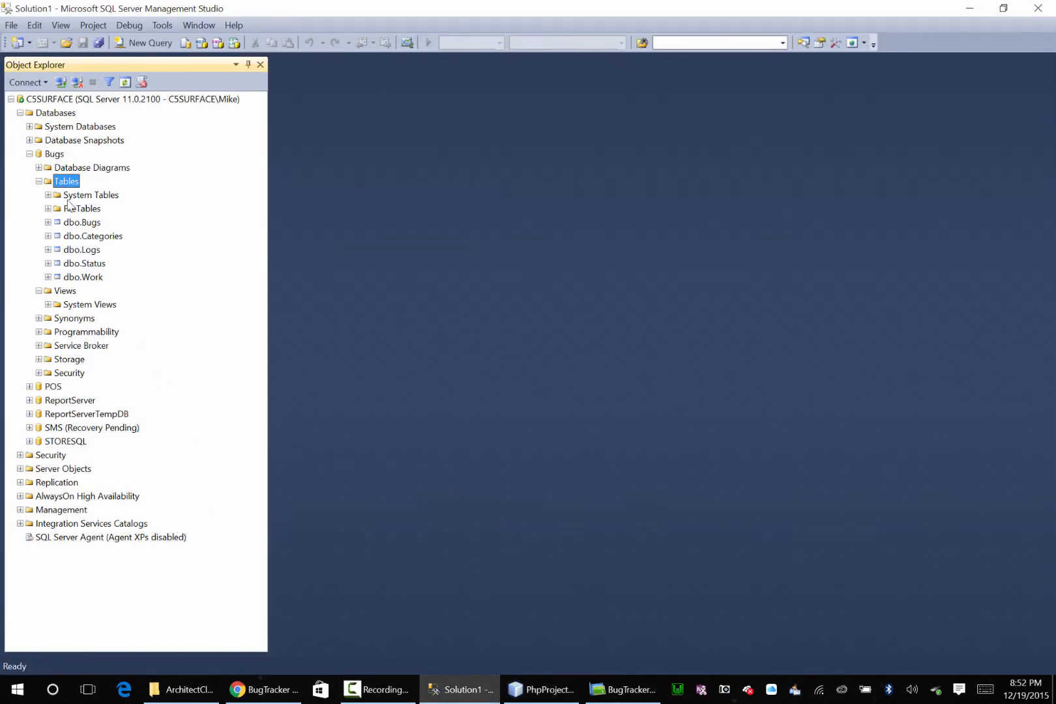
Refresh the Bugs tables, expand dbo.Work to show its columns, and return to the PHP code
right_click(66, 180)
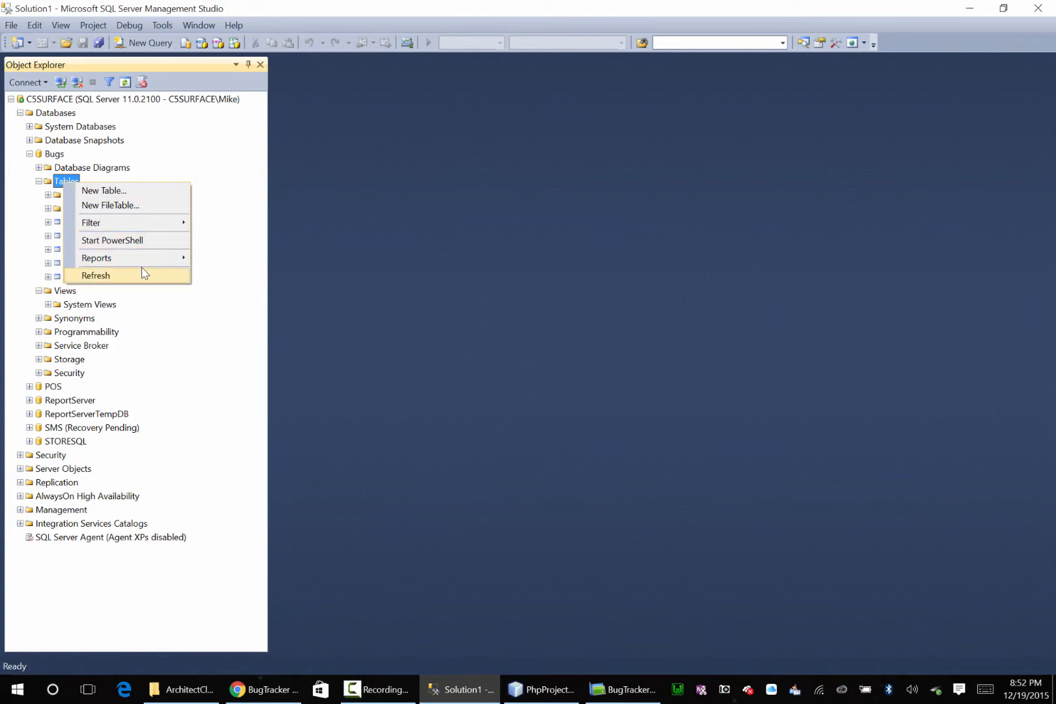
left_click(95, 275)
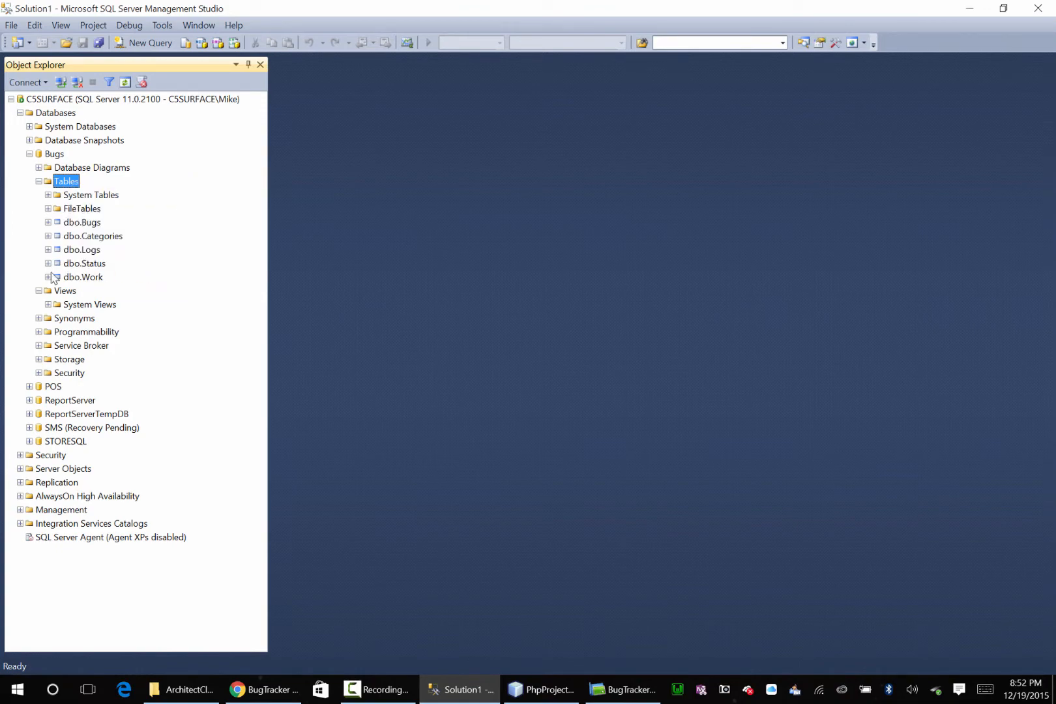
left_click(49, 276)
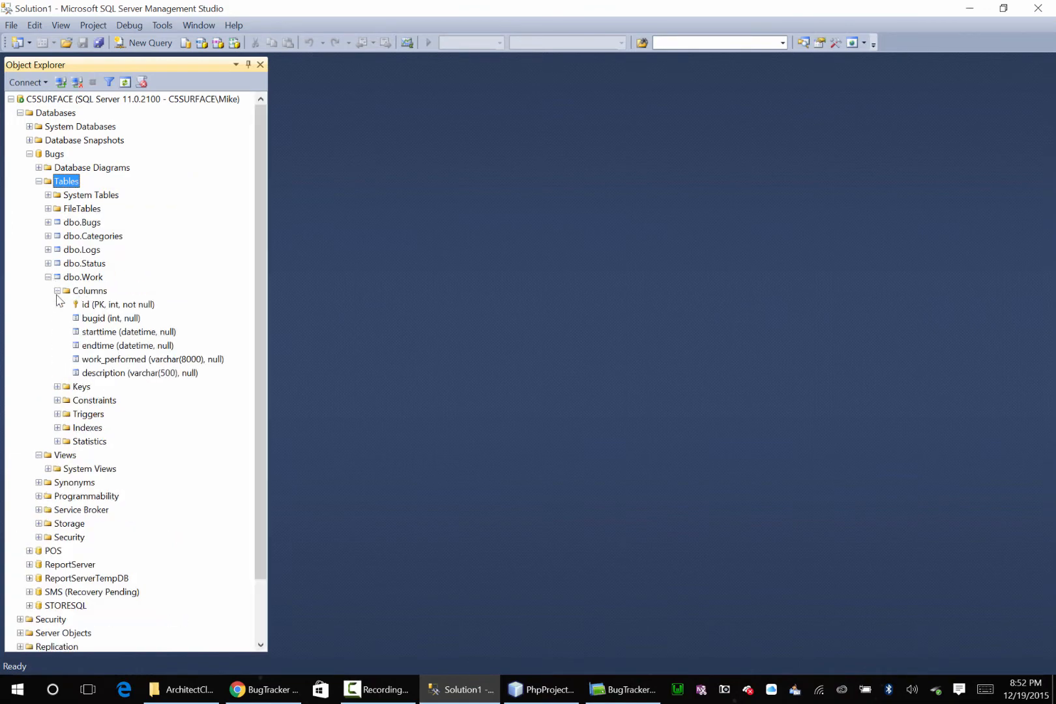
left_click(542, 689)
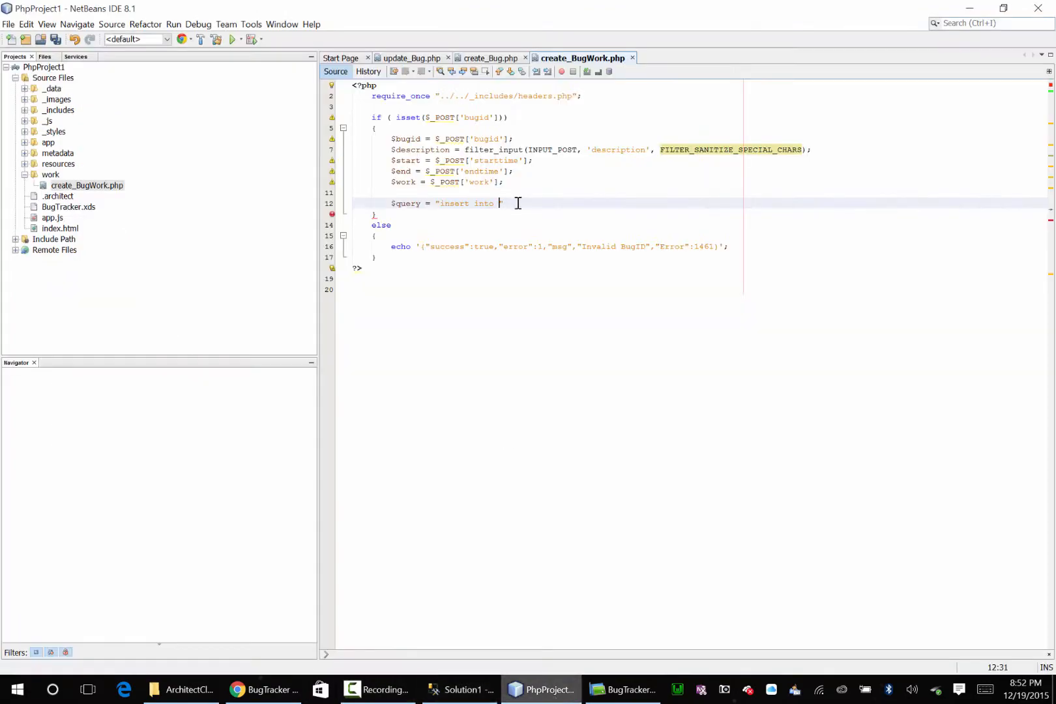
Restore the editor beside SSMS and type insert into work () values () in the query string
left_click(460, 690)
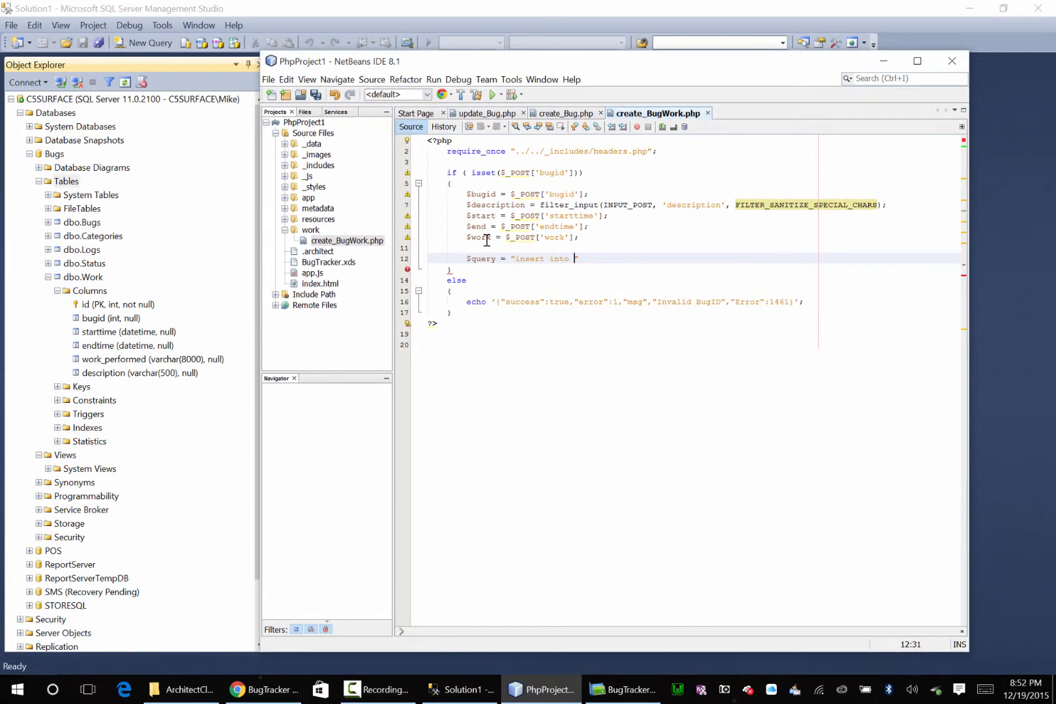
type("work")
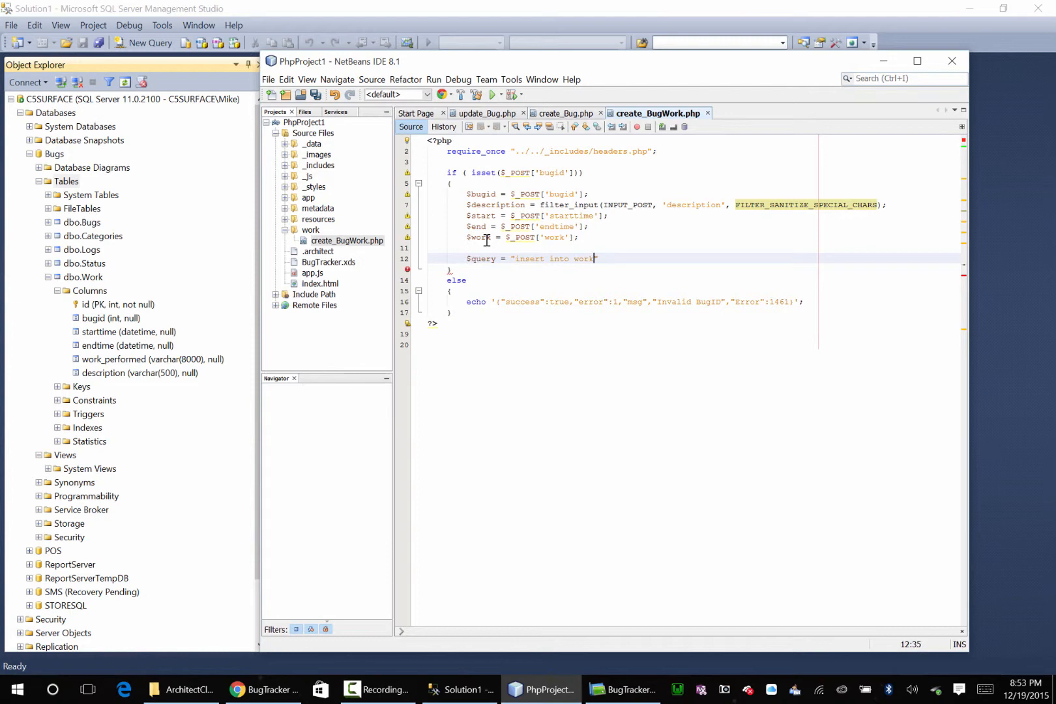
type("()")
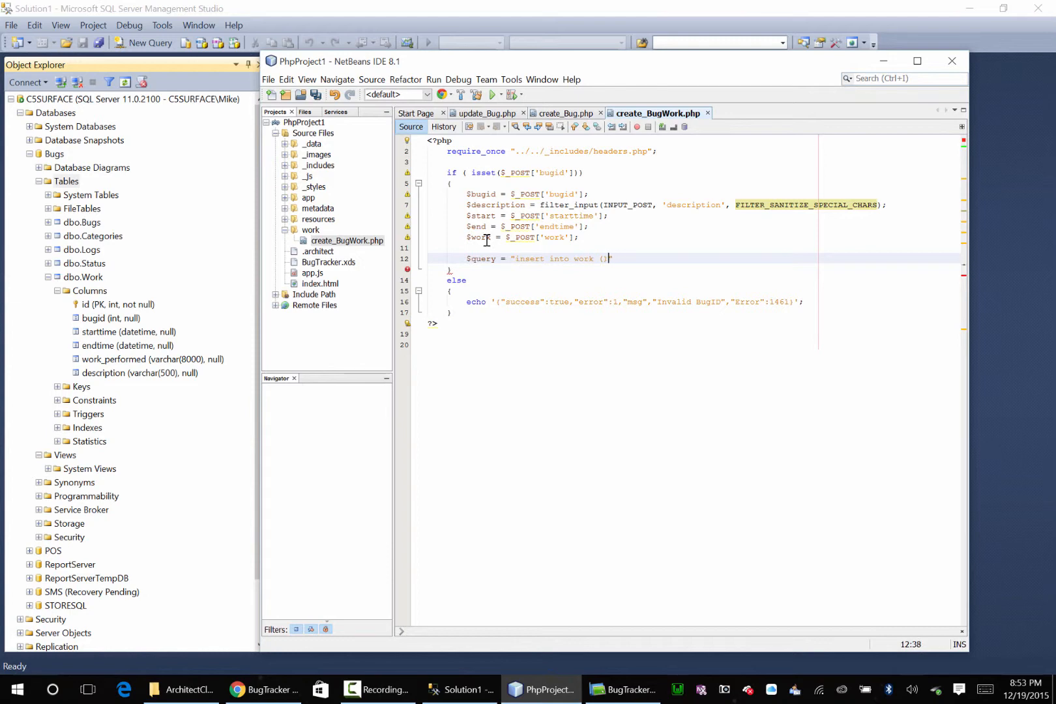
type("values (*)")
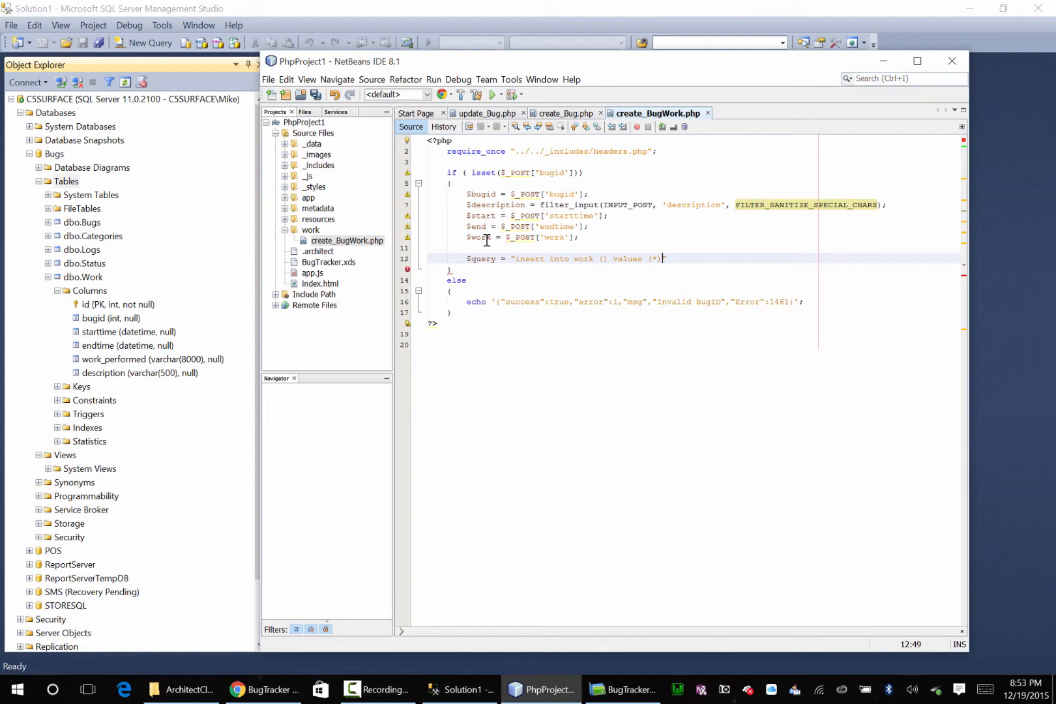
key("BackSpace")
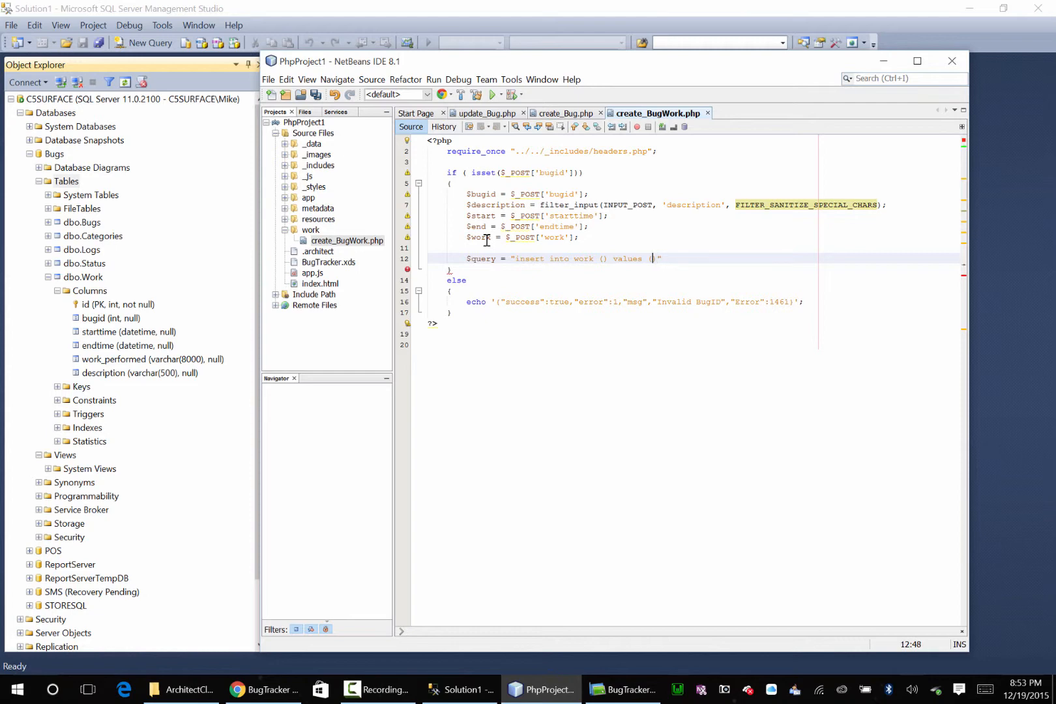
type("()")
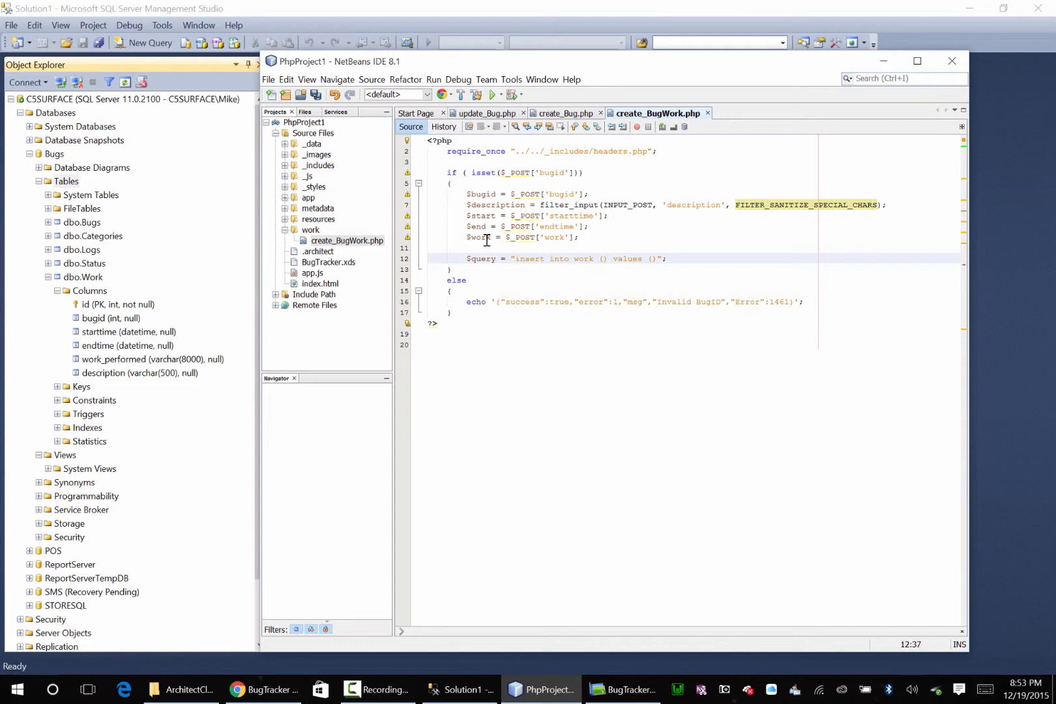
Fill the column list with bugid, starttime, endtime, work_performed, description
type("bugid,starttime,")
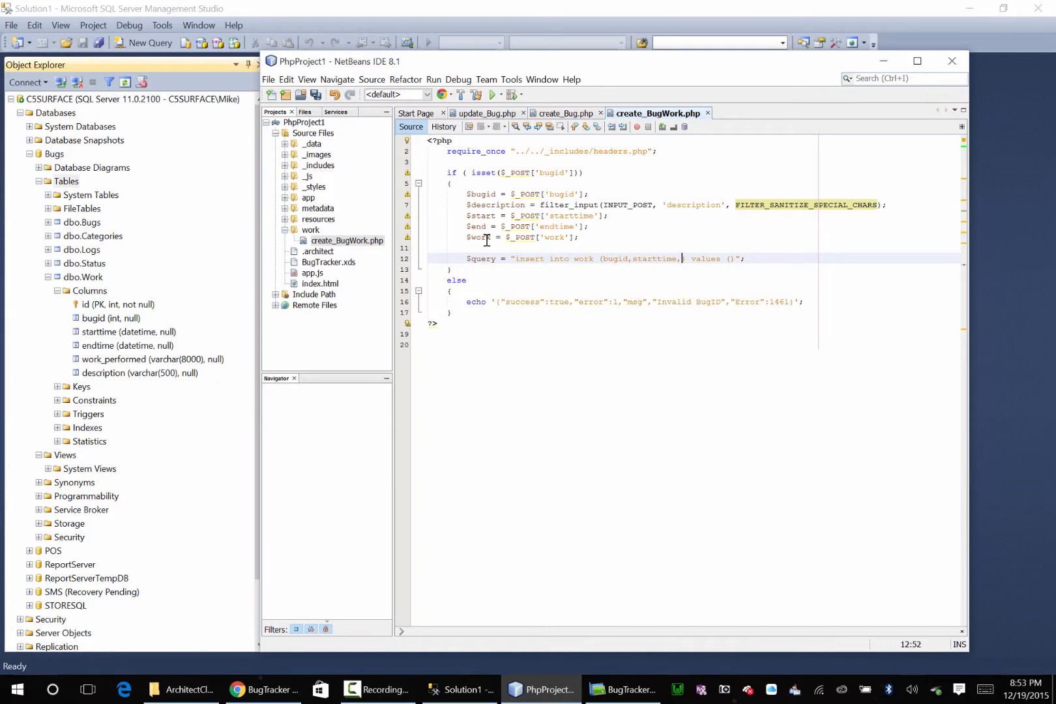
type("endtime")
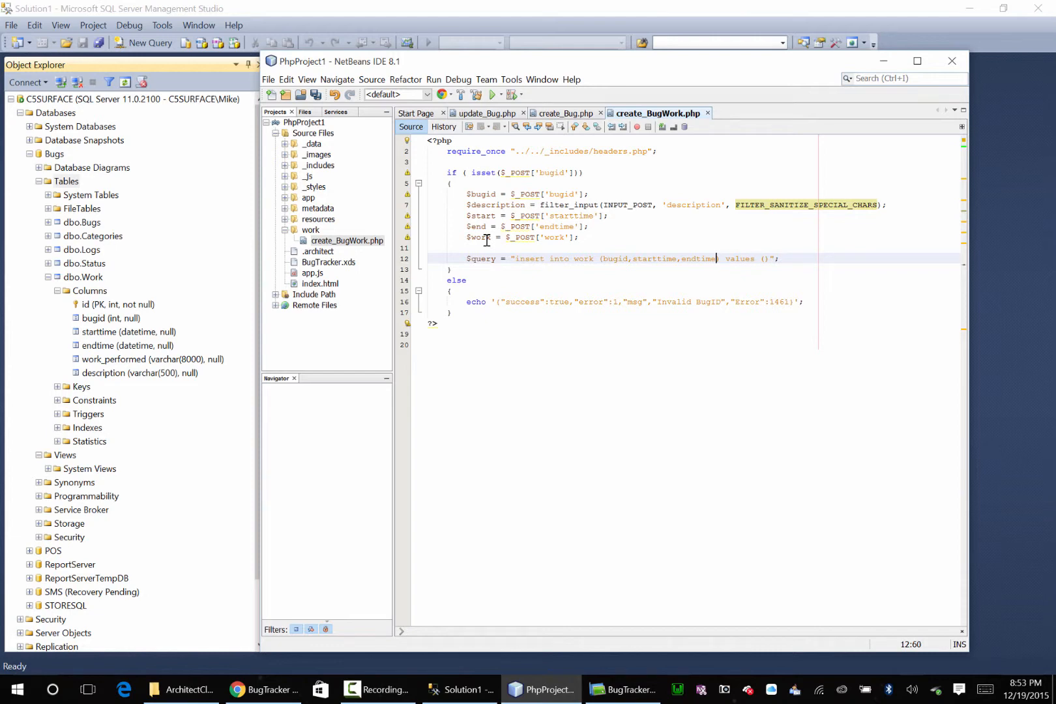
type(",")
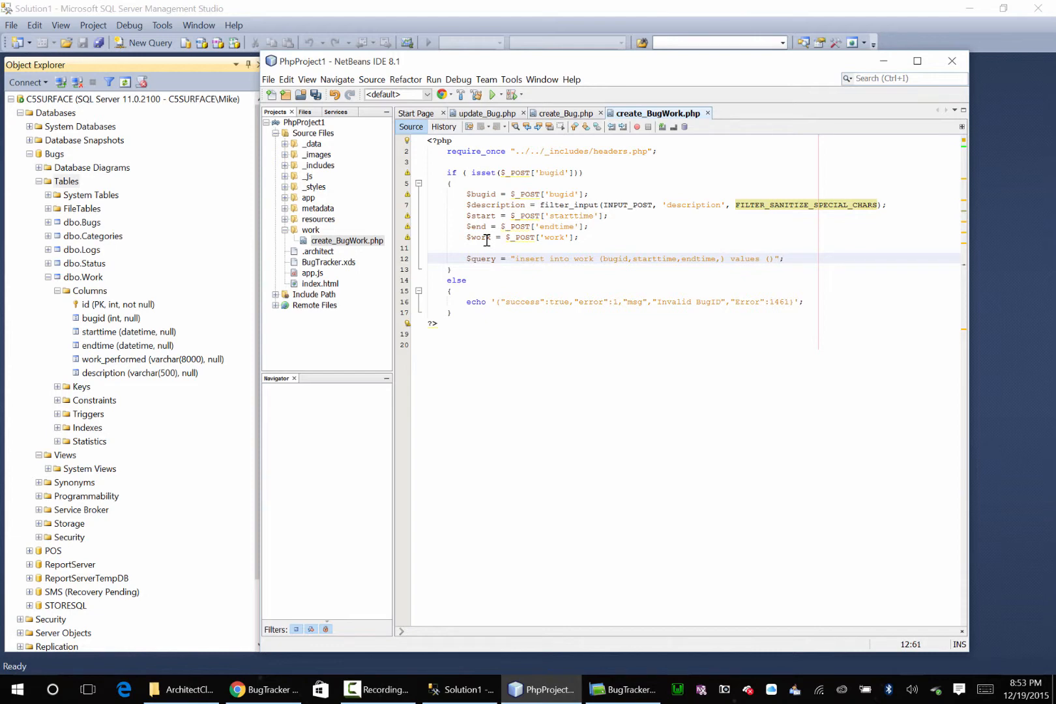
type("work_perform")
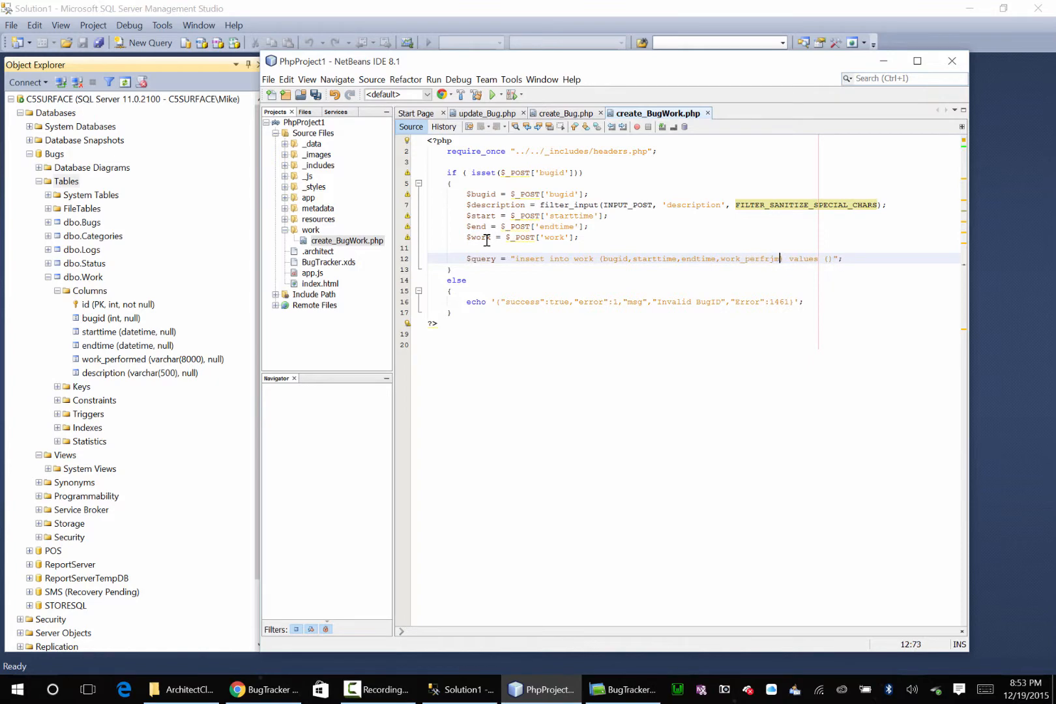
type("ed")
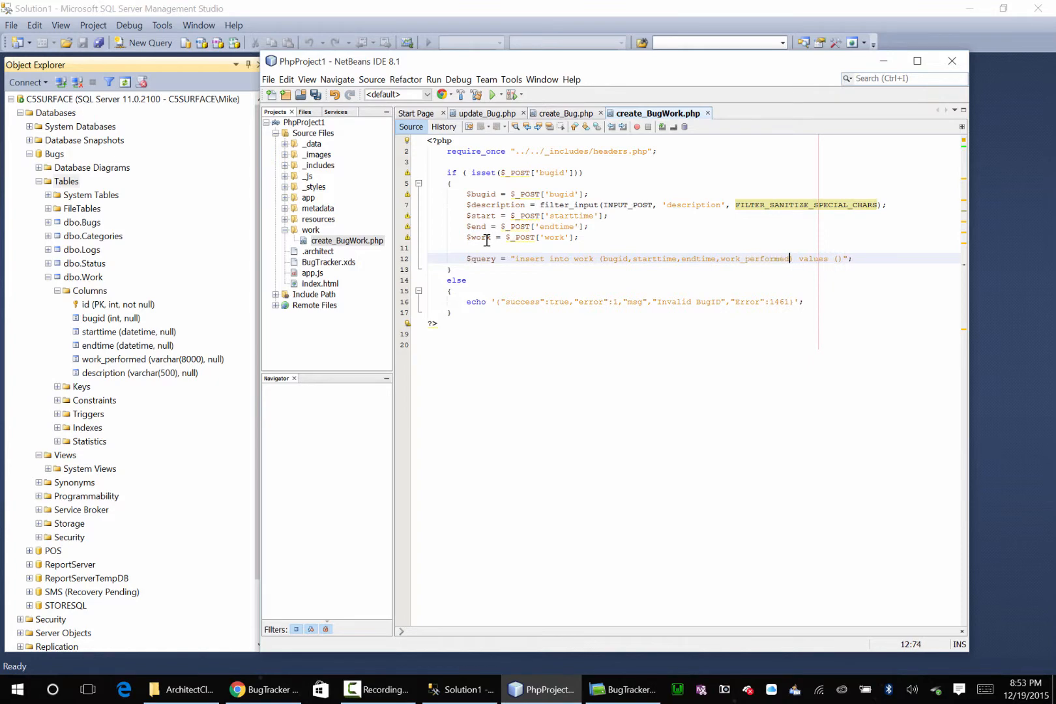
type(",descr")
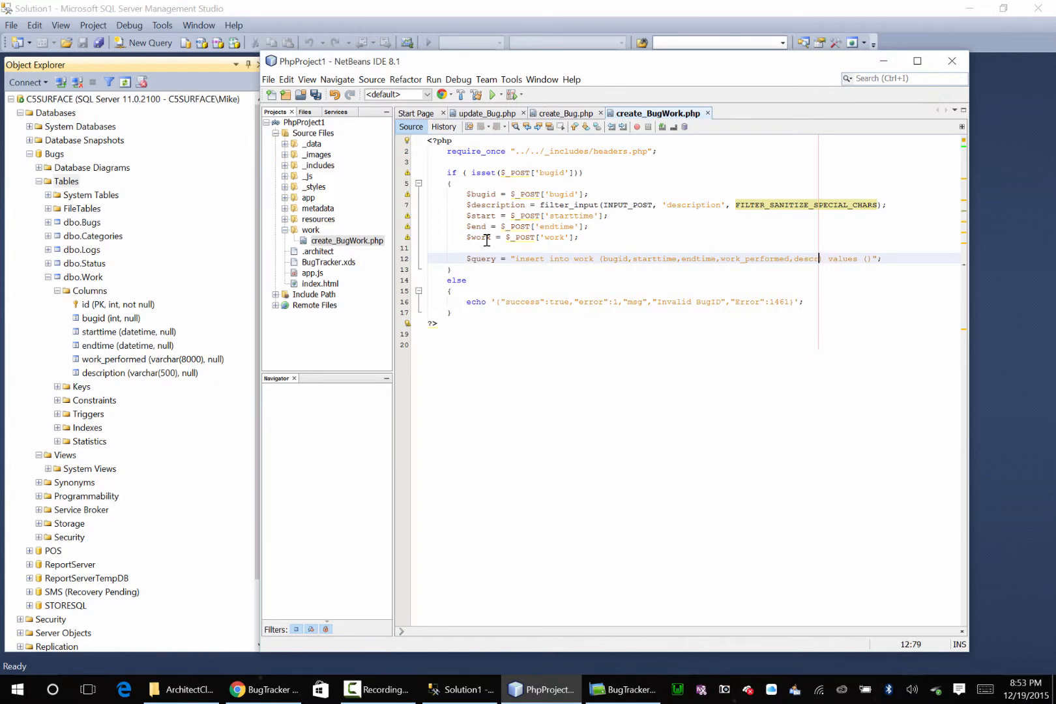
type("iption)")
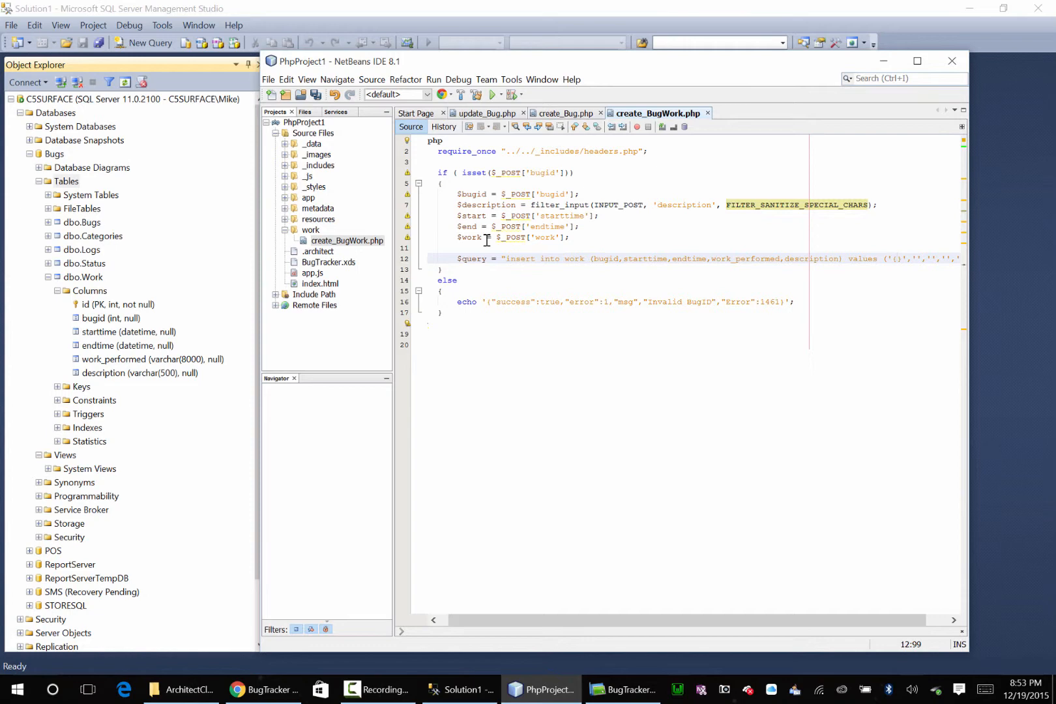
Type the values '{$bugid}','{$start}','{$end}','{$work}','' inside the insert's values list
type("$bugid")
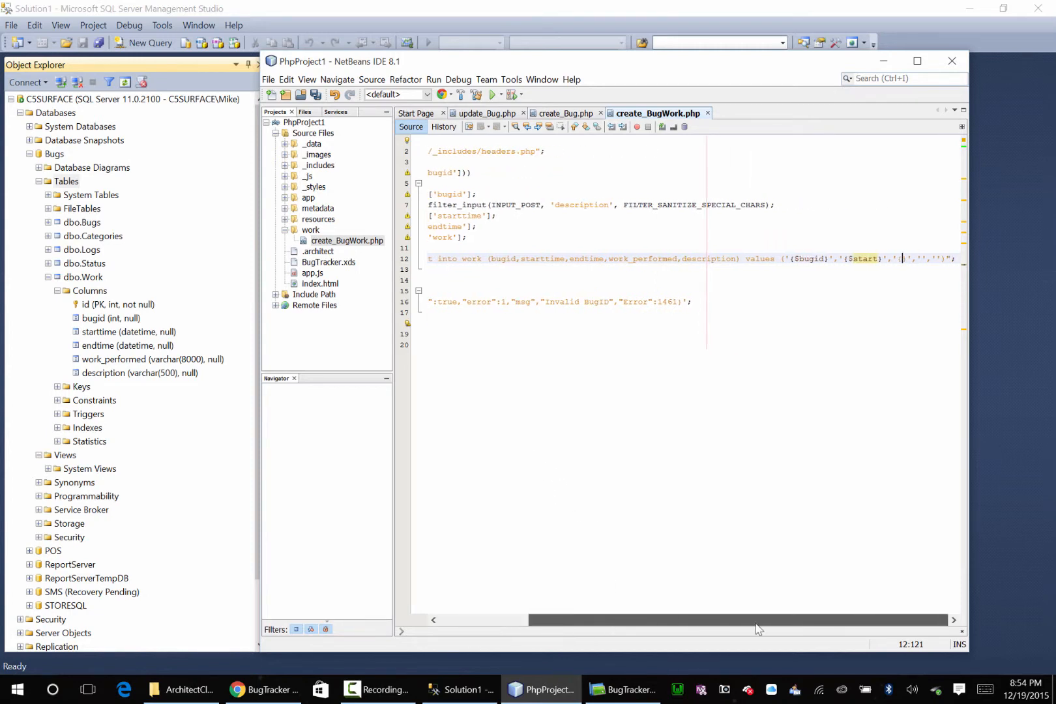
type("endtime}")
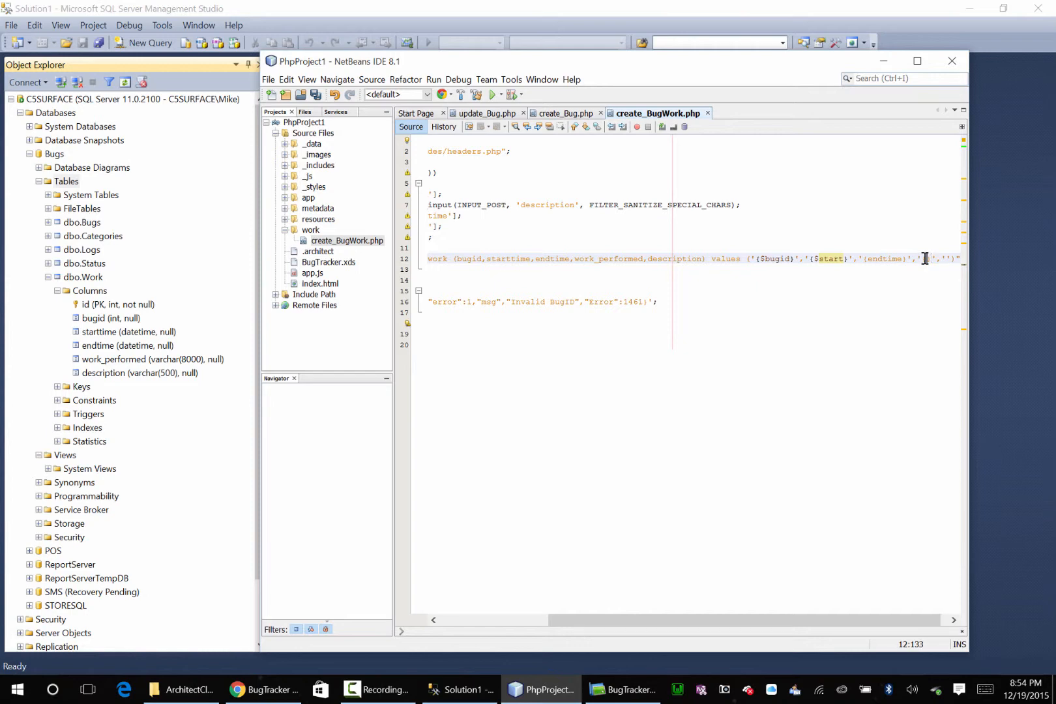
type("$work}")
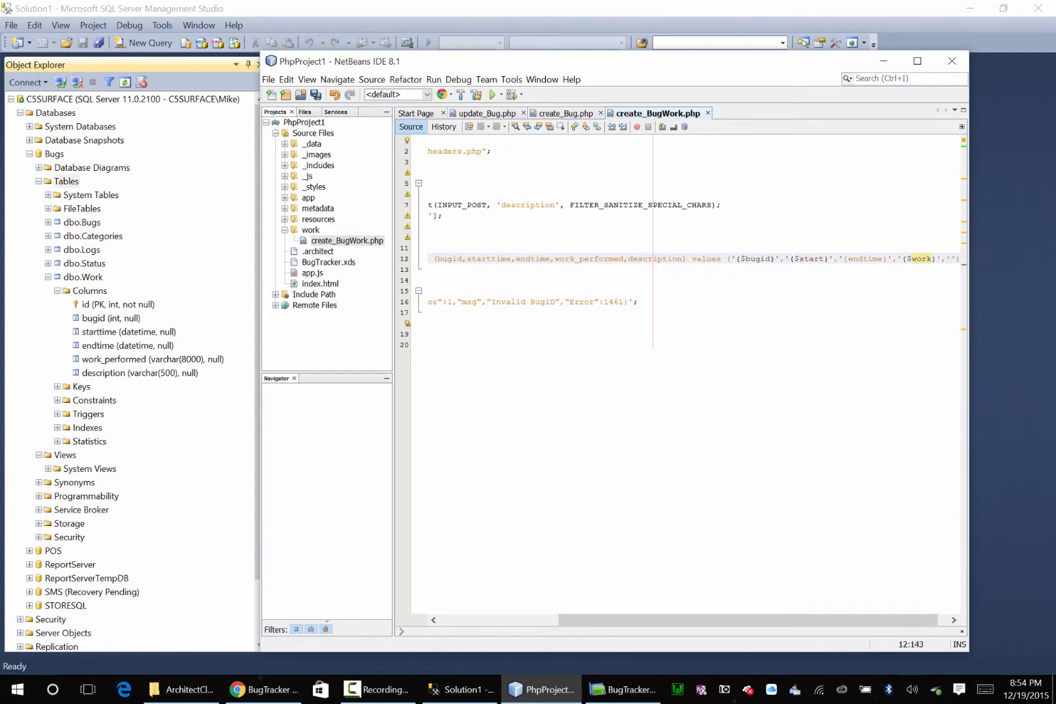
scroll("right", 3)
type("{$description}")
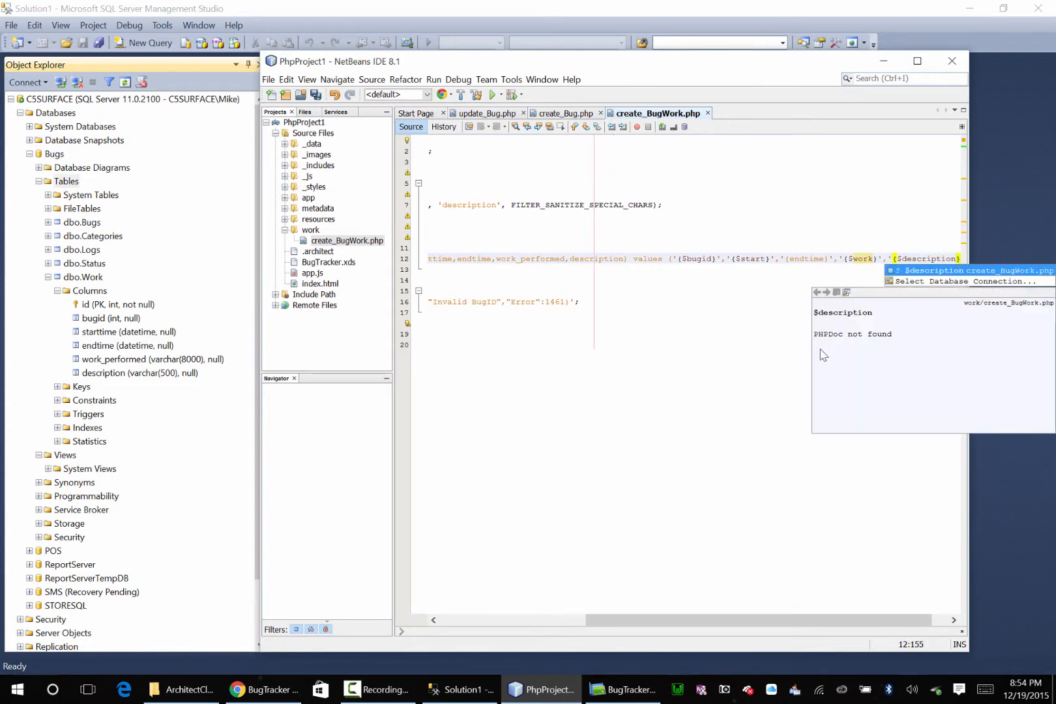
Discard an accidental new table design and open dbo.Work's column design instead
right_click(84, 276)
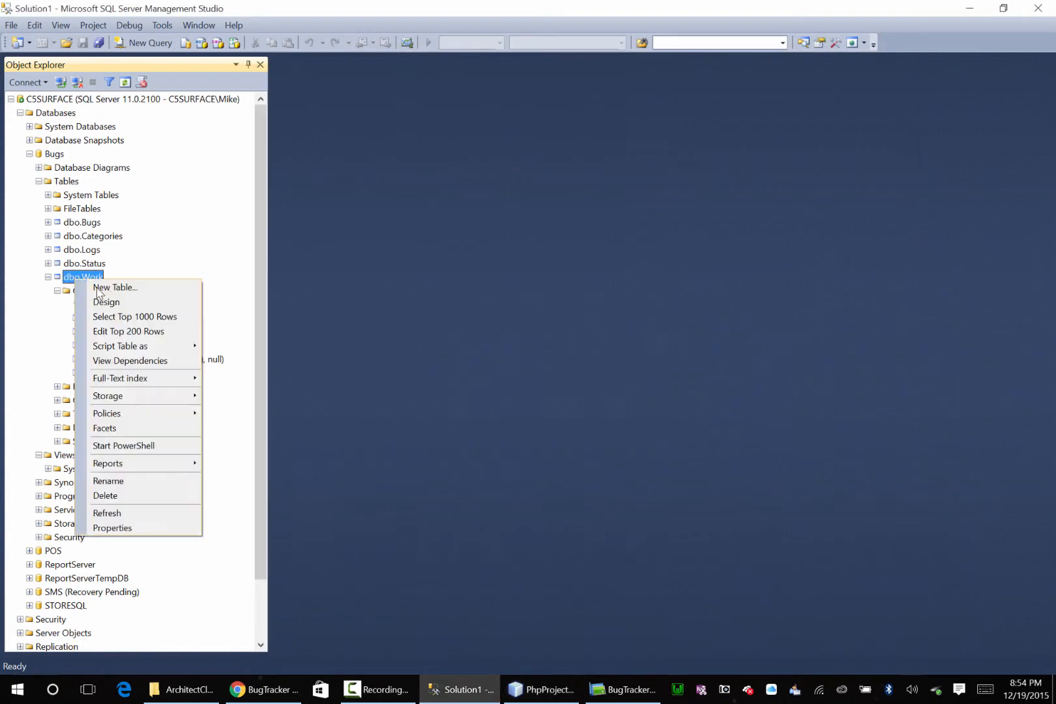
left_click(115, 287)
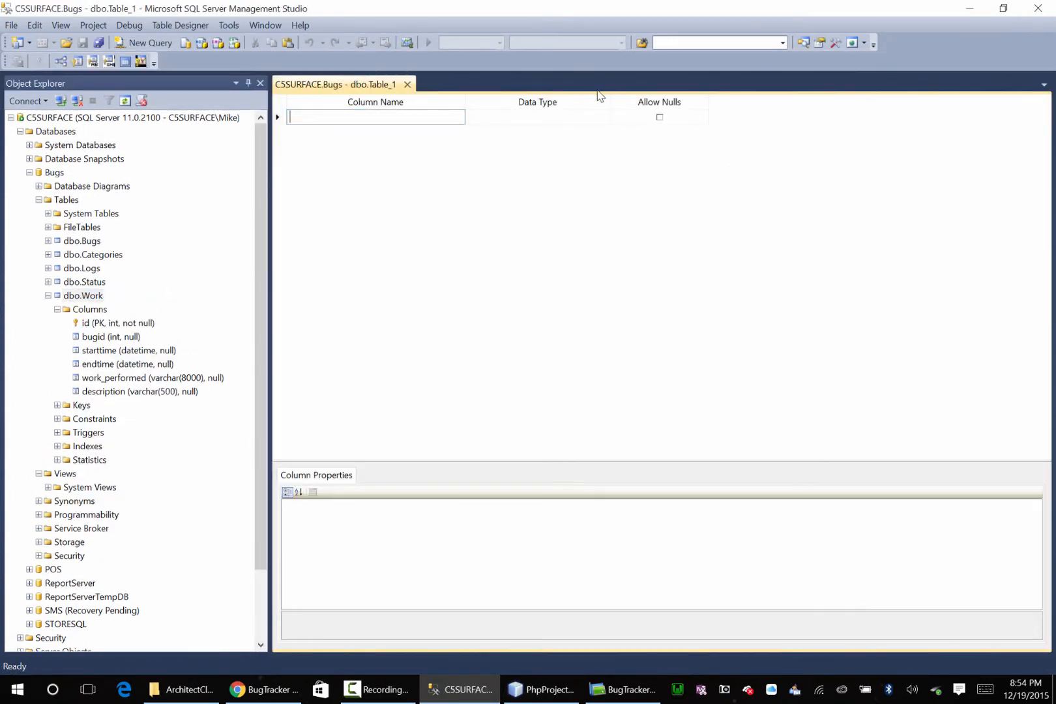
left_click(405, 85)
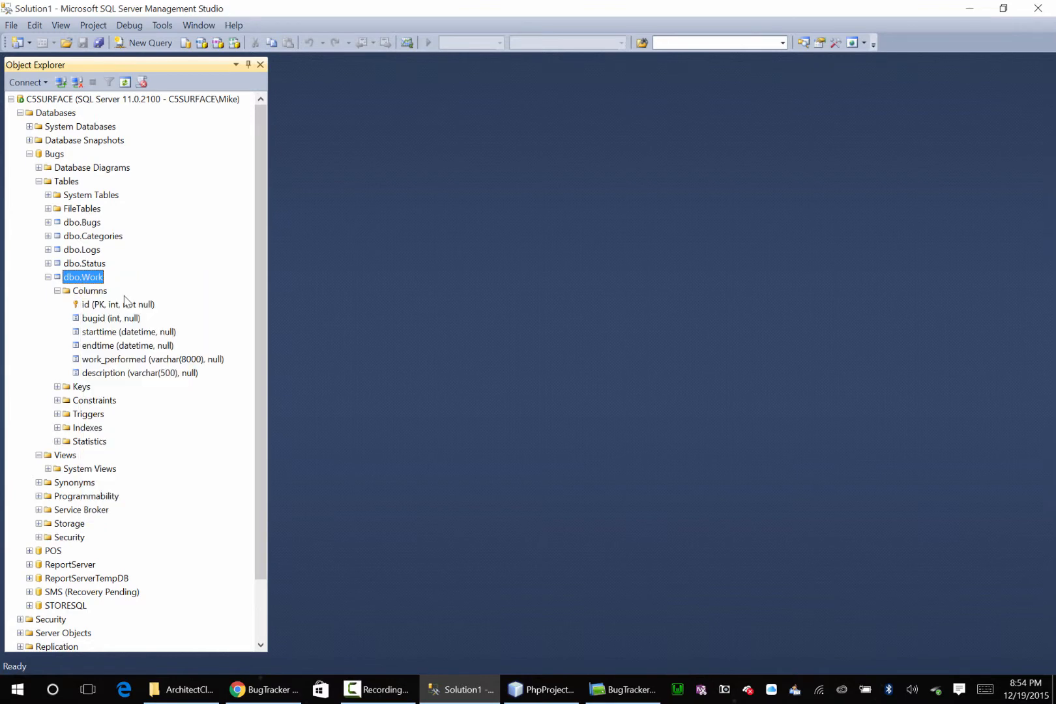
double_click(82, 277)
type("date")
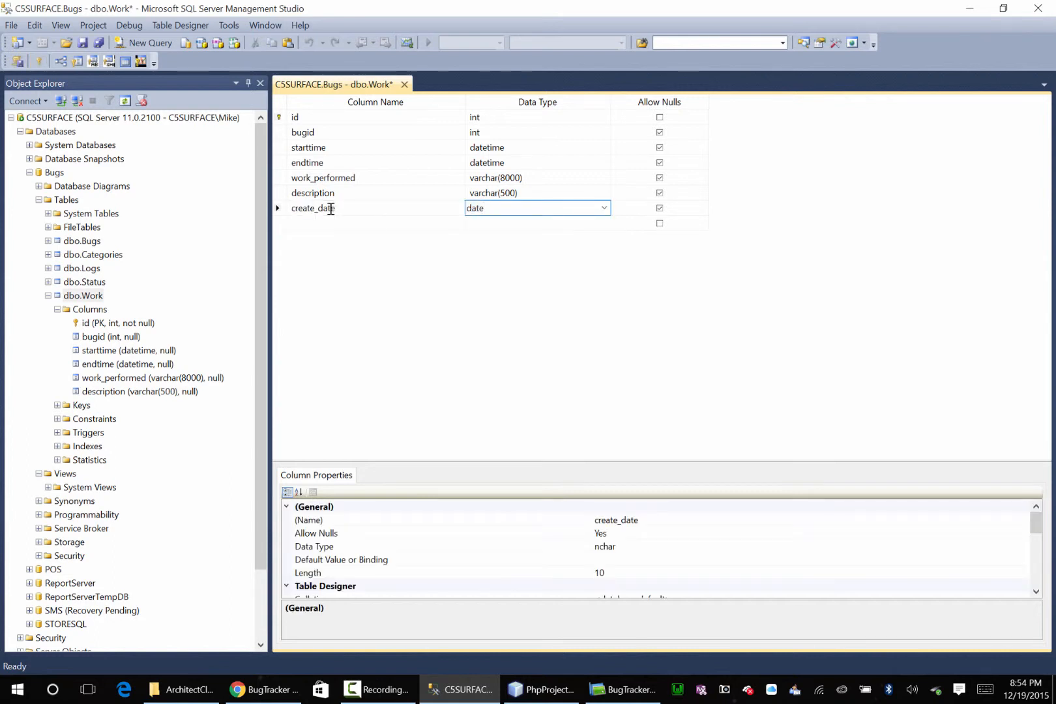
Save a nullable create_date datetime column on dbo.Work and return to the PHP script
left_click(601, 207)
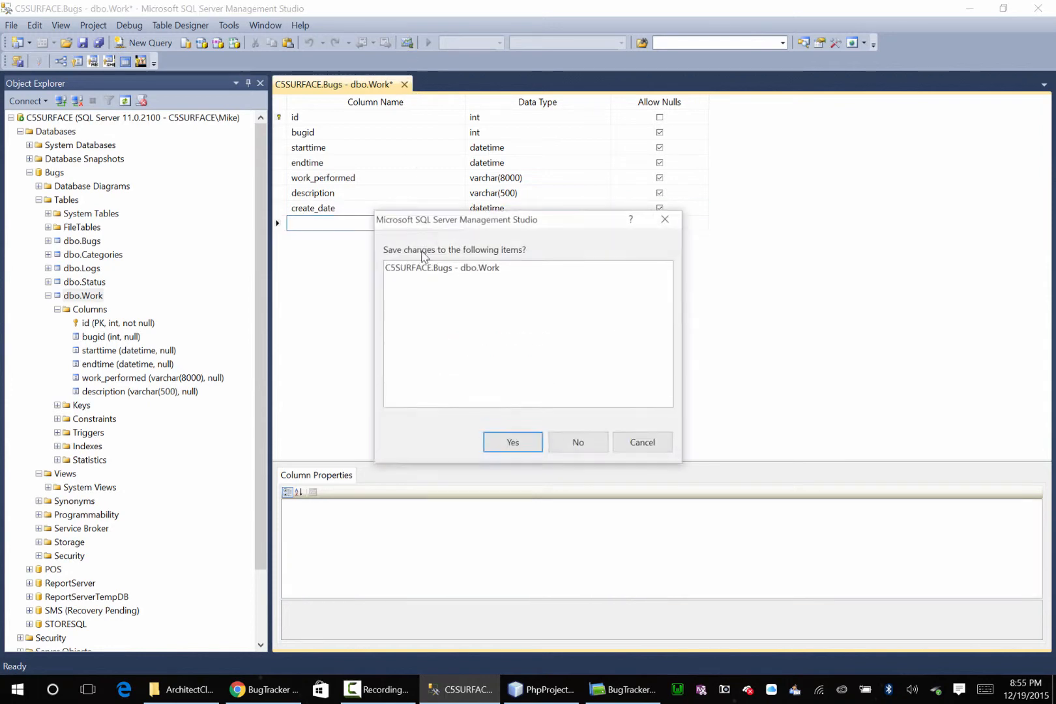
left_click(577, 442)
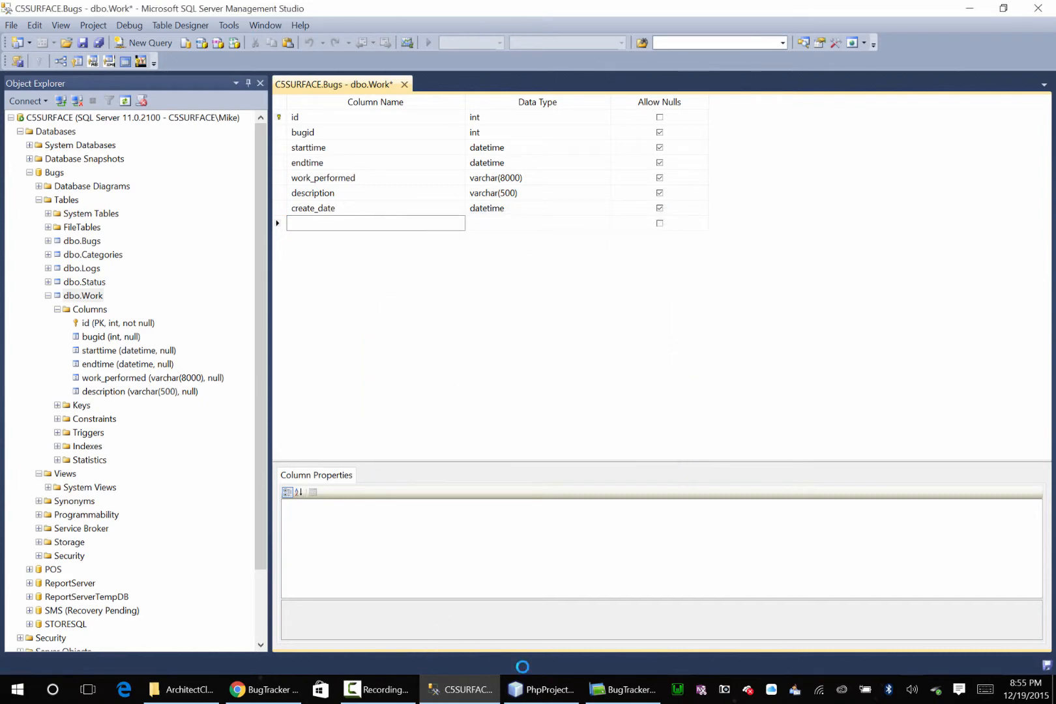
left_click(541, 690)
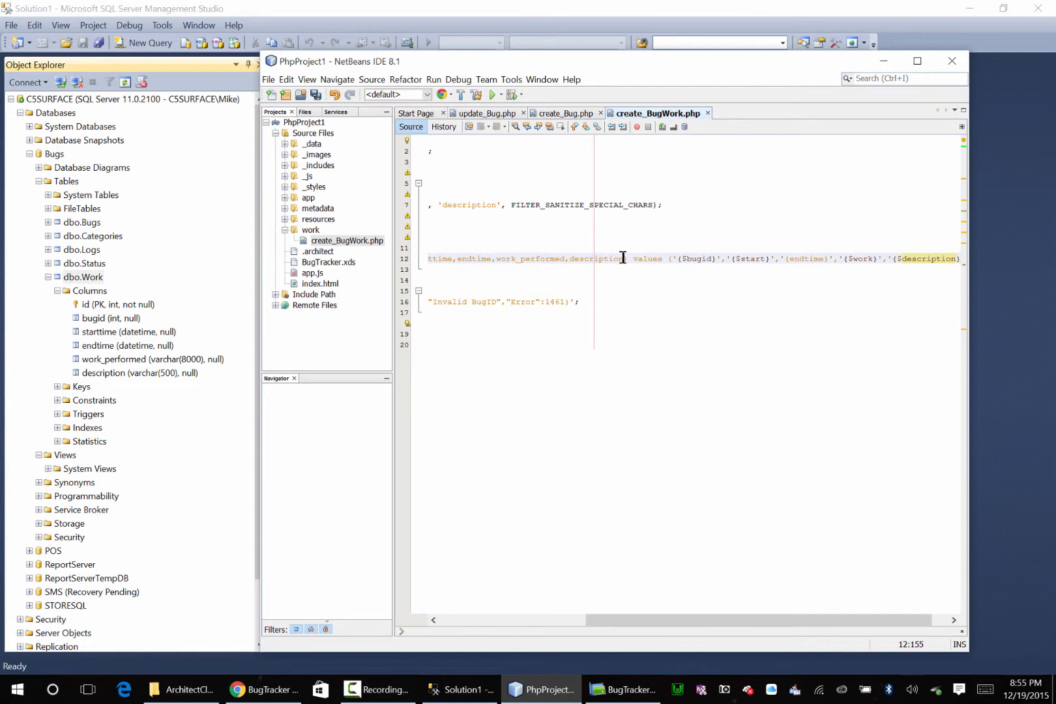
Add create_date to the insert columns and set $createDate = addHoursToTime(0)
type("create")
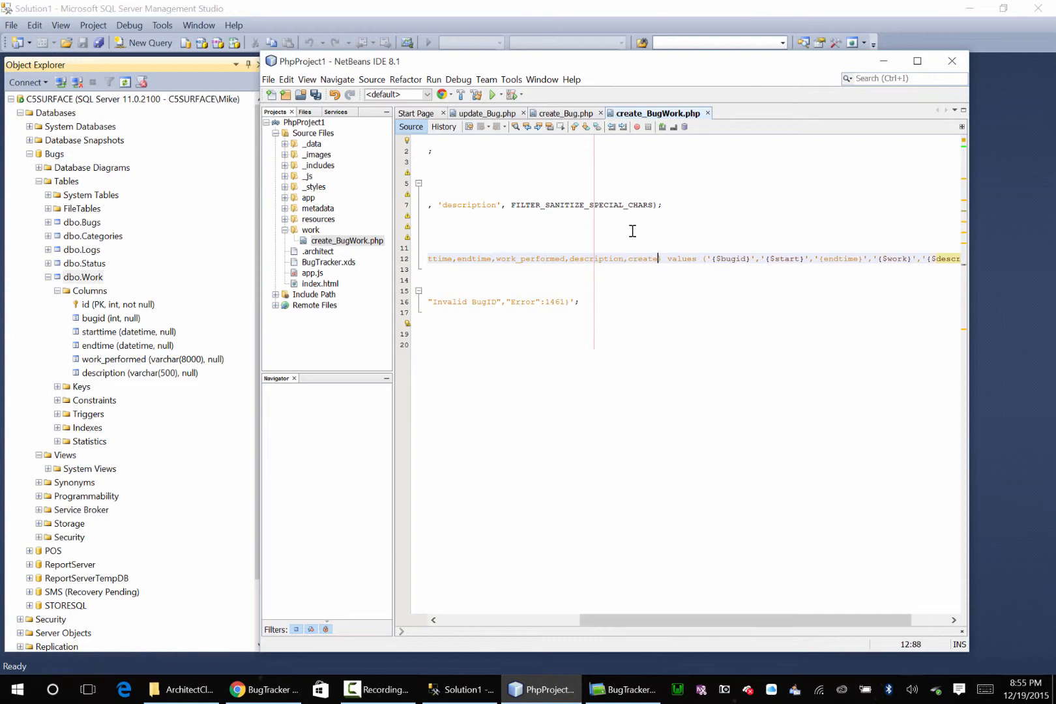
type("_da")
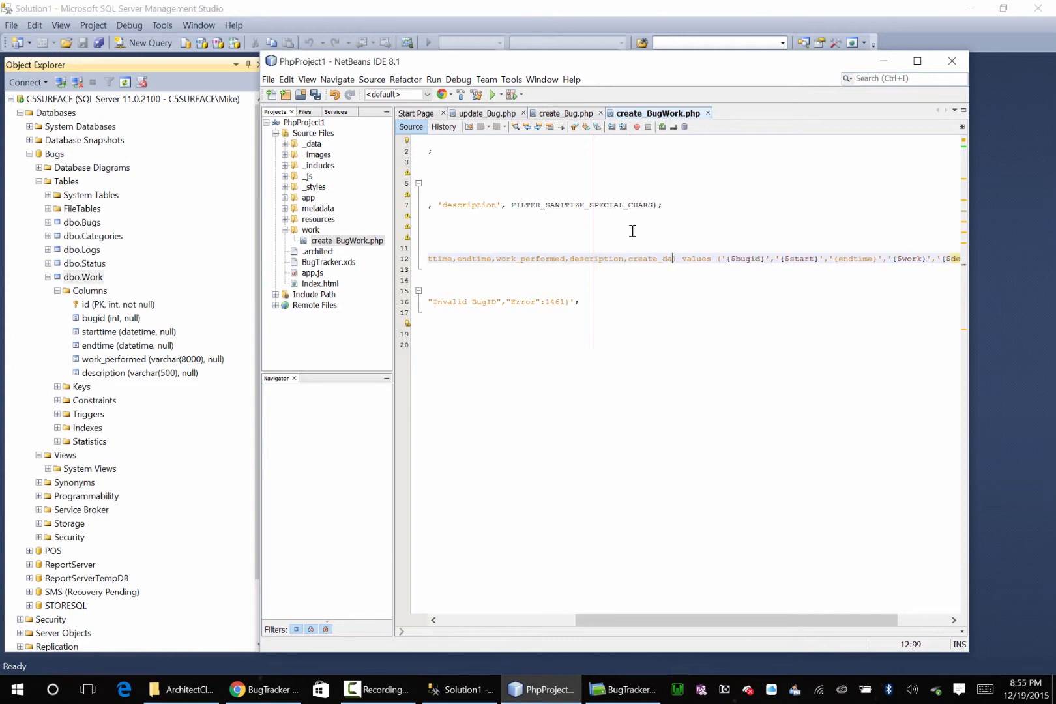
type("te")
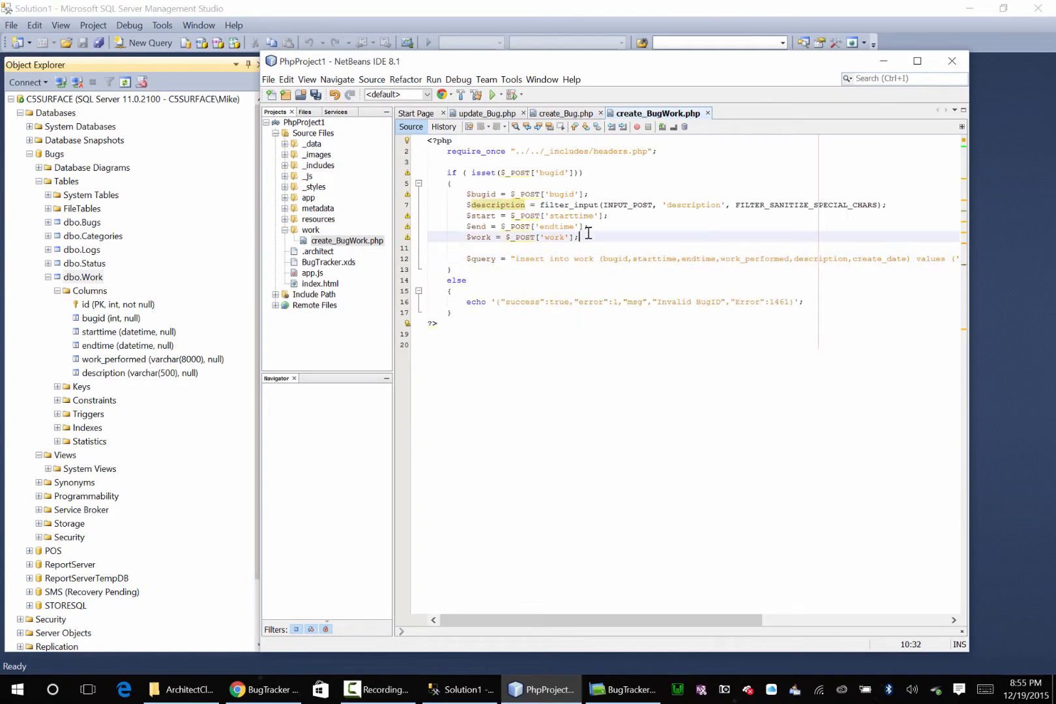
type("$createDate =")
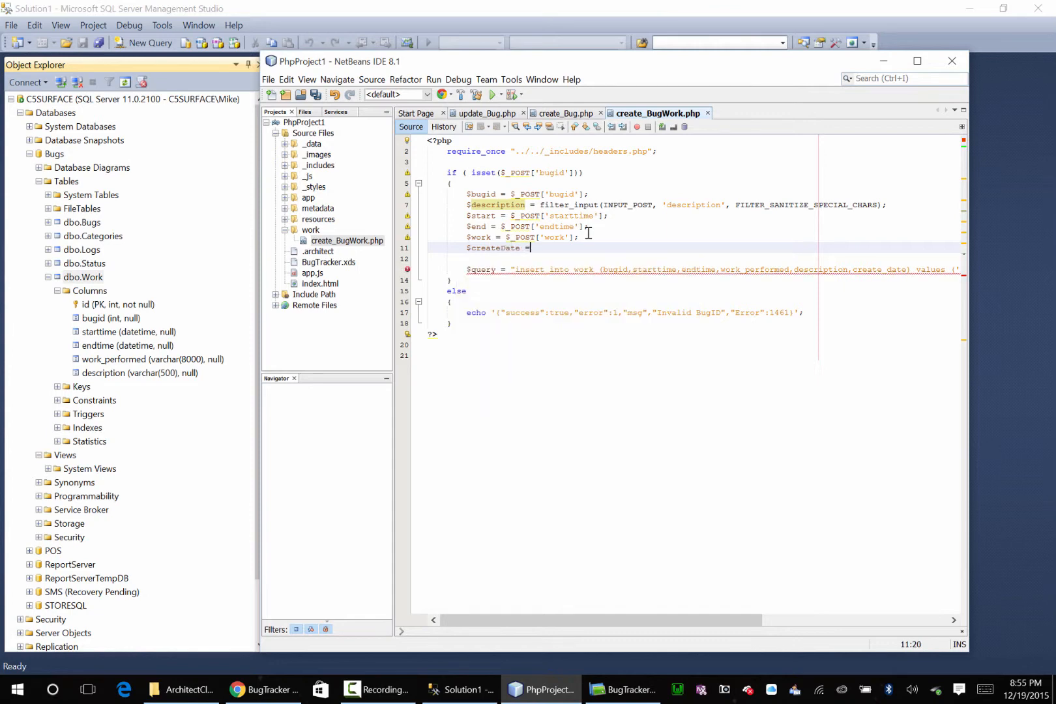
type("addHoursToTime(0);")
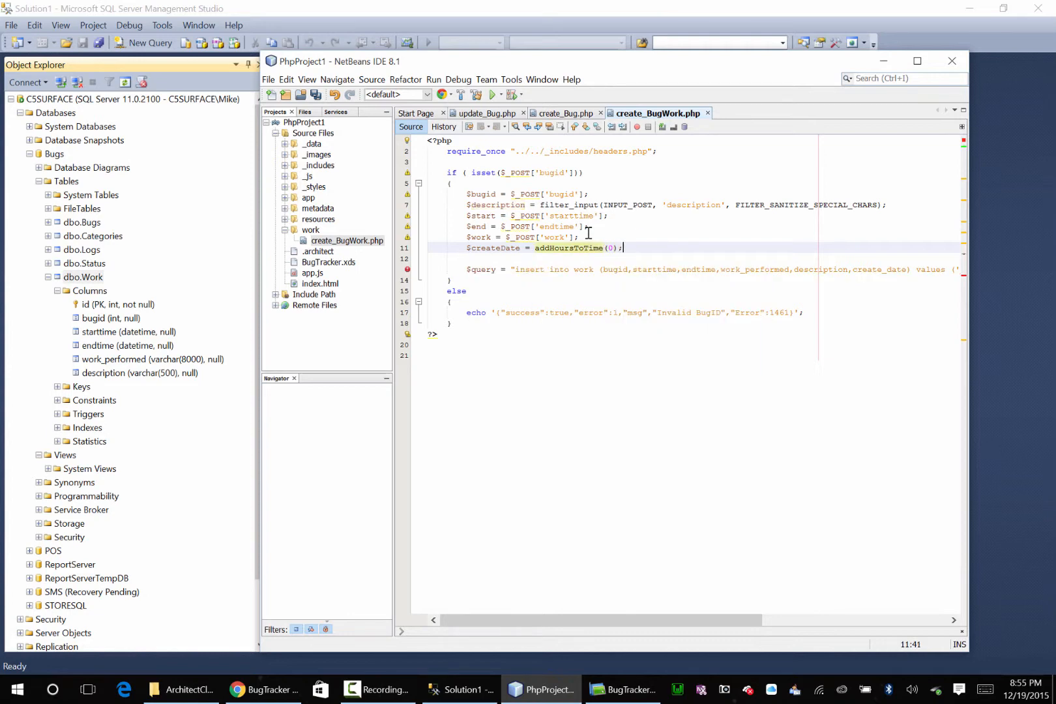
Append '$createDate' to the values list and begin a logIt() call
scroll("right", 3)
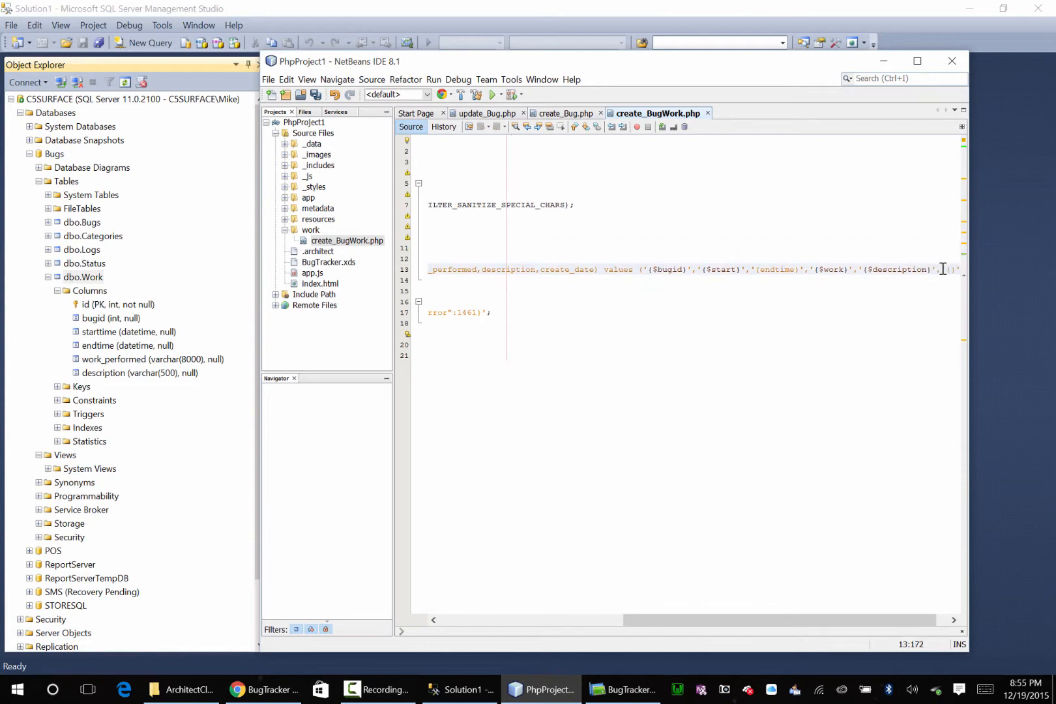
type("$create_date) values ('{$bugid")
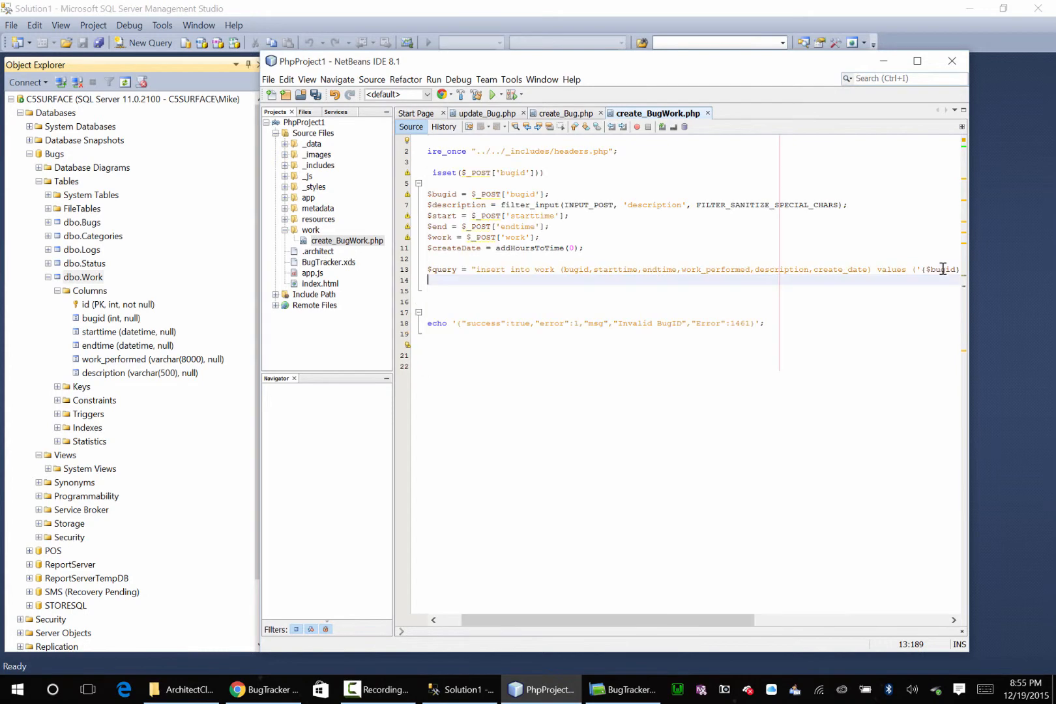
type("logIty()")
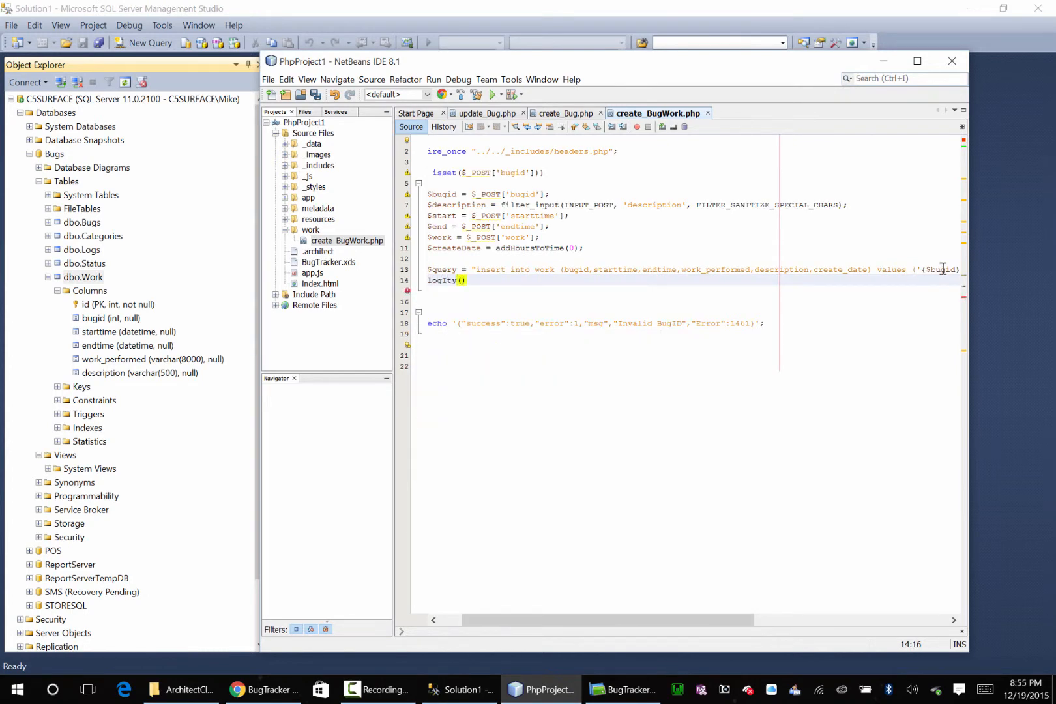
Write logIt($query); and wrap odbc_exec($connection,$query) in an if block with an else
type("$qu3ery")
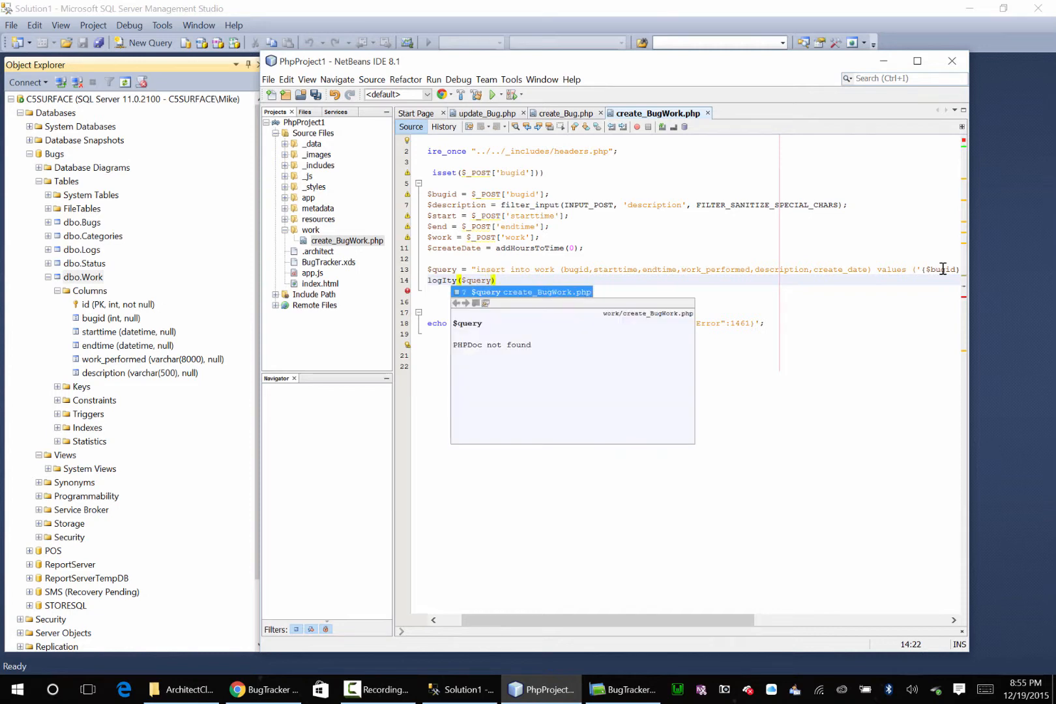
type("P")
left_click(693, 291)
type("if ( oddb")
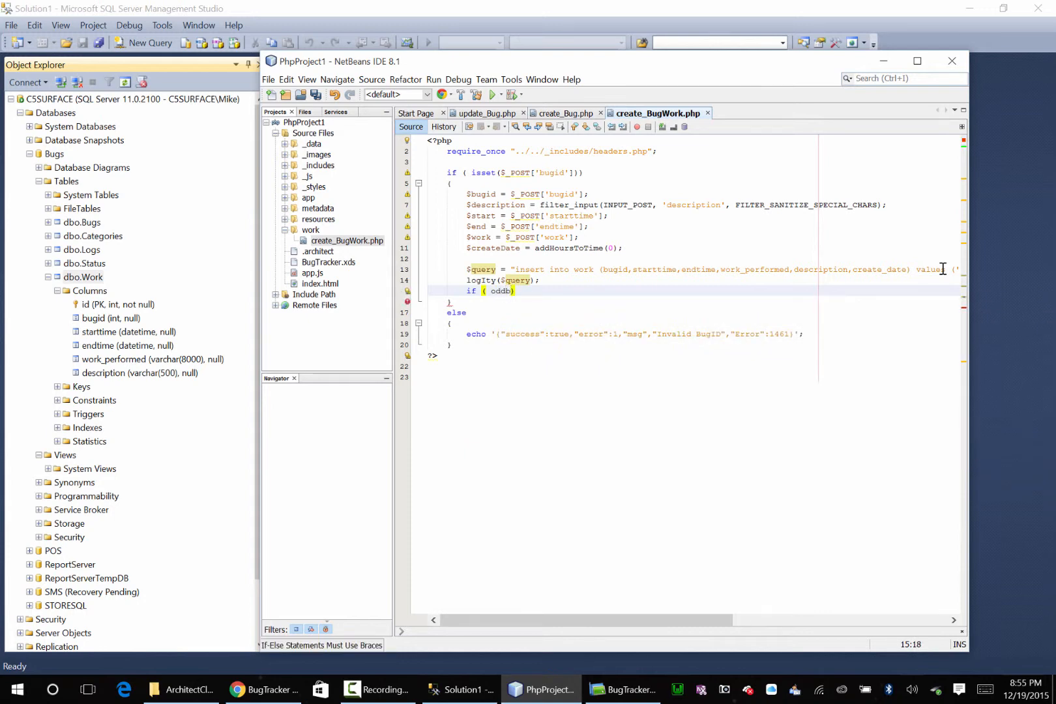
type("odbc_exec(")
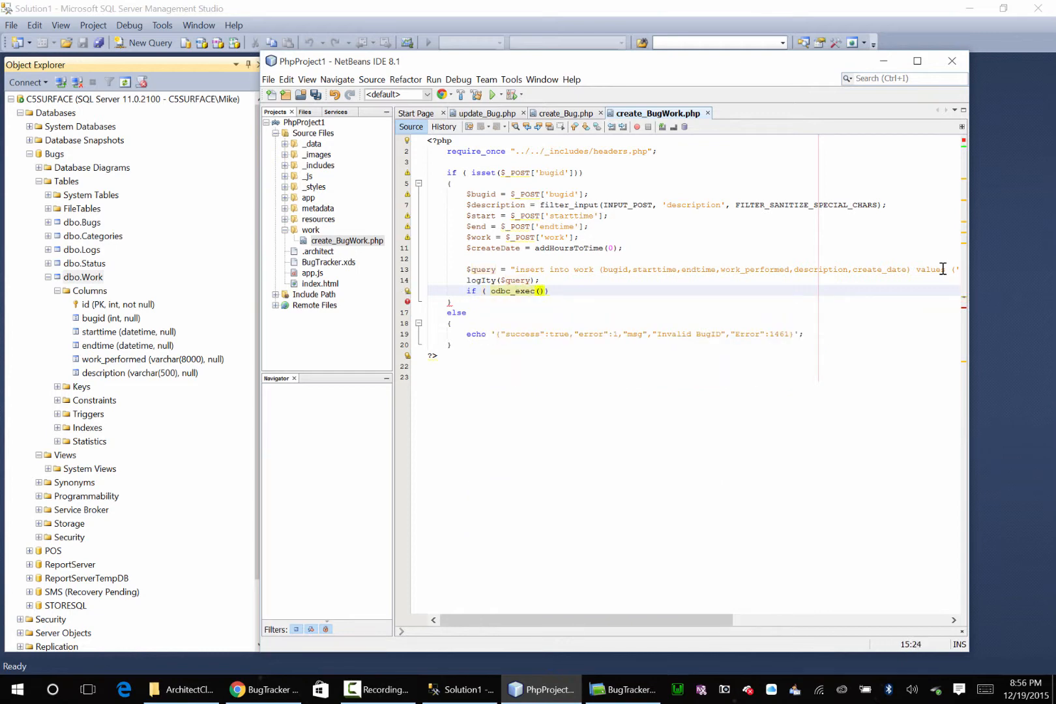
type("$connection,$query")
type("{")
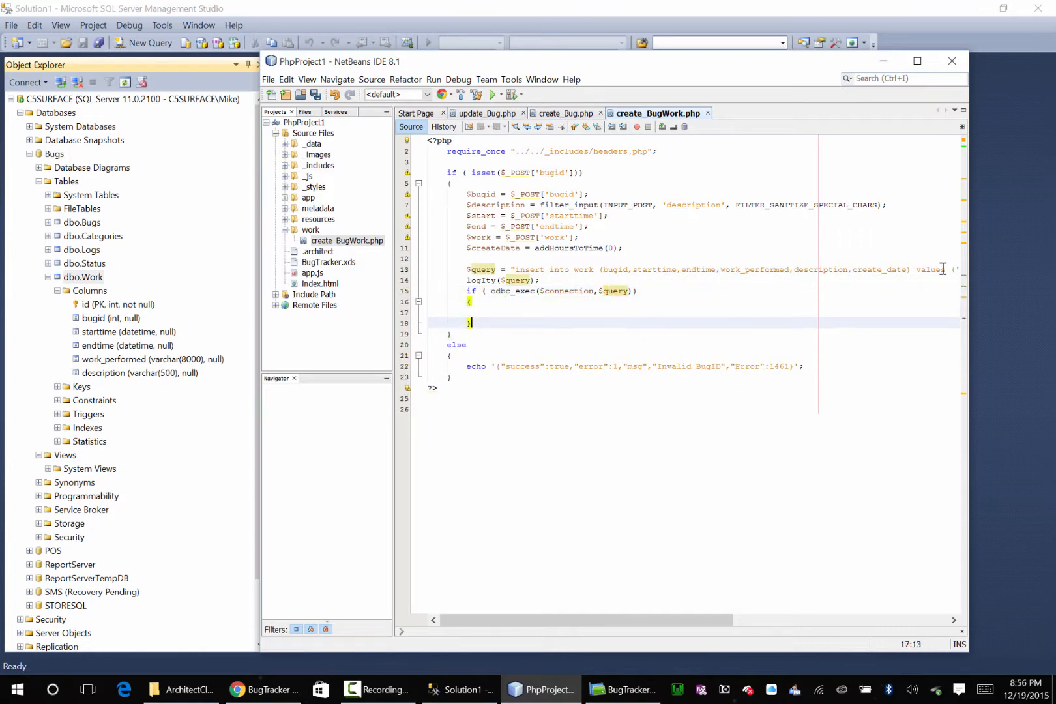
type("else {")
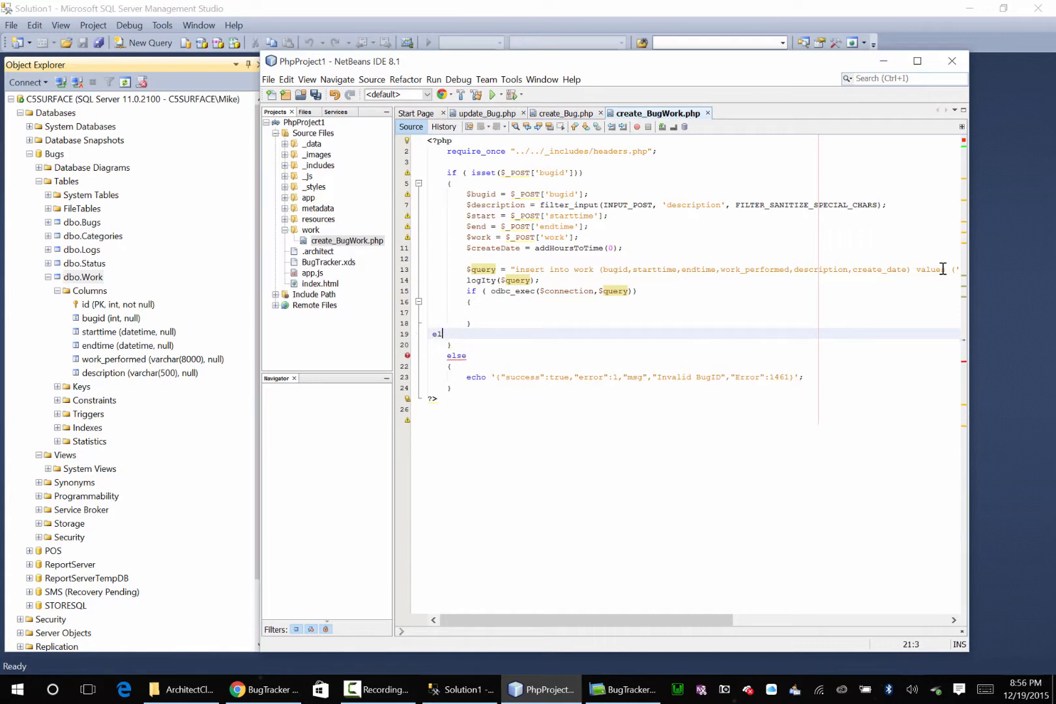
Make the else branch echo '{"success":true,"error":2,"msg":"Internal Error", "Error": 1462}';
key("Backspace")
type("echo '")
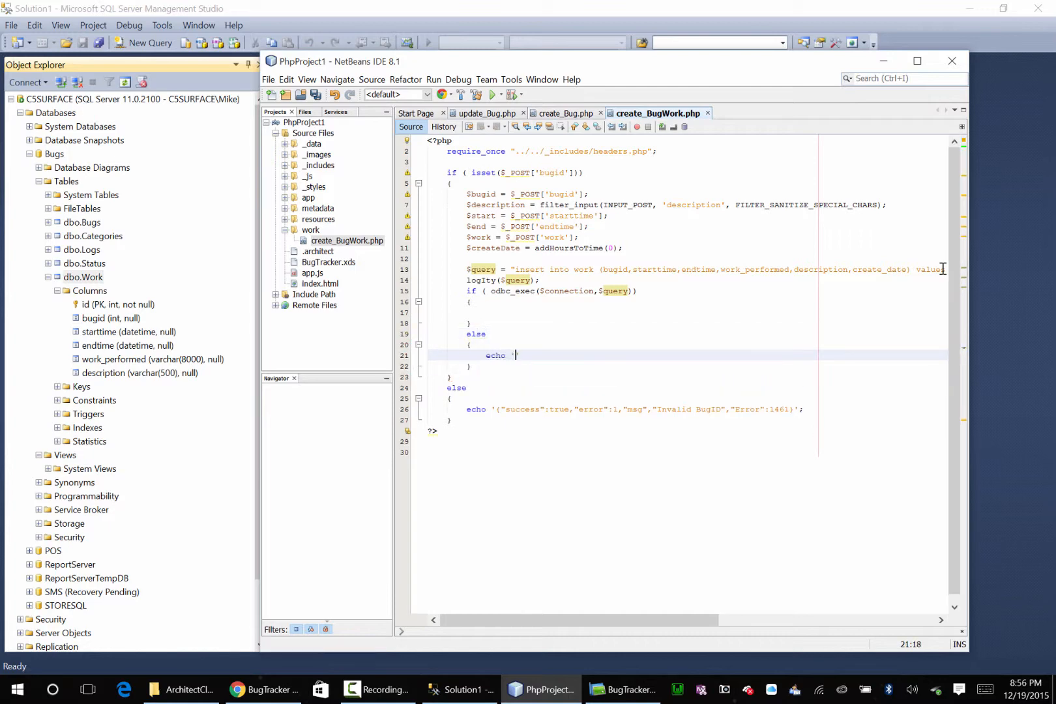
type("\"\"")
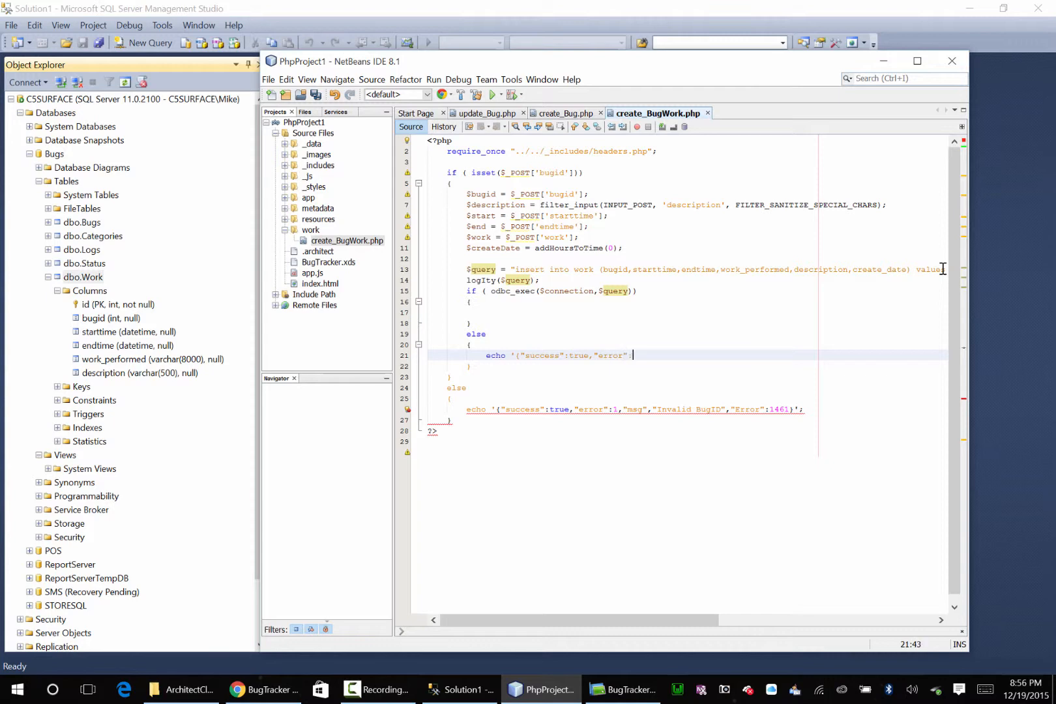
type("2,\"msg\":\"")
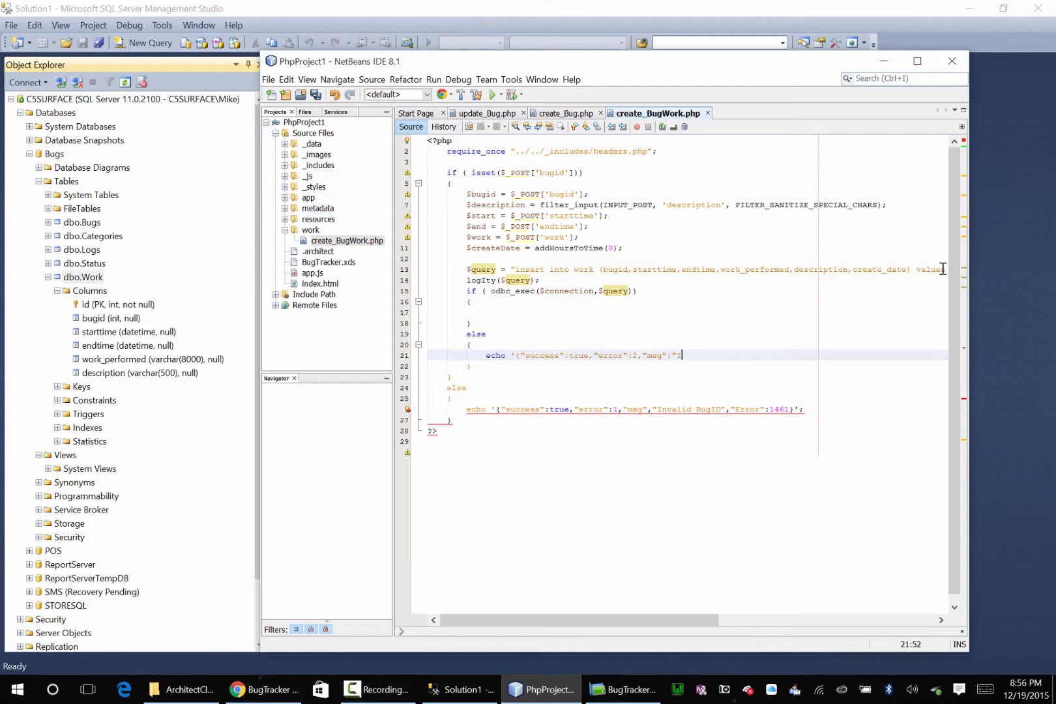
type("Internal ERror\",")
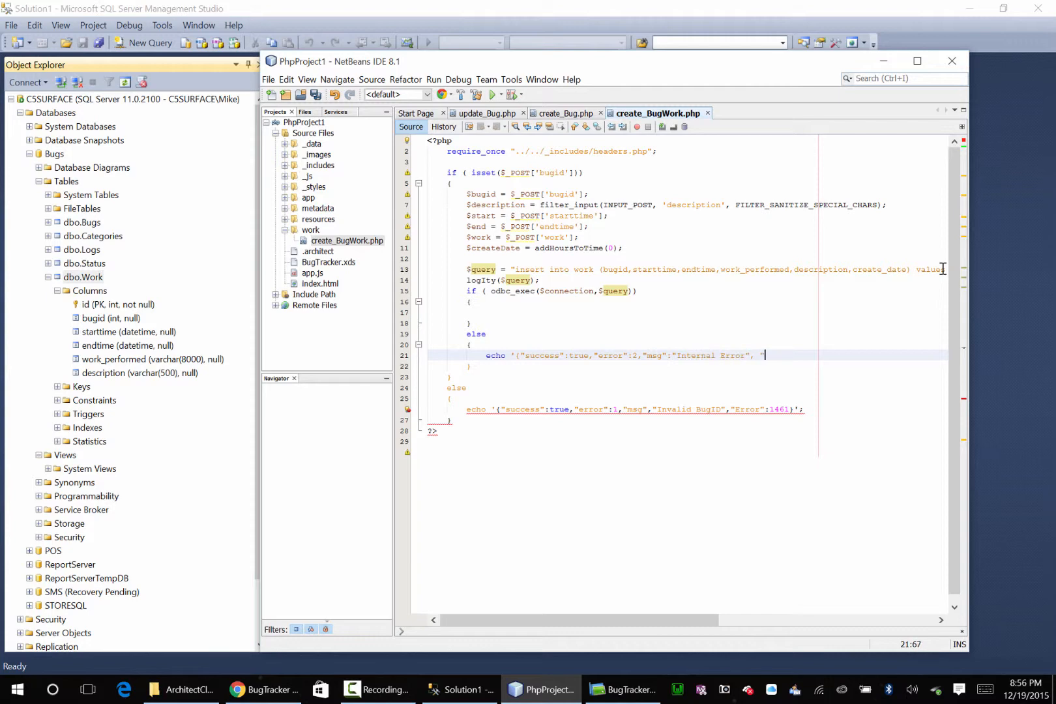
type("\"Error\",")
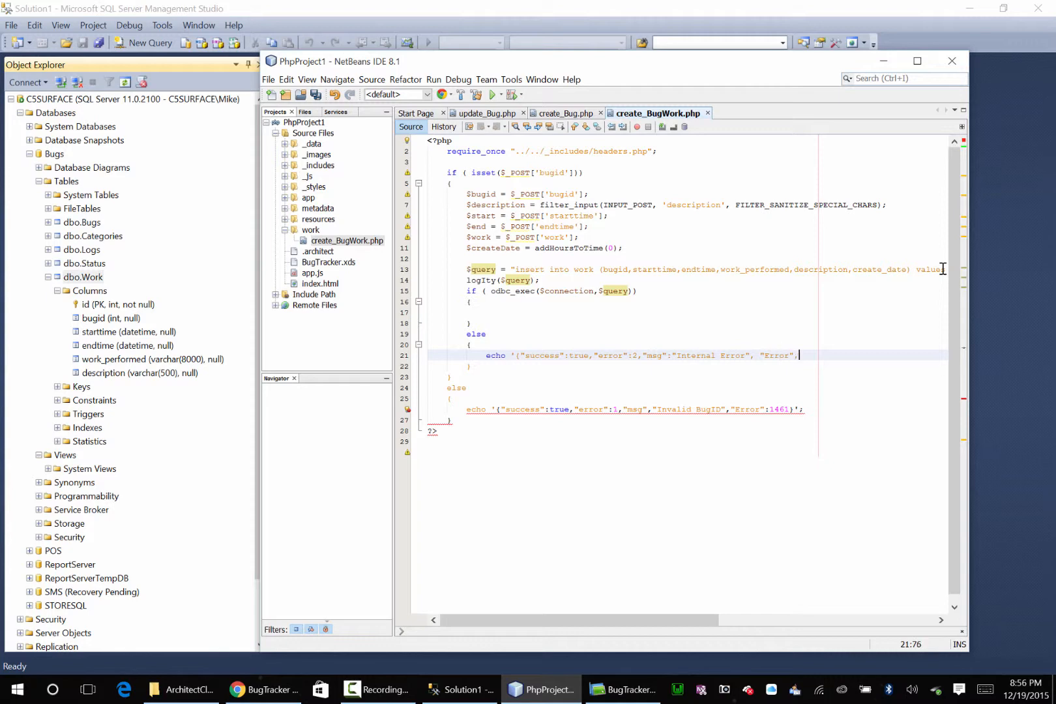
type("\"  \"")
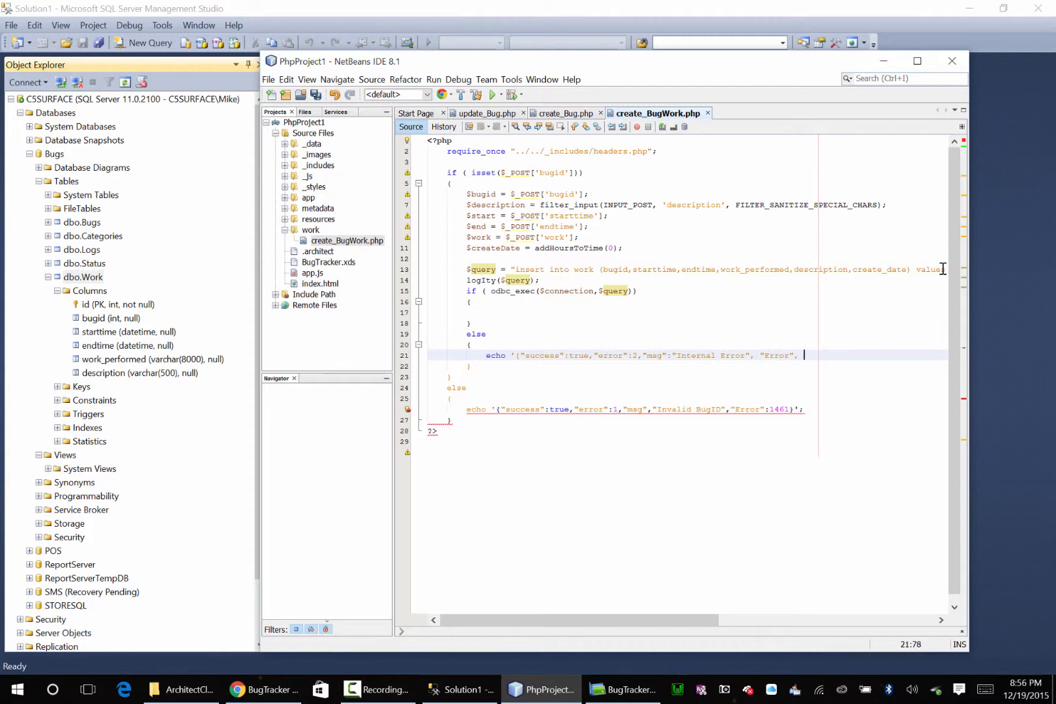
type("14652")
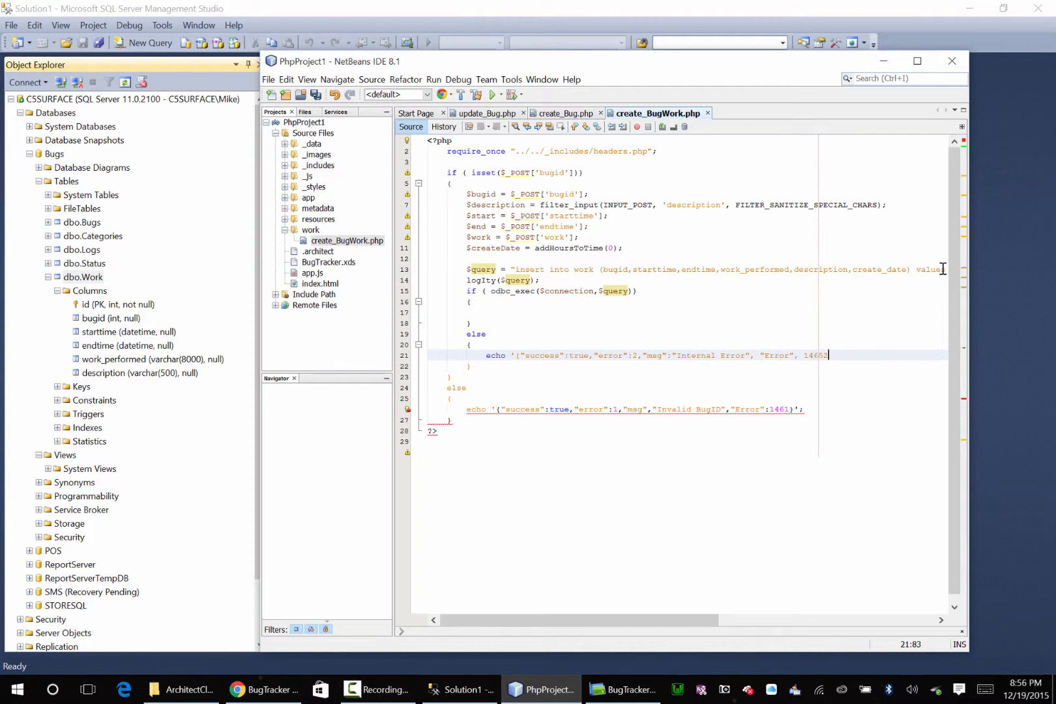
key("BackSpace")
type("}';")
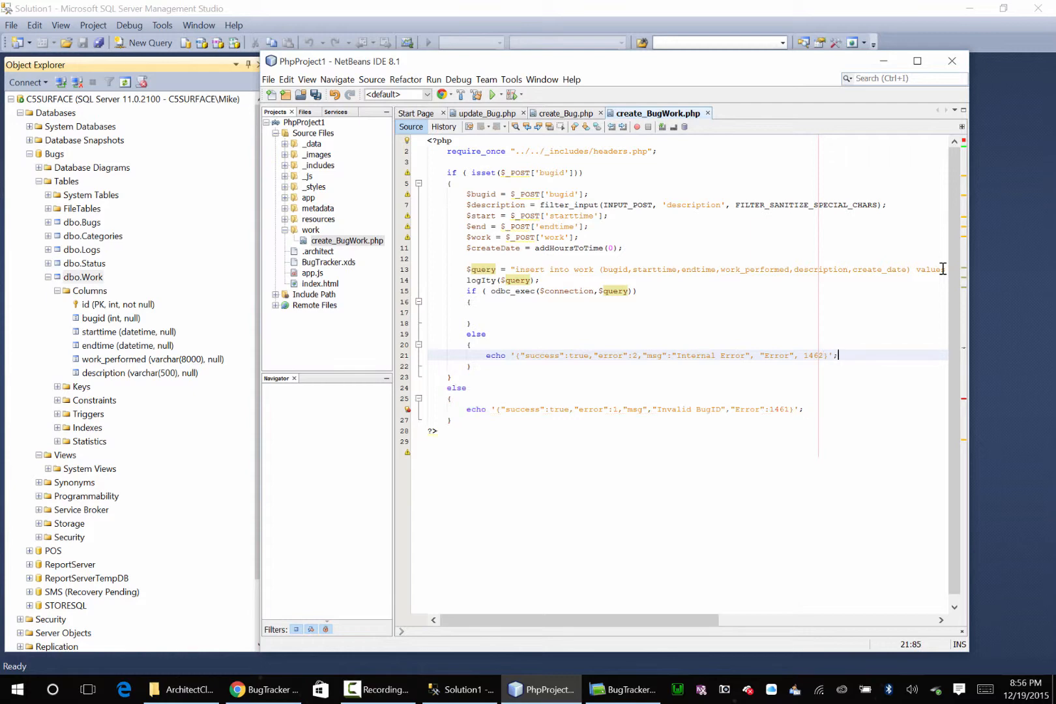
left_click(489, 312)
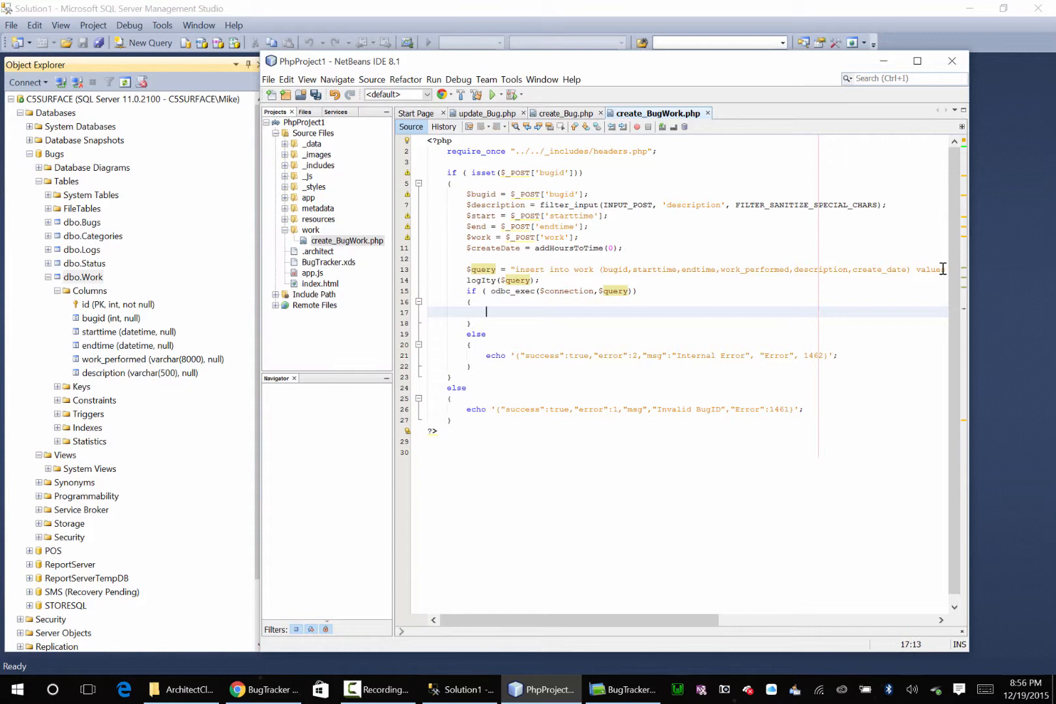
Echo the JSON success response '{"success":true,"error":0}' in the if block and save create_BugWork.php
type("echo ''")
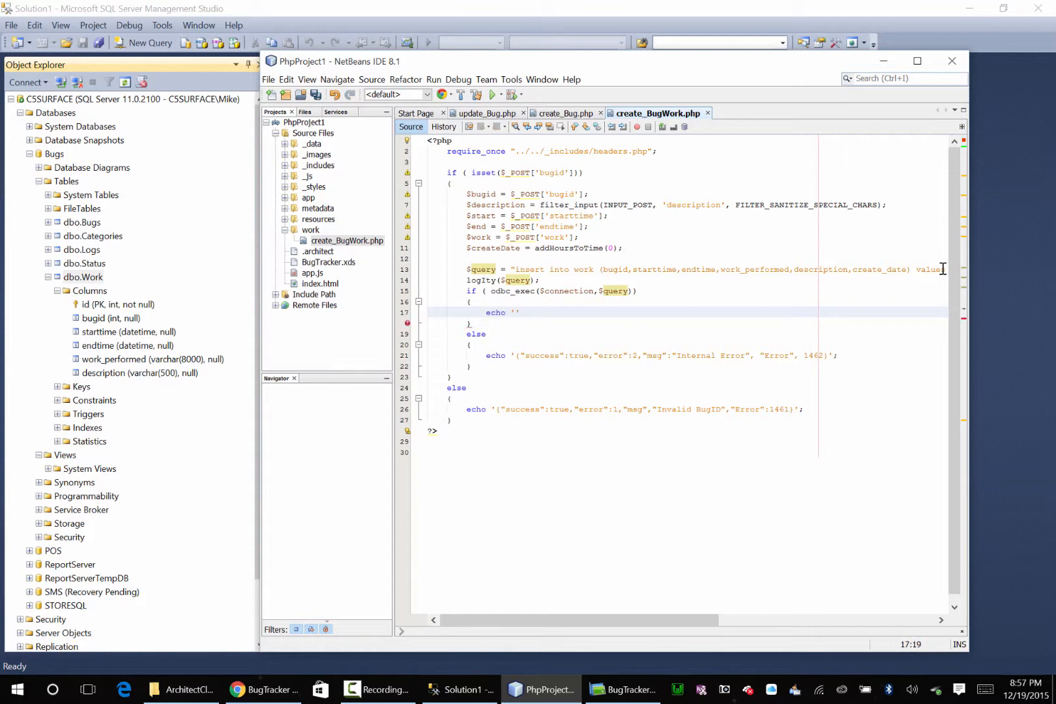
type("'{\"success\":true,\"error\":0")
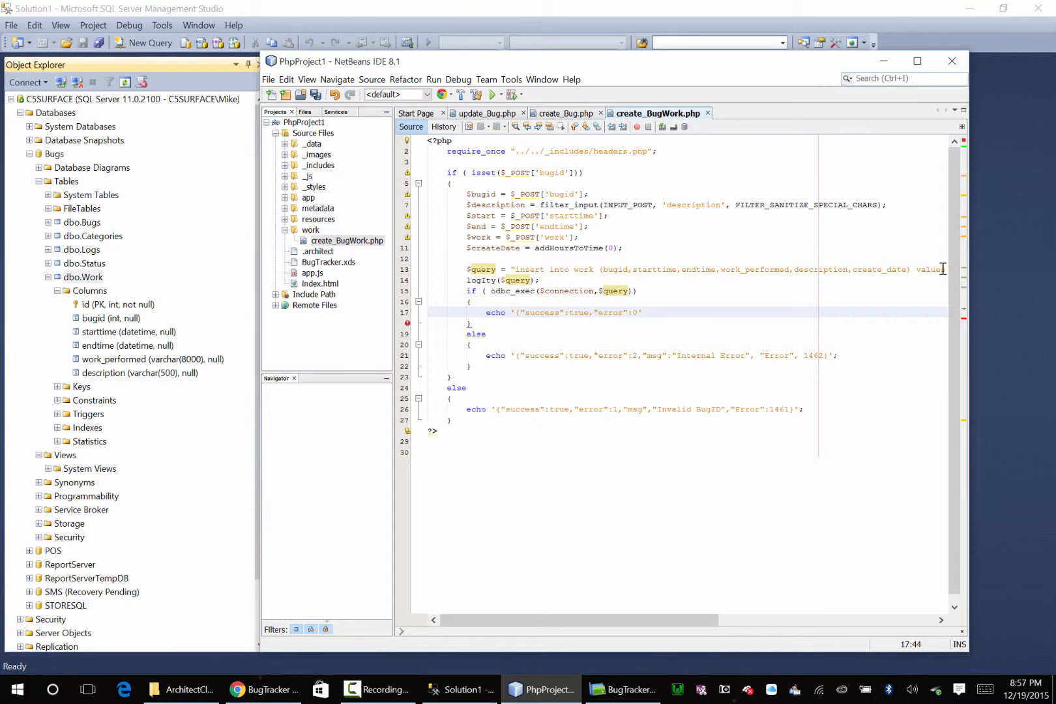
type(";")
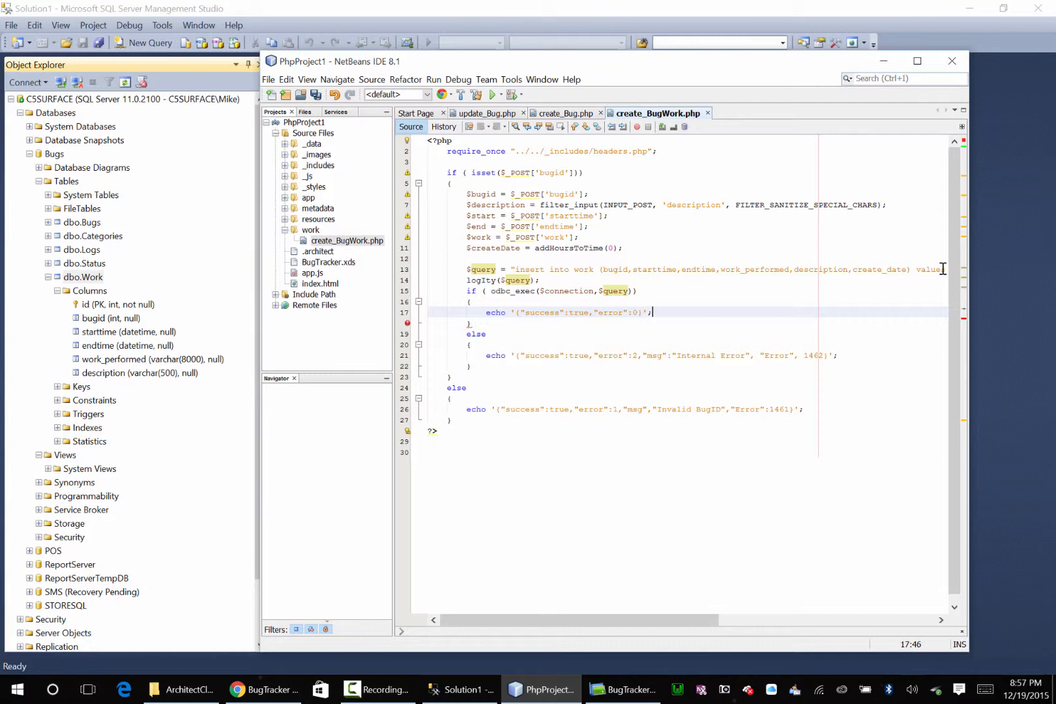
key("ctrl+s")
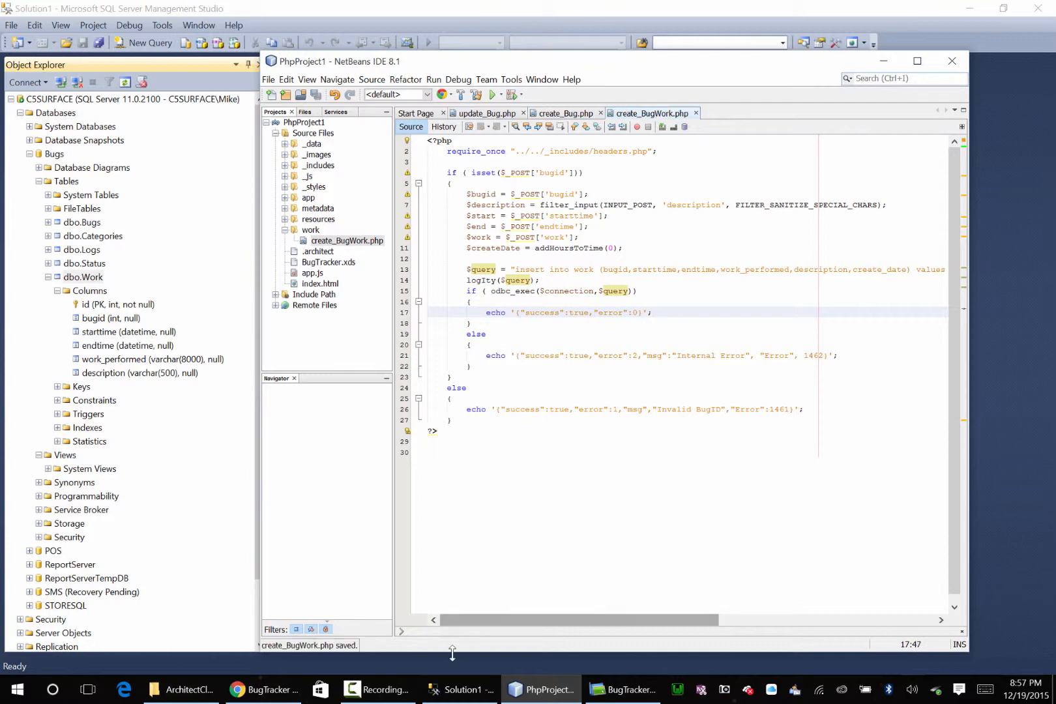
Switch back to the BugTracker project's BugWork form in Sencha Architect
left_click(621, 690)
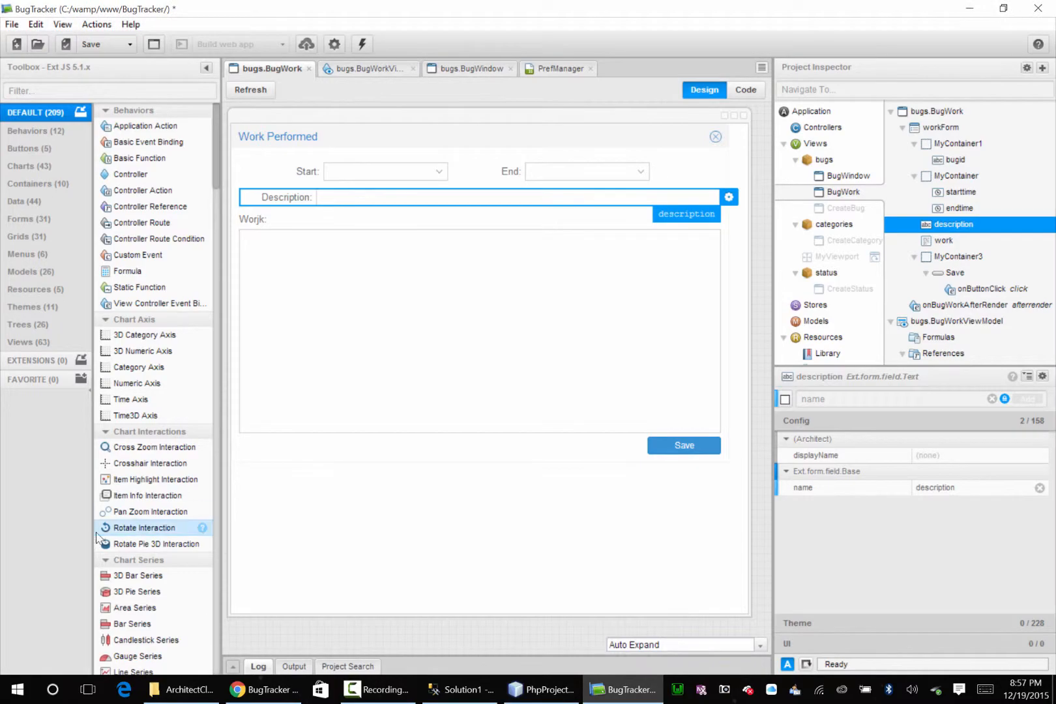
left_click(377, 690)
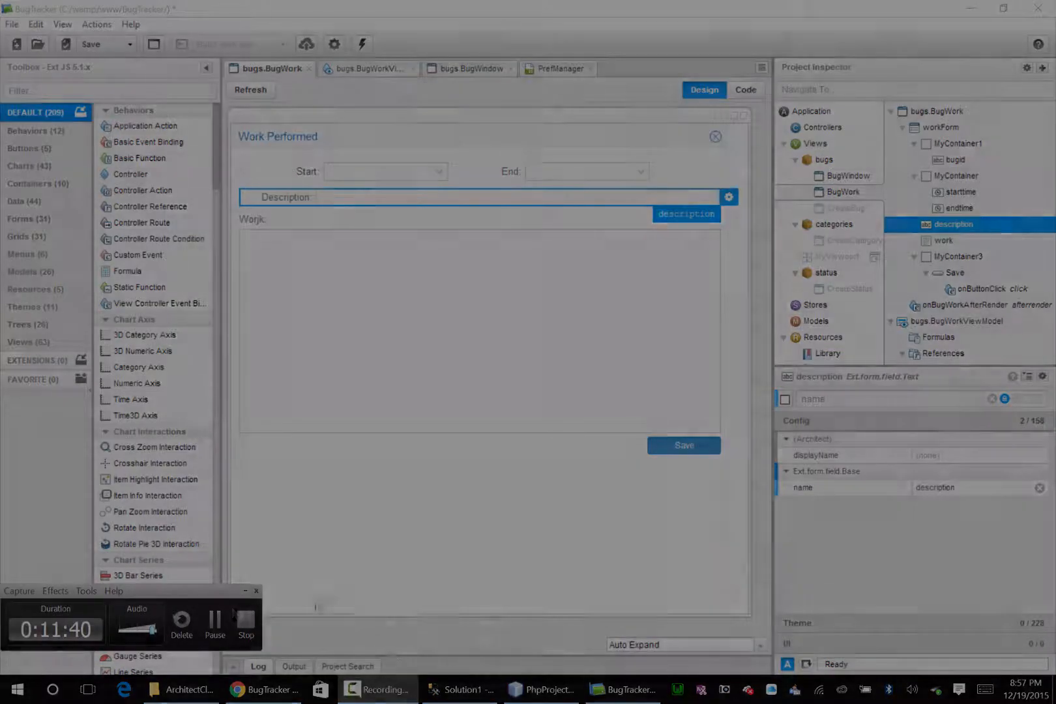